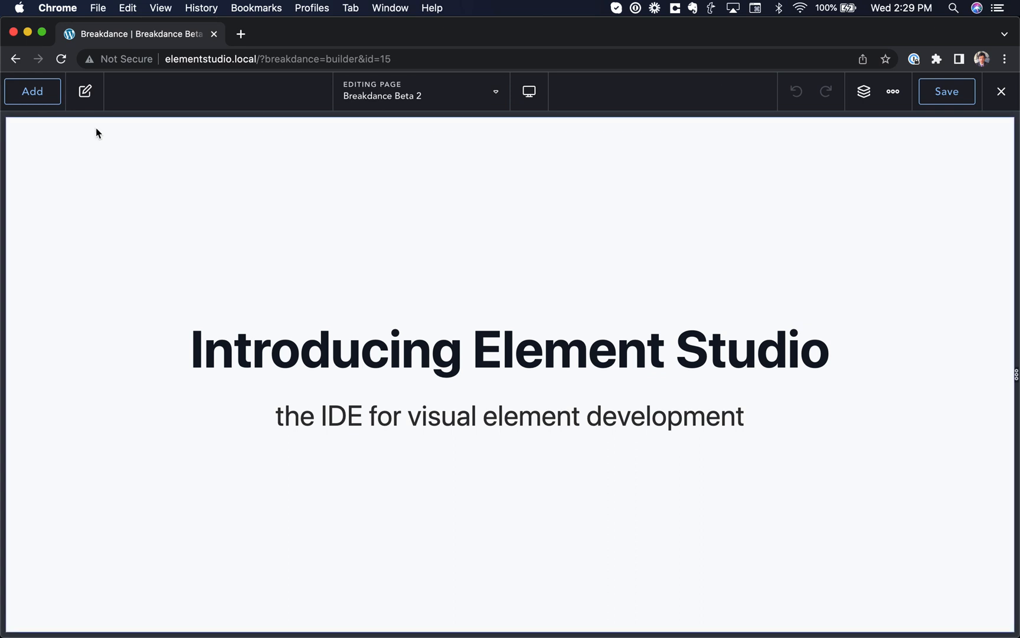
Open Element Studio (Alpha) from the top-bar ⋯ menu beside the edited page
click(32, 91)
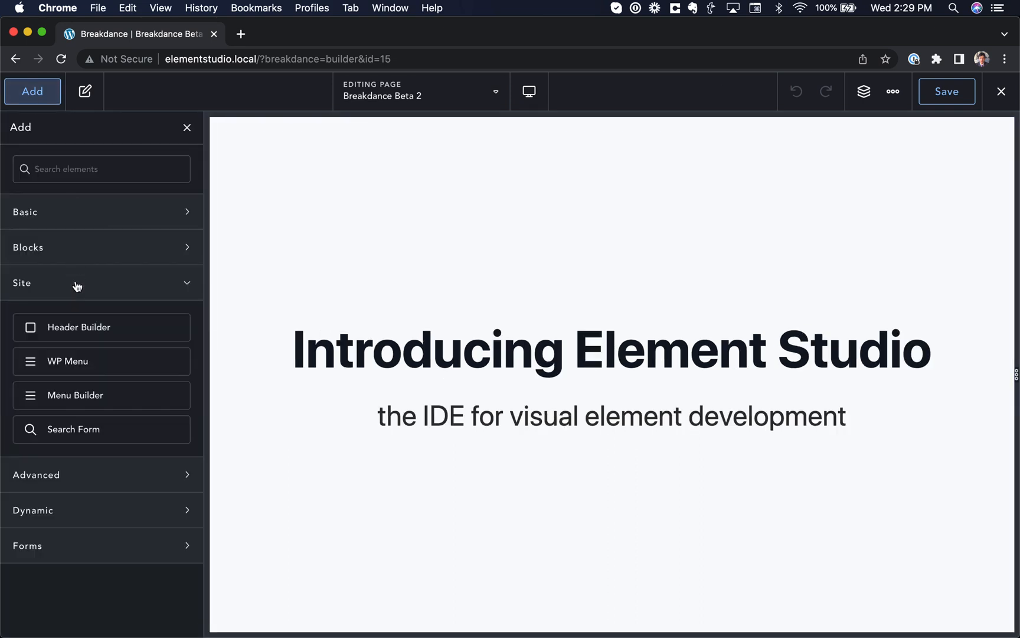
click(28, 246)
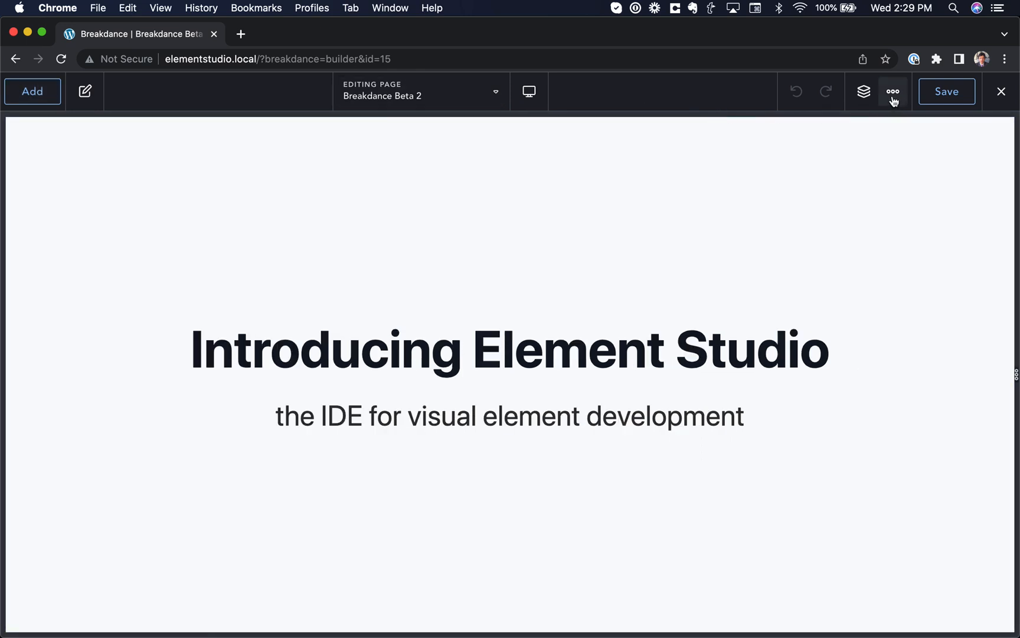
click(893, 91)
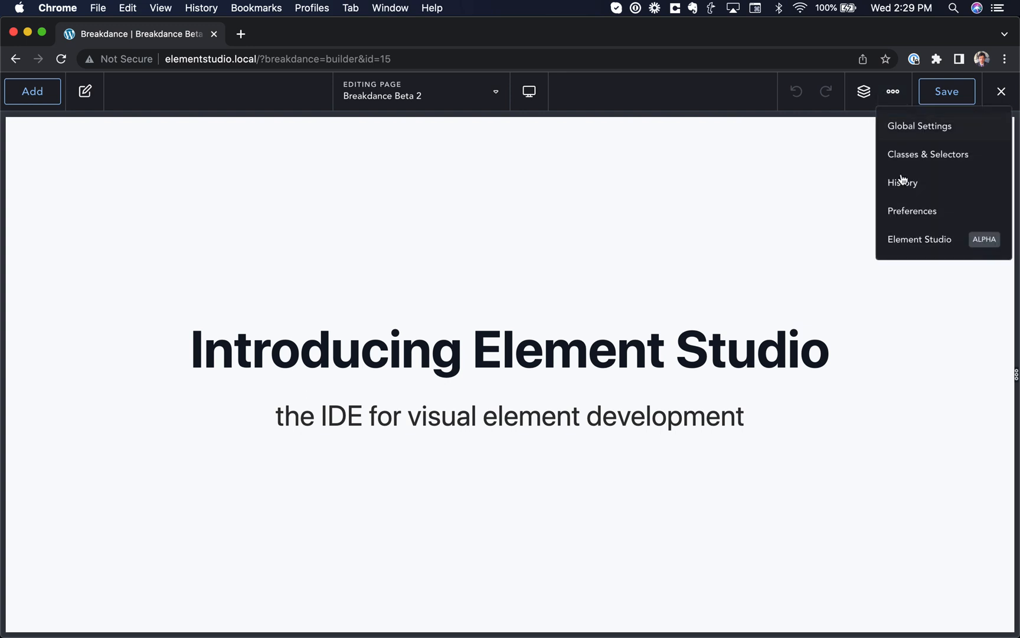
click(920, 239)
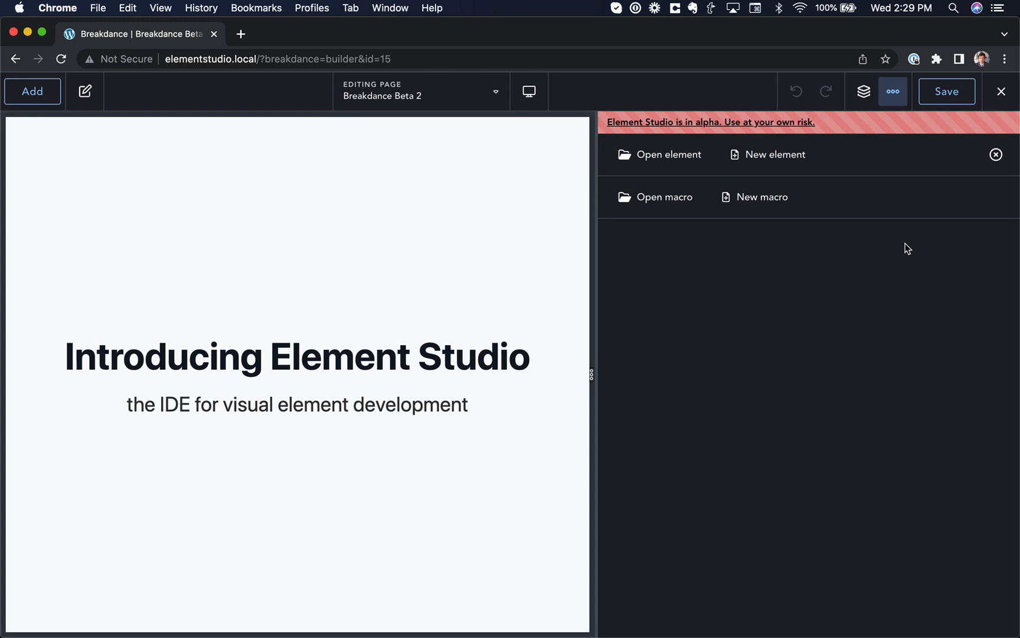
mouse_move(886, 265)
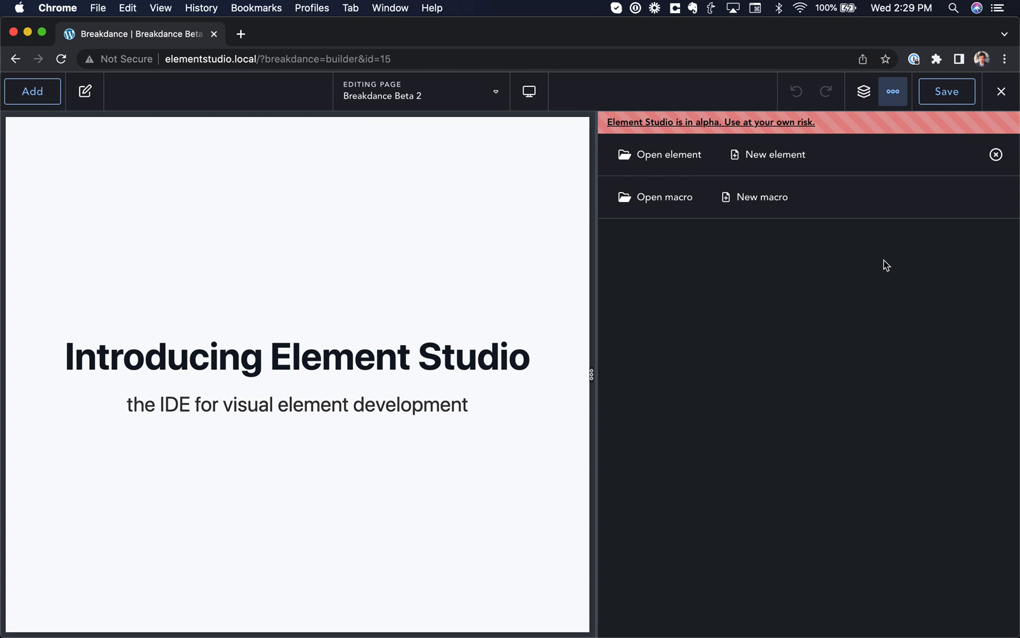
Create a custom element named BasicPricingTable and switch Element Studio to single-pane view
click(776, 155)
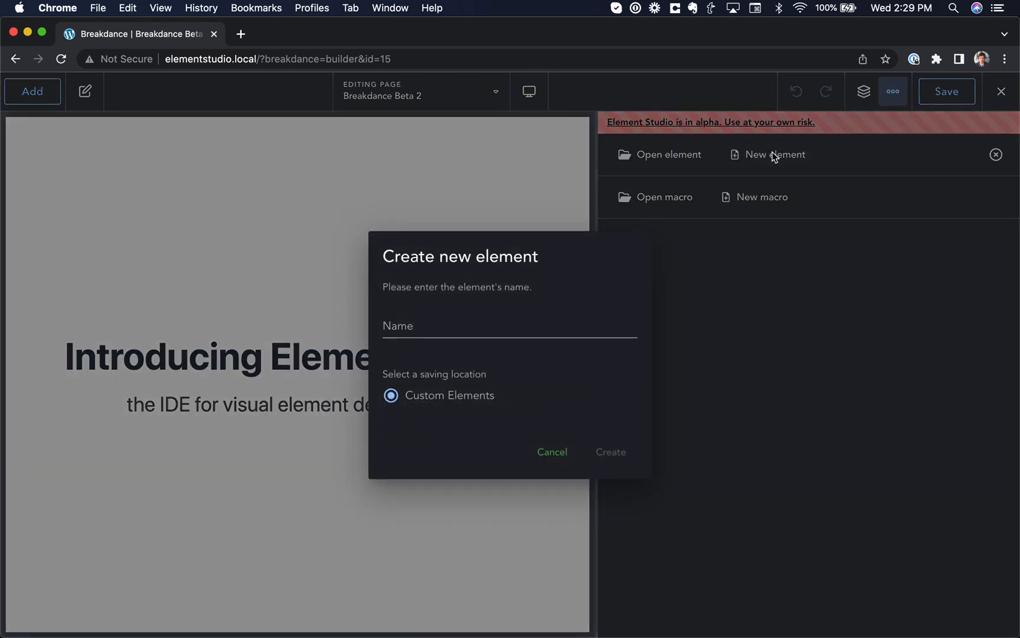
text(Basic)
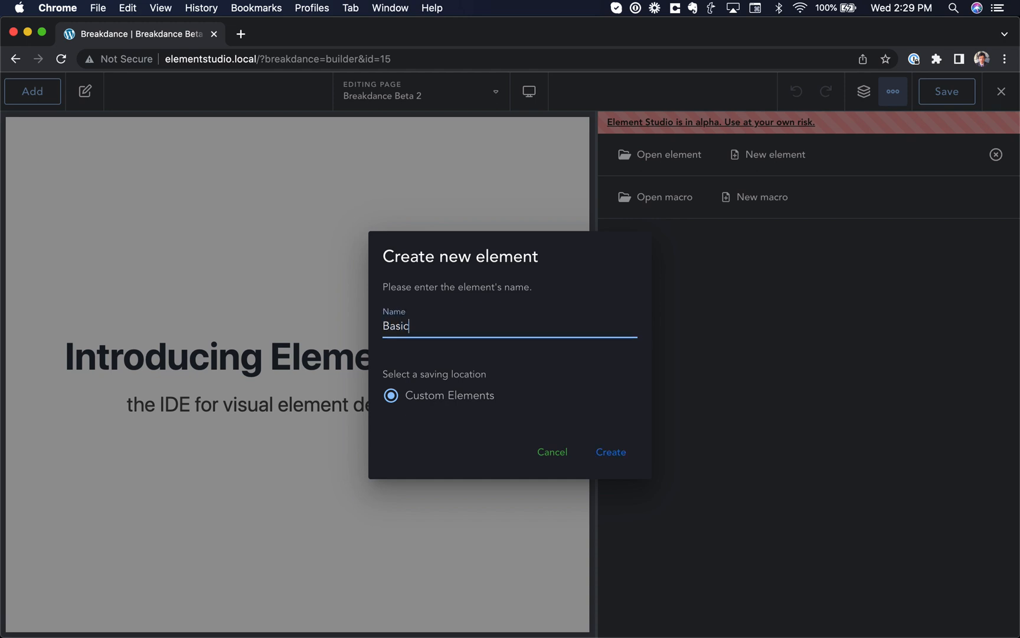
text(PricingTable)
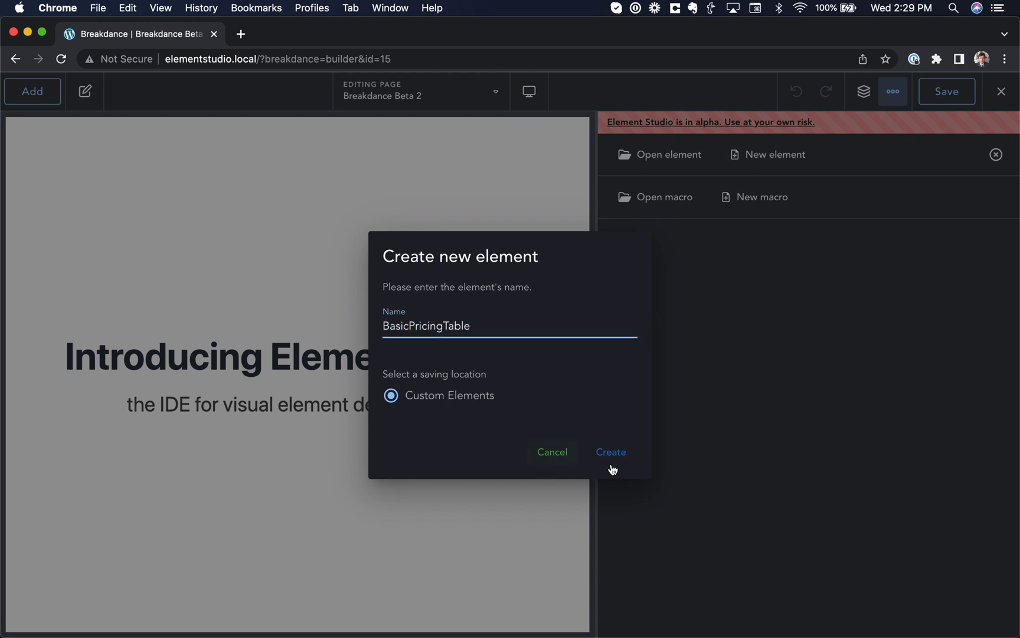
click(609, 451)
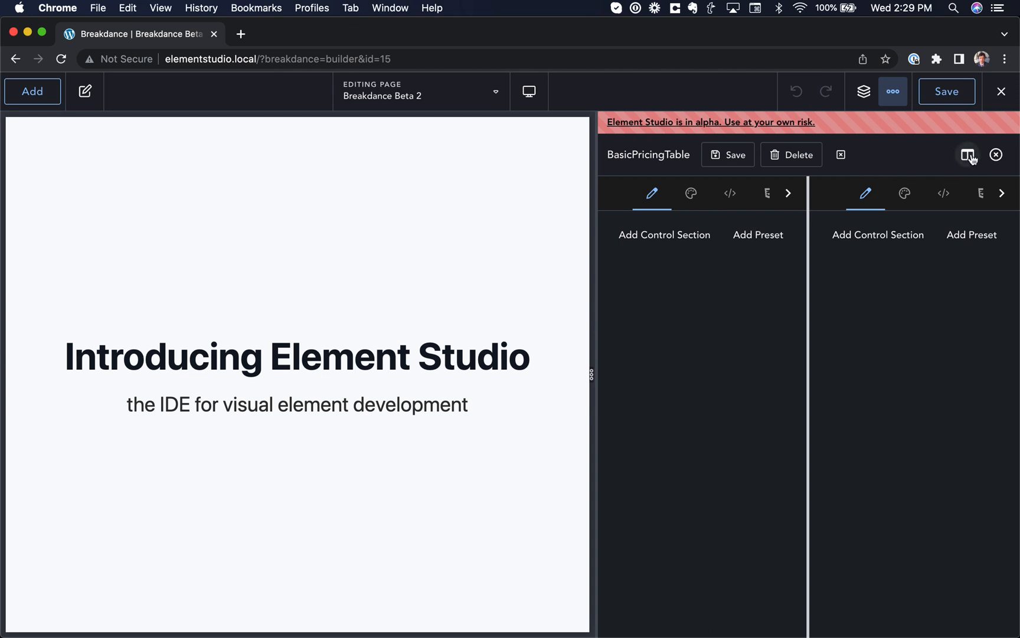
click(968, 155)
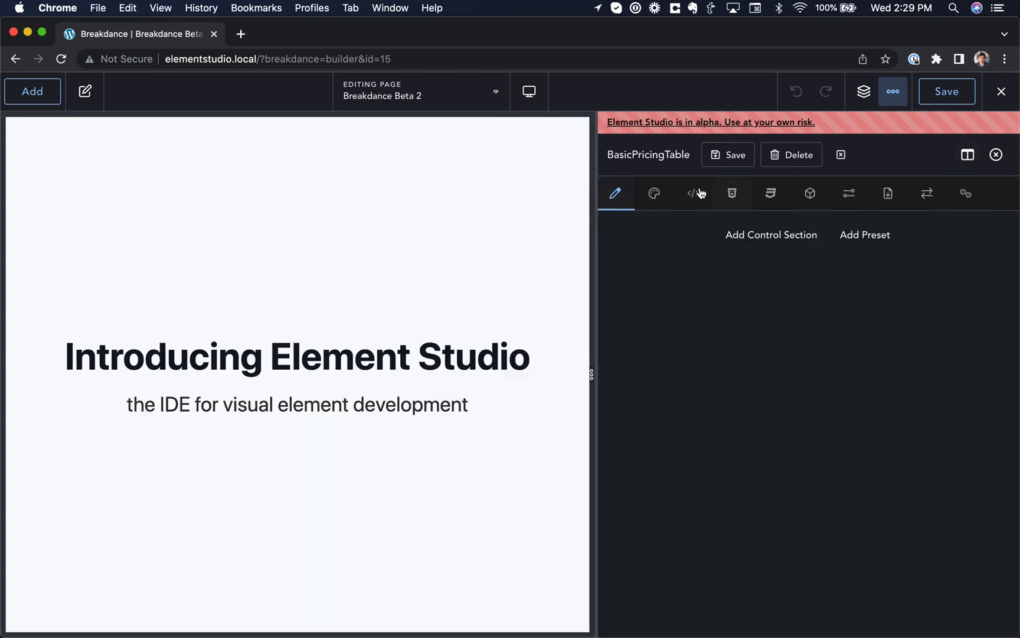
mouse_move(673, 284)
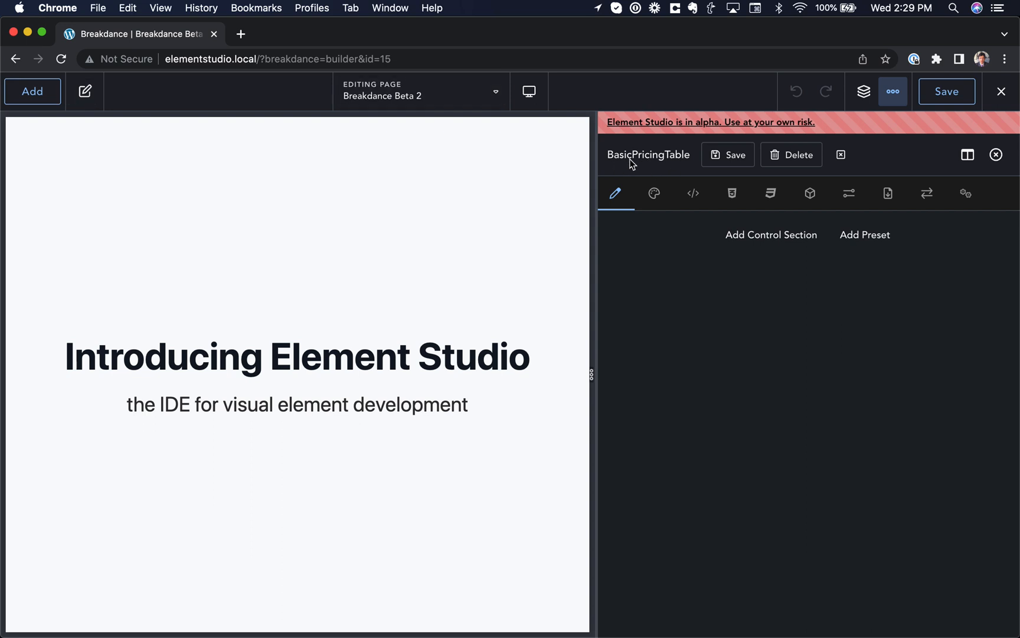
click(85, 91)
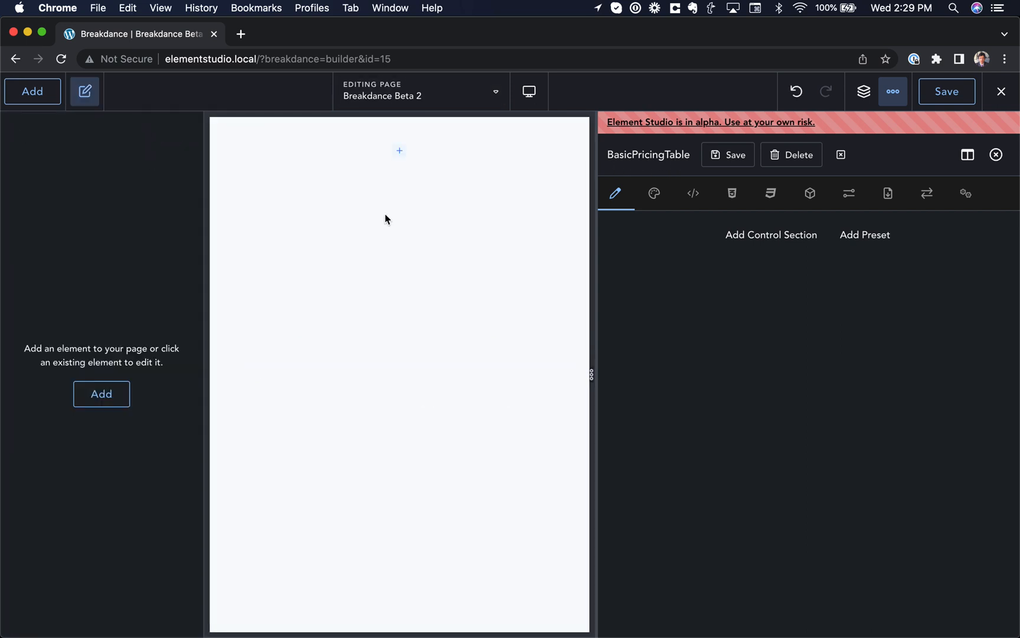
Insert the Basic Pricing Table element onto the empty page from the Add list
click(32, 91)
text(basicpri)
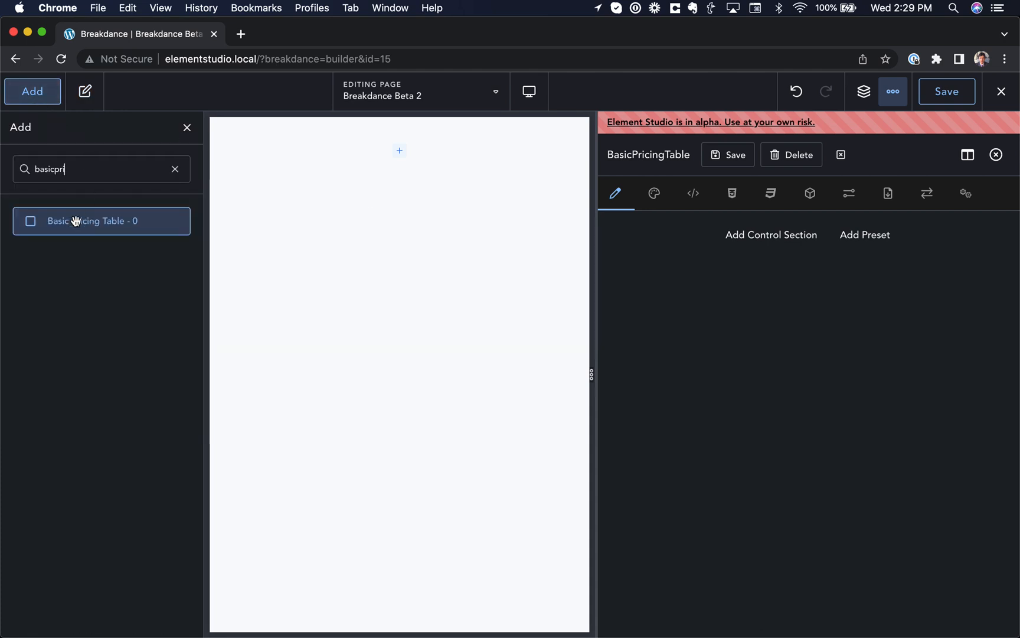
click(101, 221)
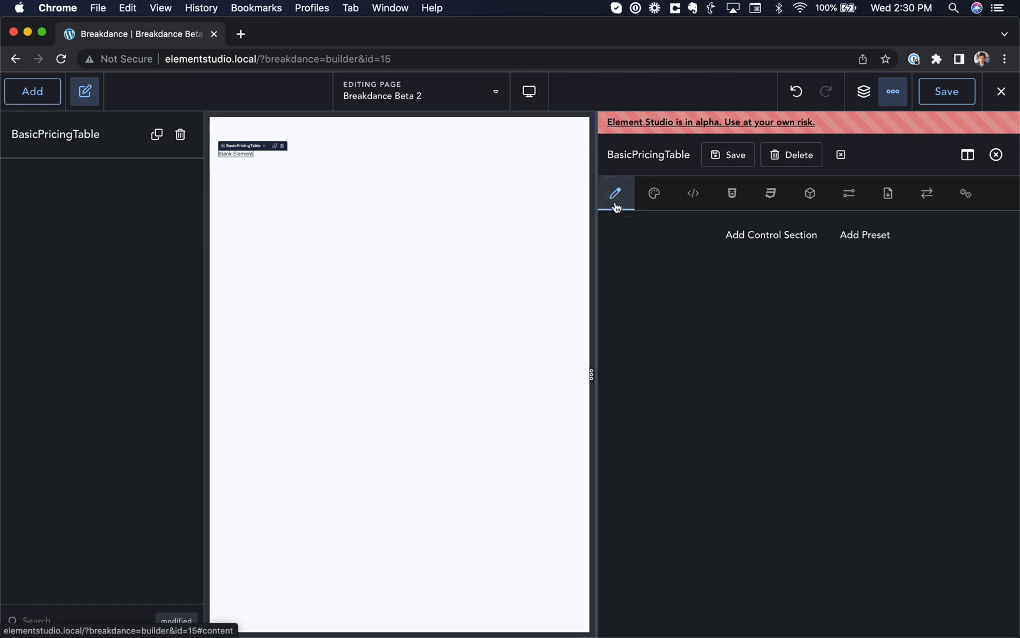
mouse_move(618, 194)
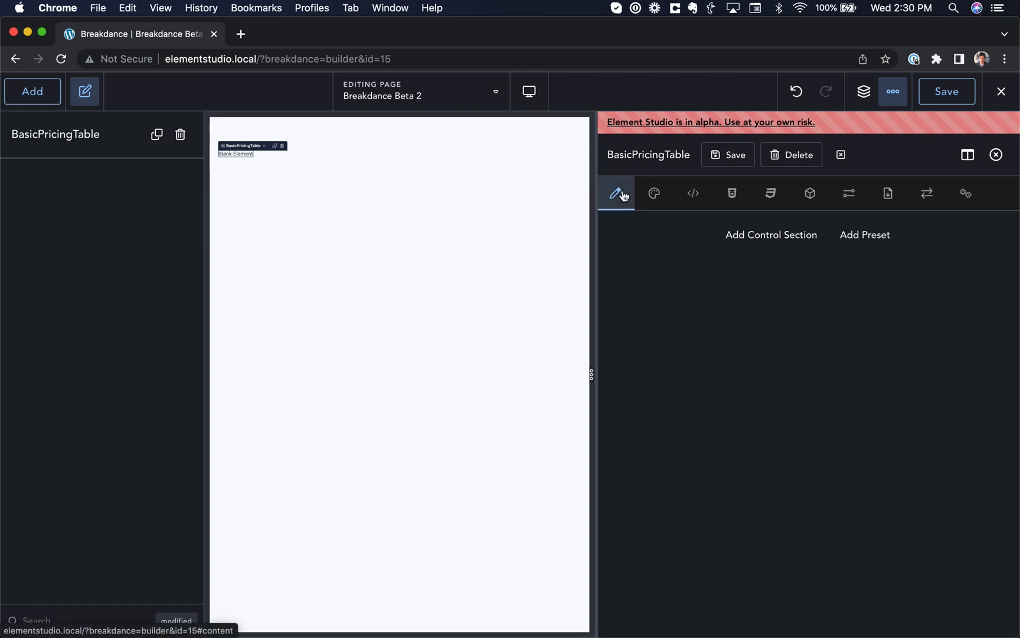
Add a control section holding a text control named Price
click(771, 235)
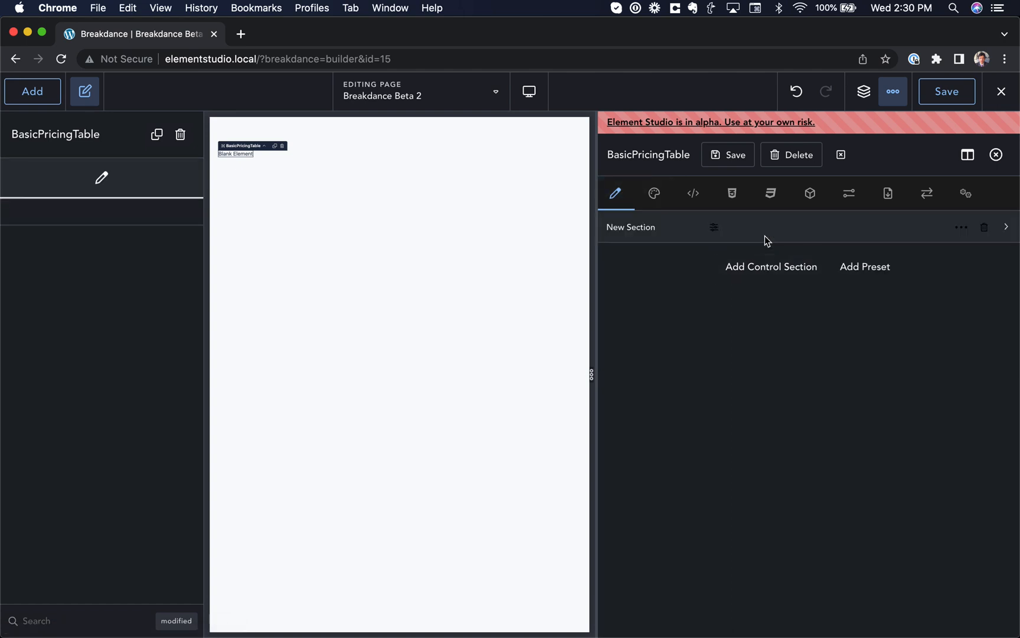
click(1006, 227)
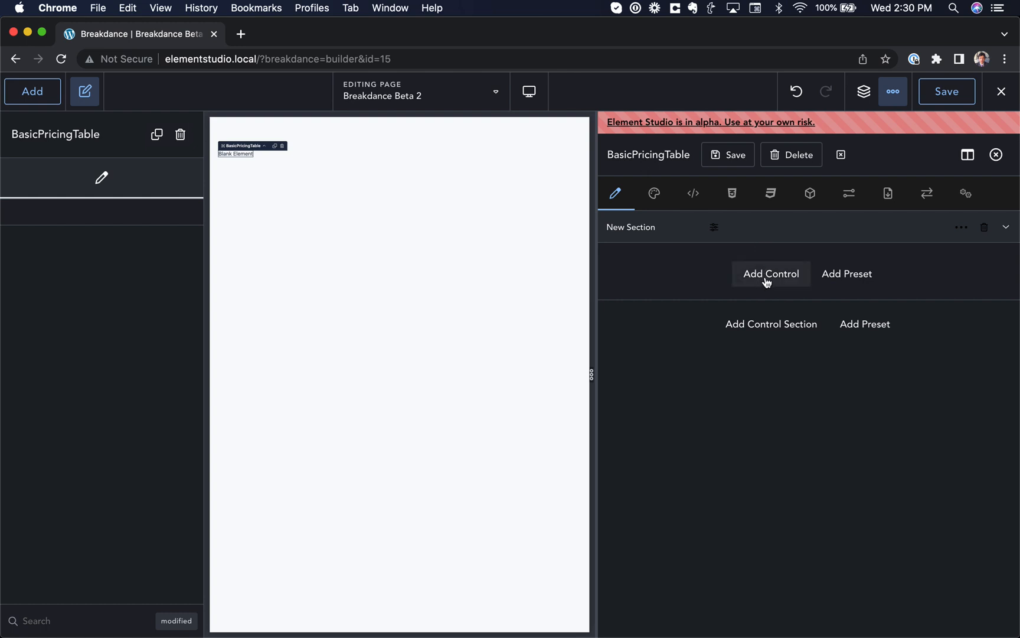
click(771, 273)
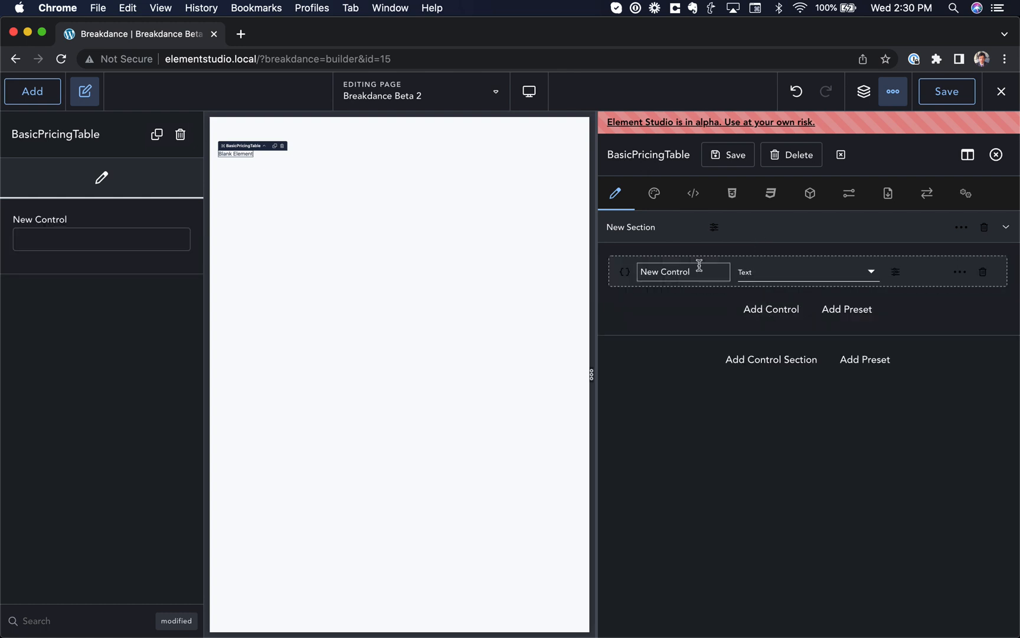
text(Price)
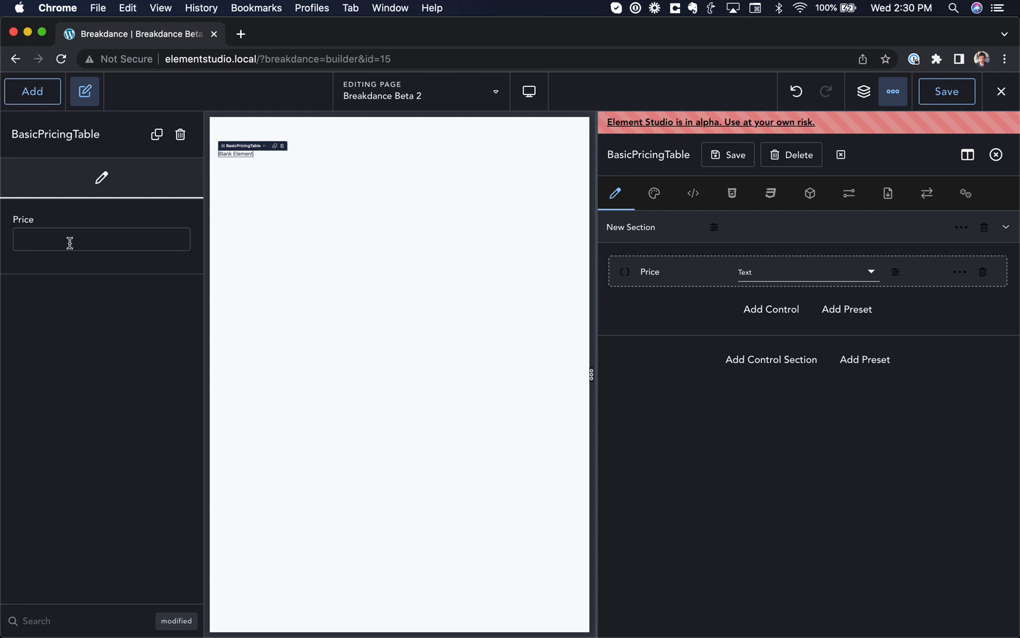
Rename the section to Content and add a second control section
click(629, 226)
text(Content)
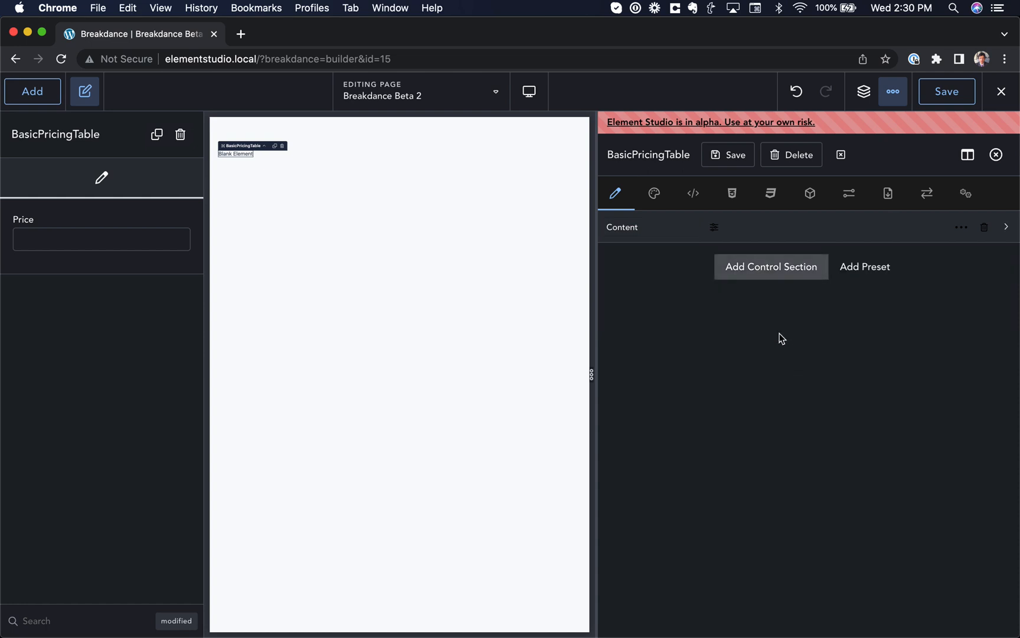
click(770, 266)
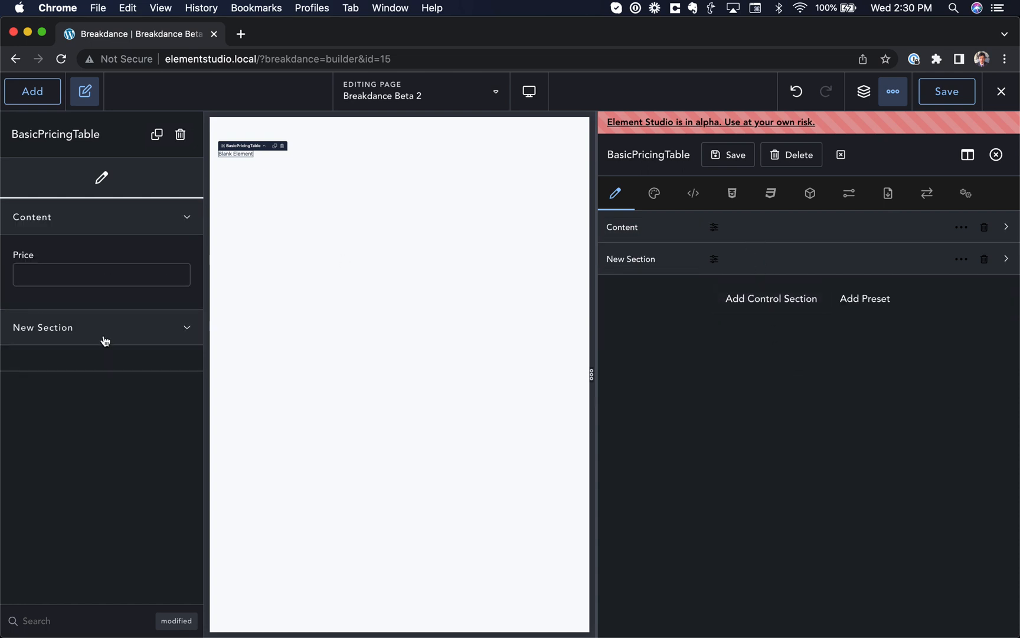
mouse_move(156, 219)
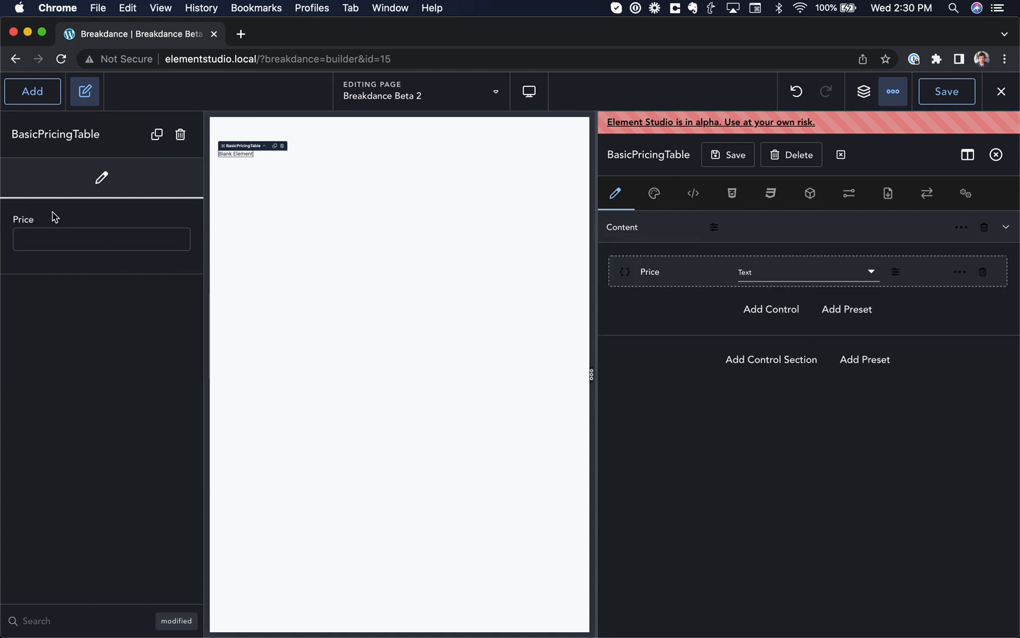
click(671, 271)
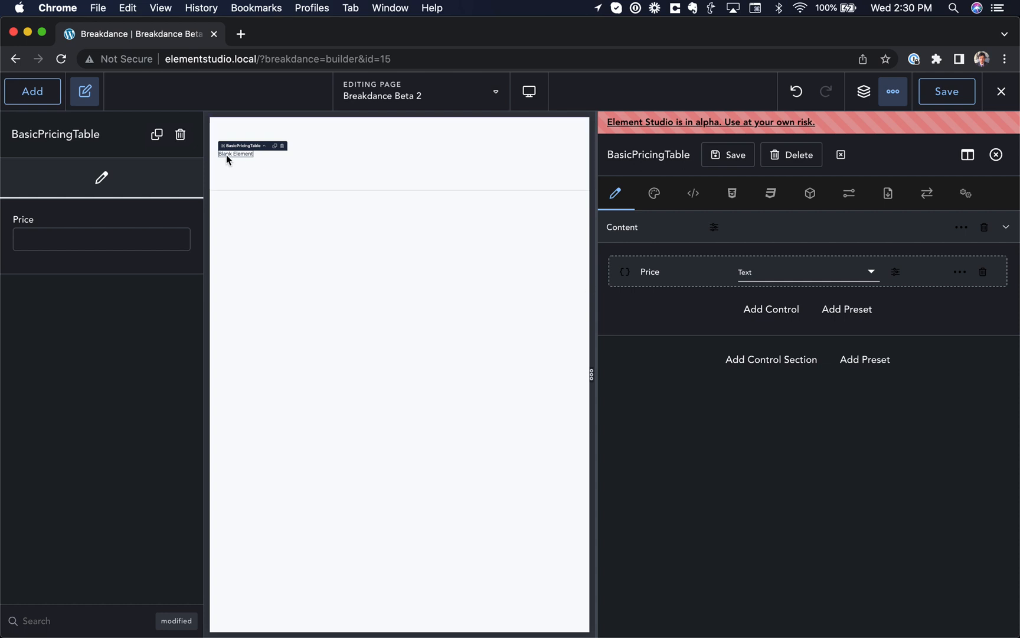
mouse_move(216, 156)
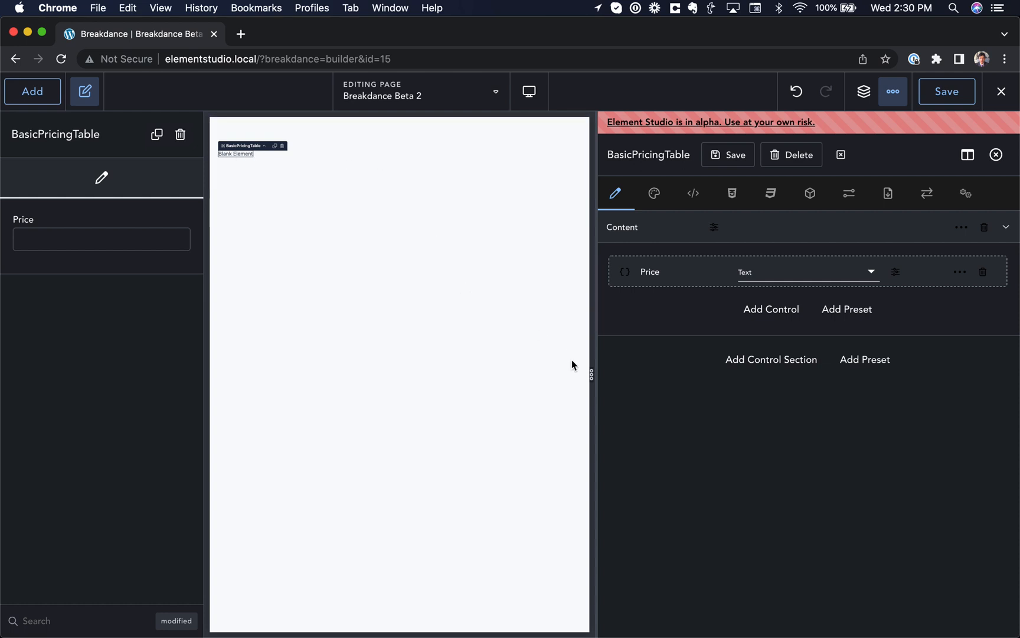
mouse_move(632, 290)
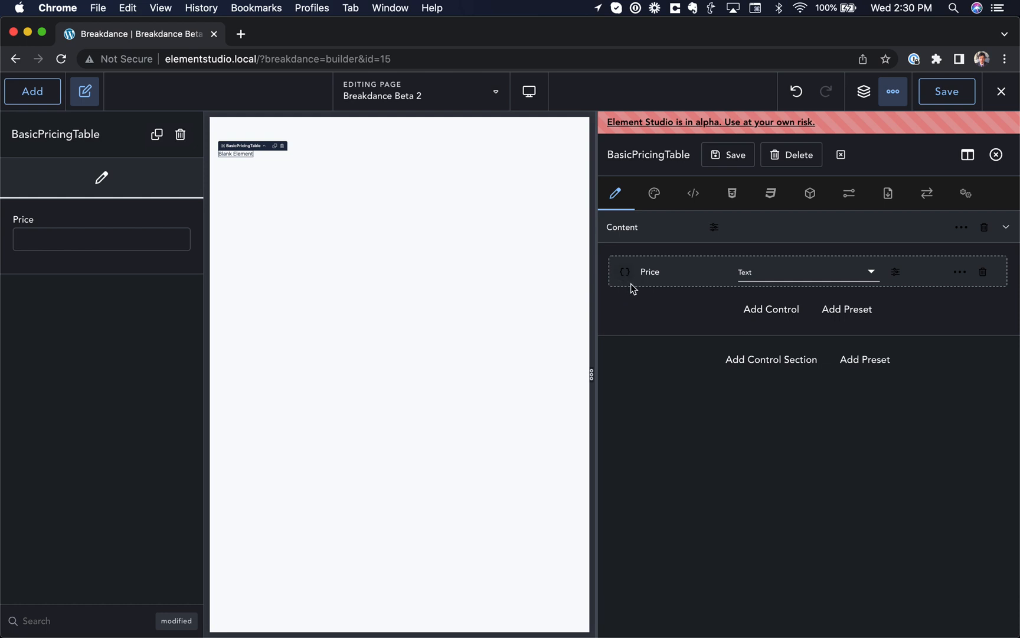
click(624, 271)
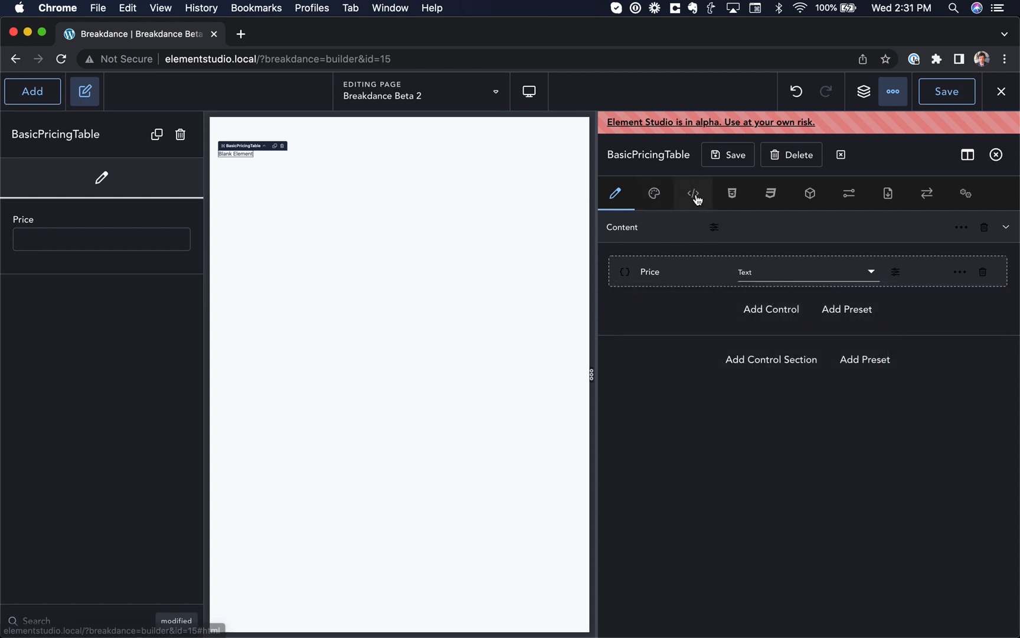
Enter a test value 9 in the Price field and check it renders via the HTML template
click(693, 194)
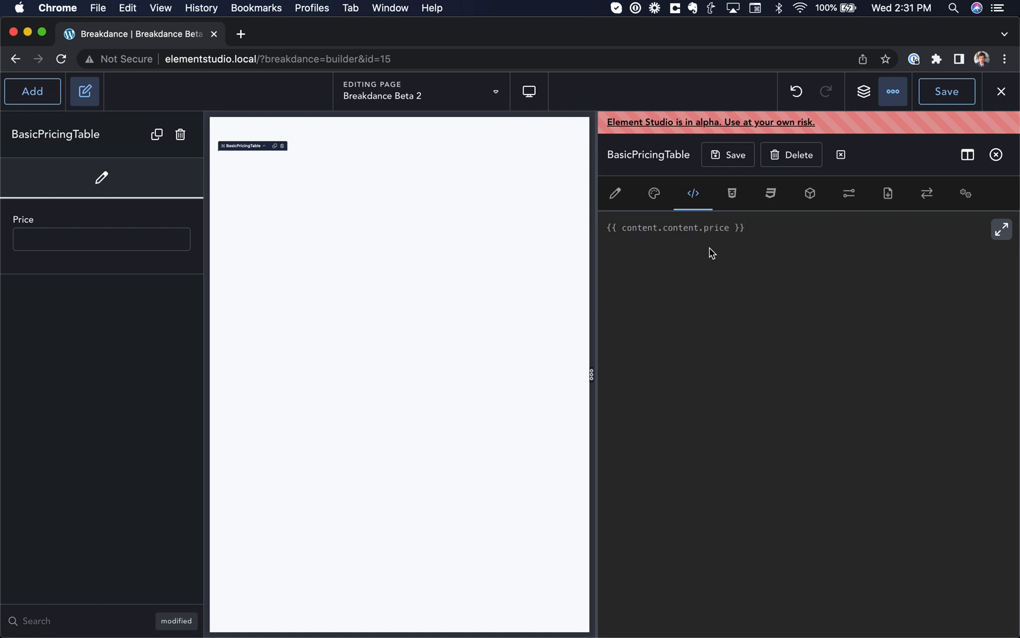
text(9)
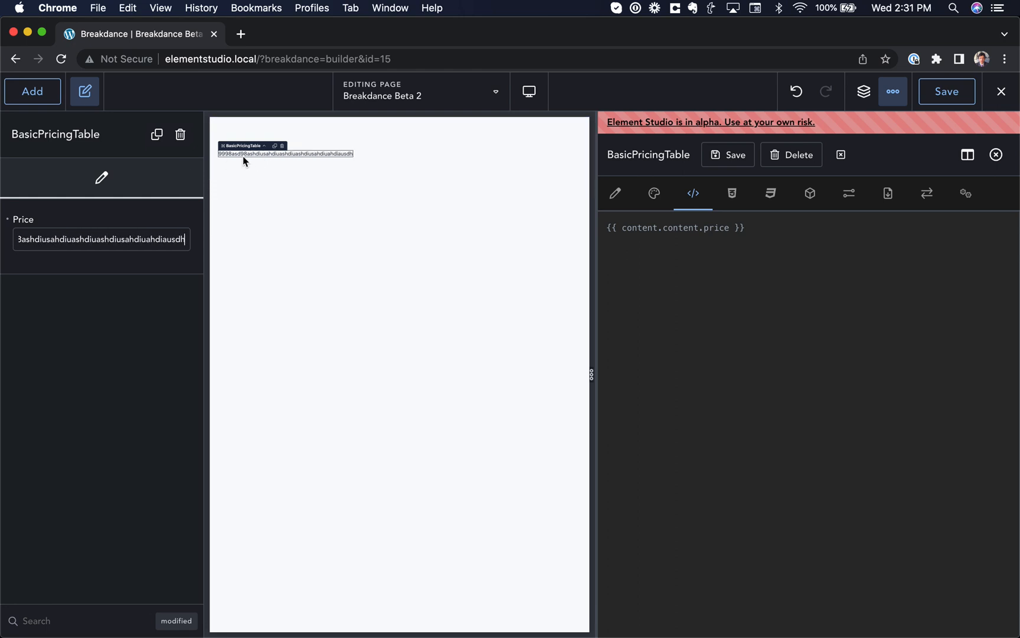
triple_click(101, 240)
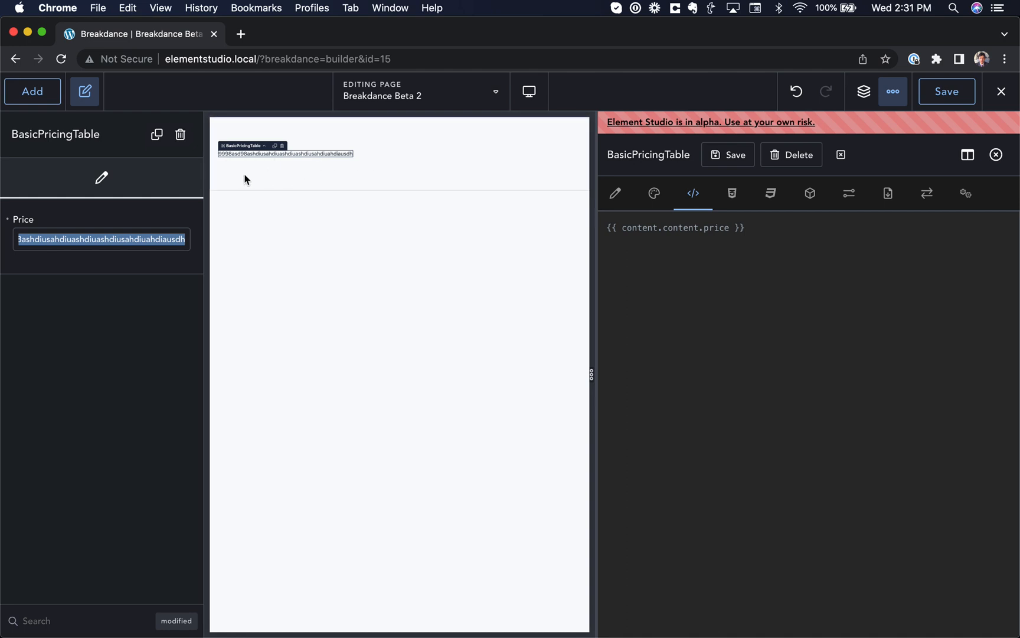
mouse_move(255, 167)
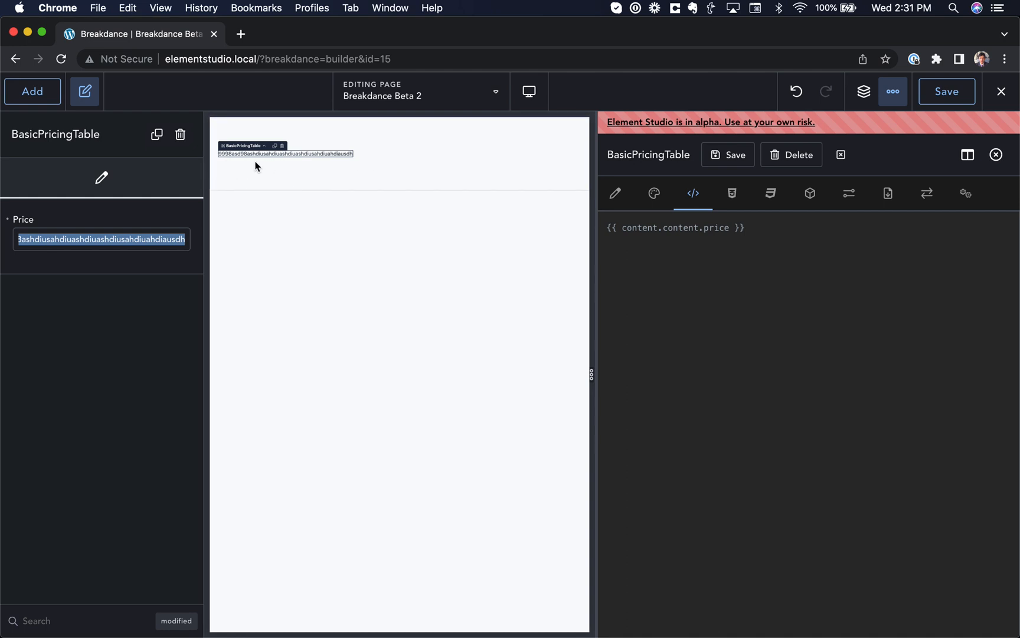
Turn off canvas scale-to-fit in the builder Preferences
click(891, 91)
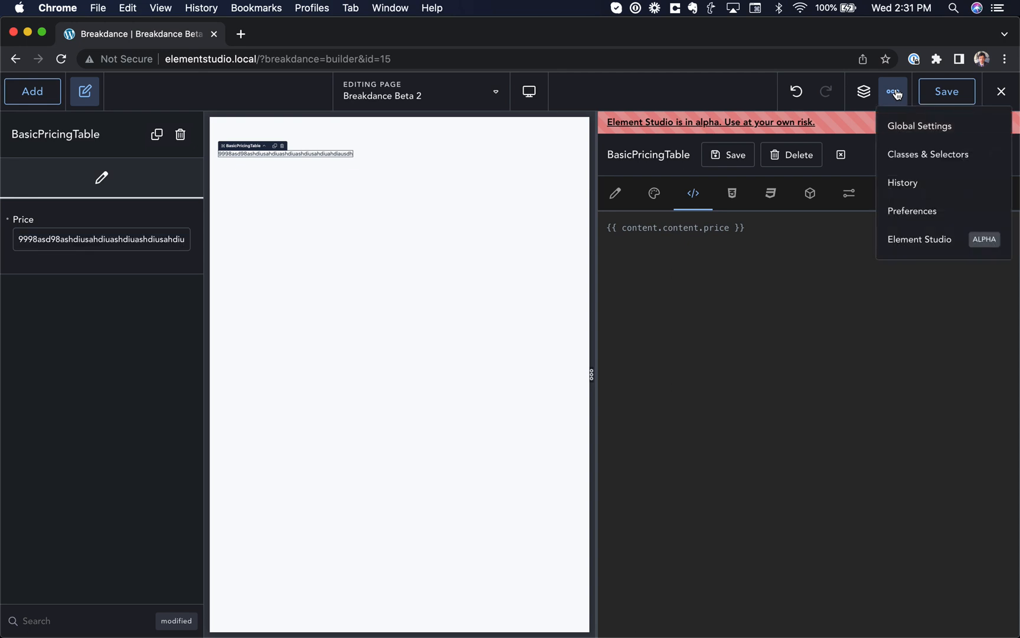
mouse_move(914, 215)
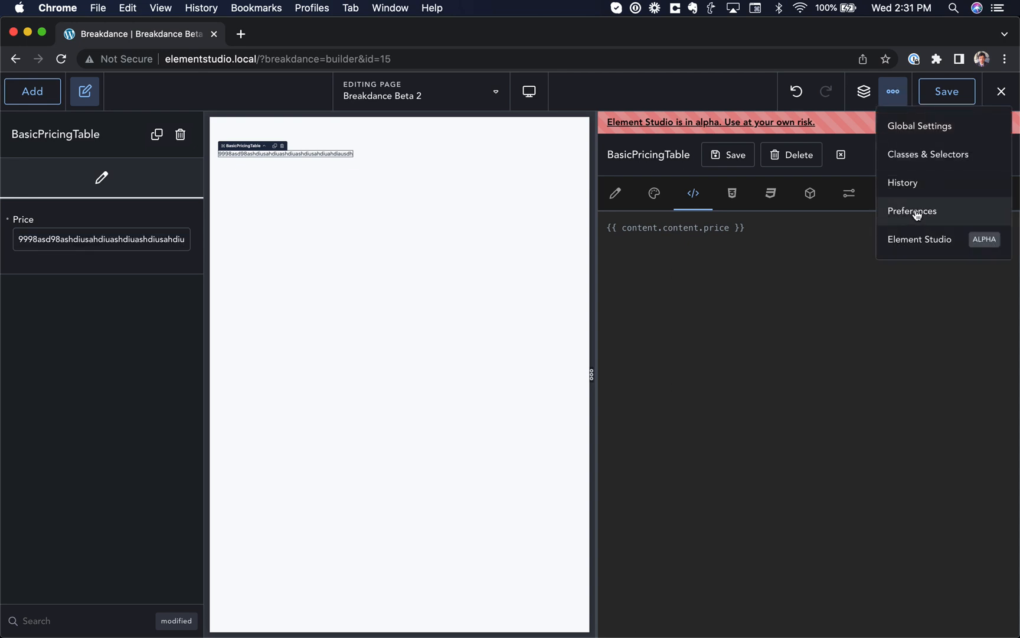
click(913, 211)
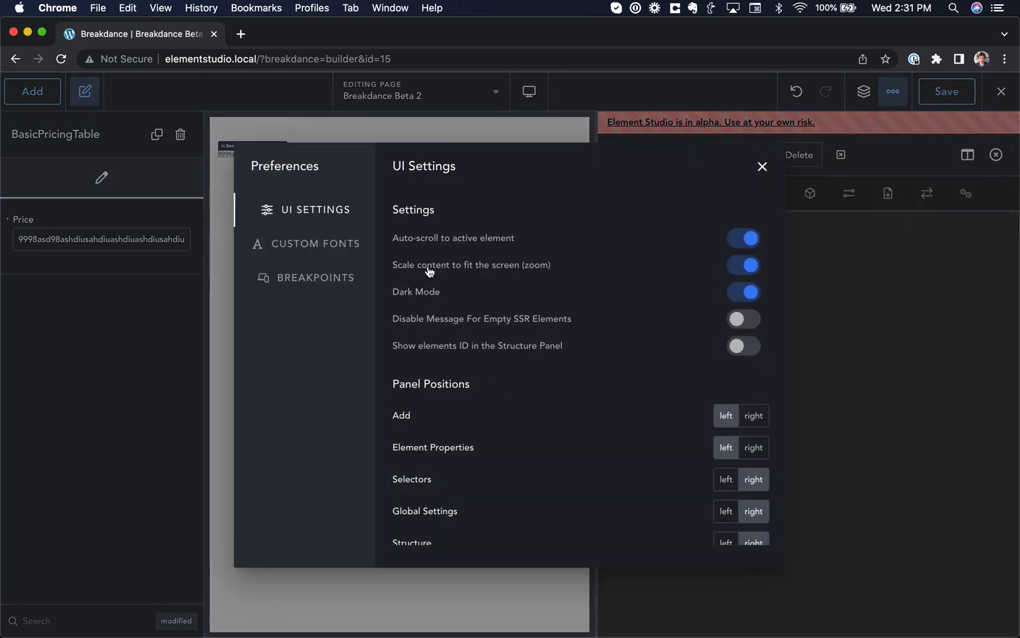
click(743, 264)
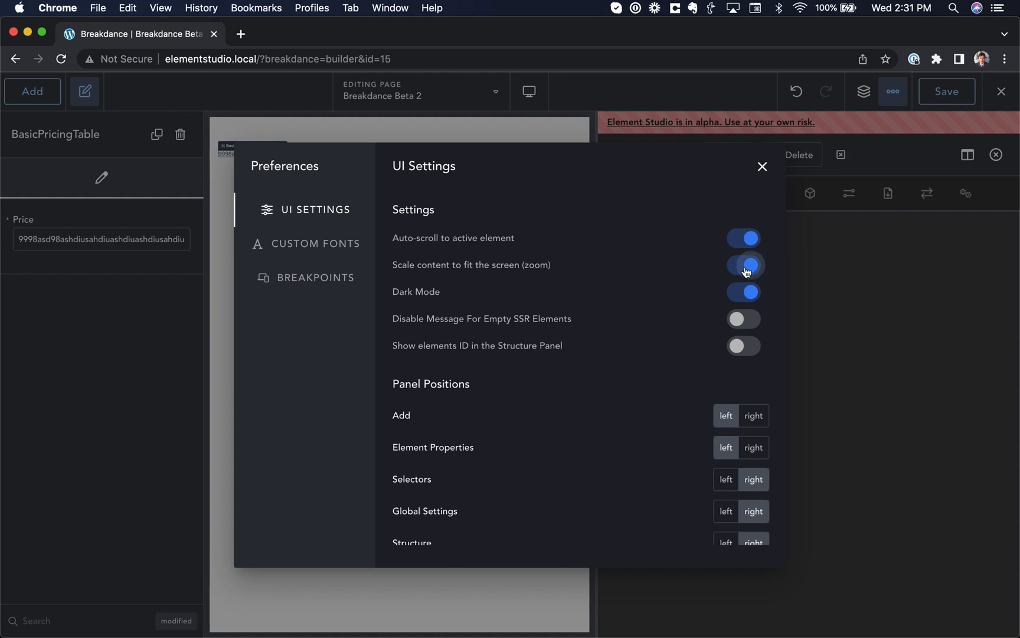
click(762, 167)
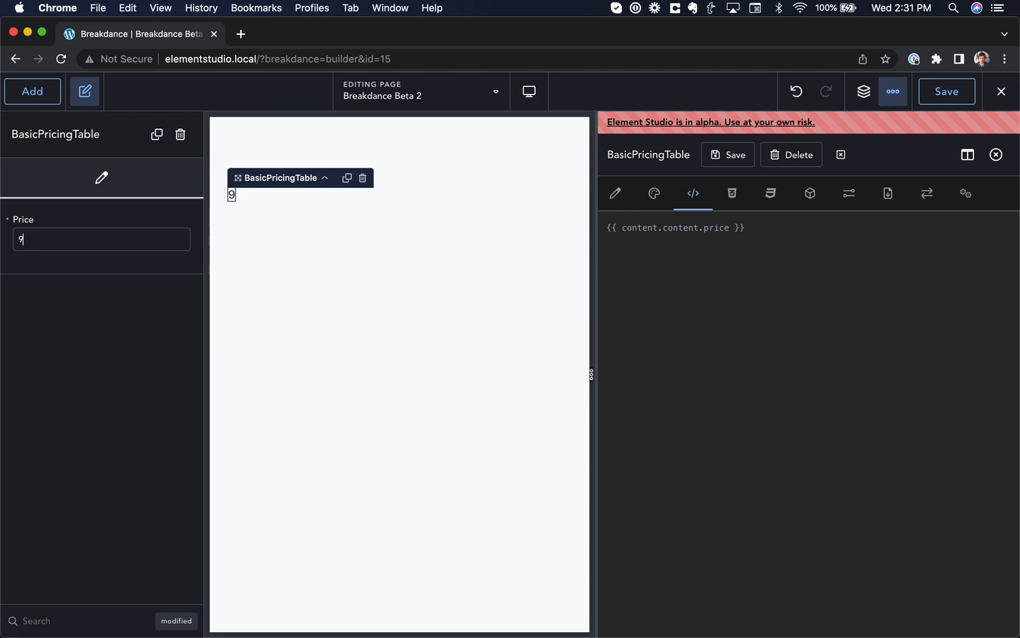
Set Price to 99 and wrap {{ content.content.price }} in <h3> tags in the template
text(9)
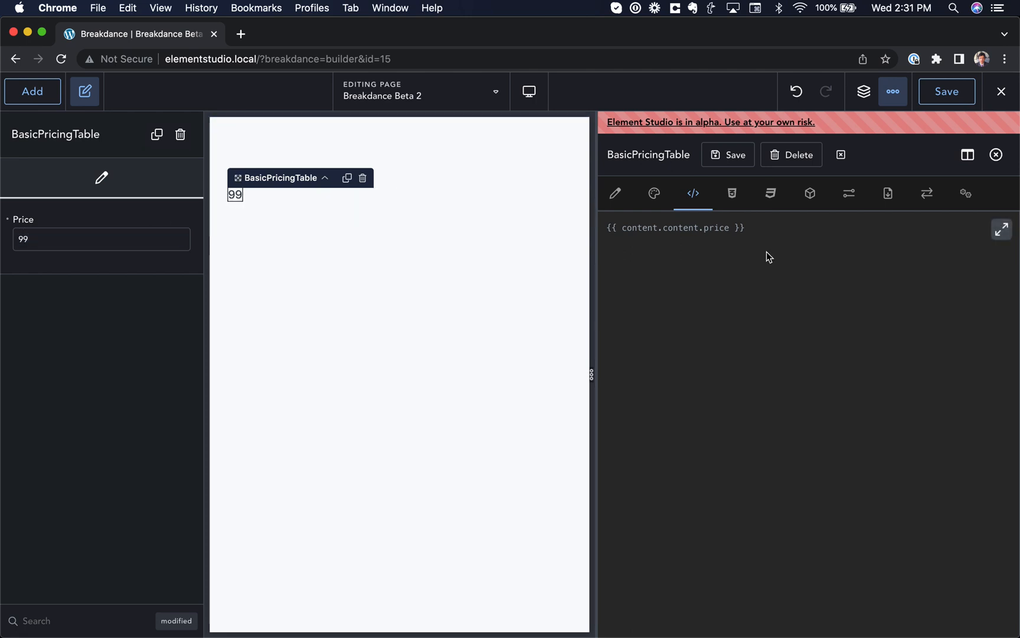
text(<)
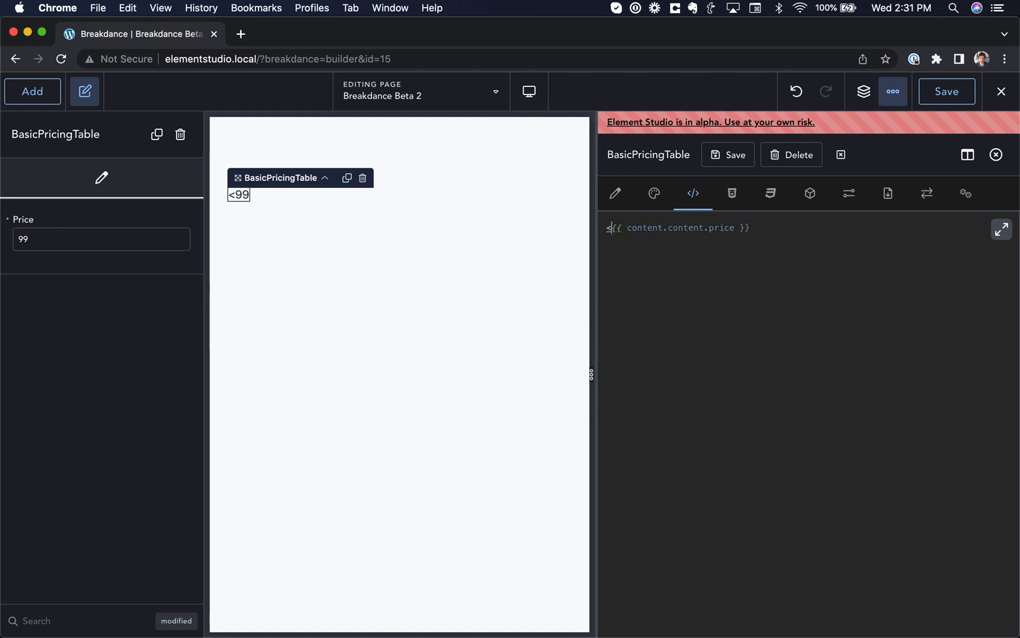
text(h3>)
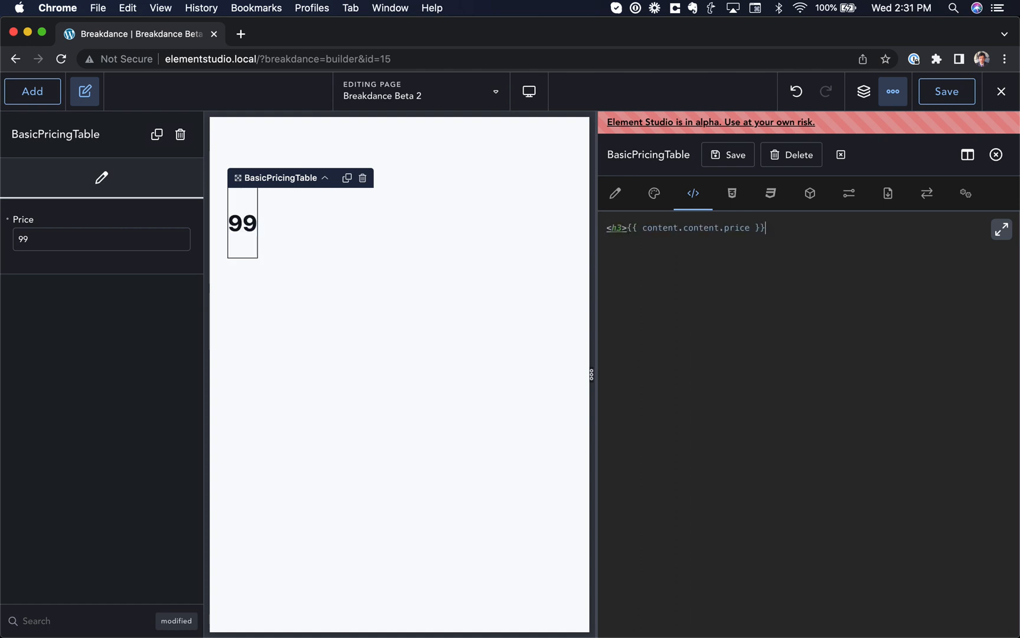
text(</h3>)
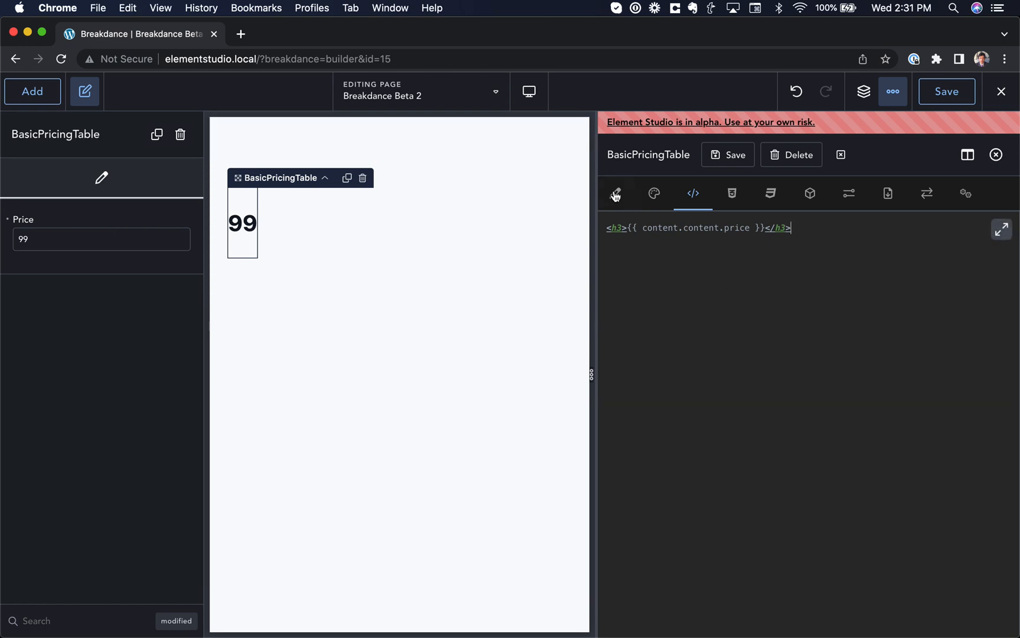
click(614, 194)
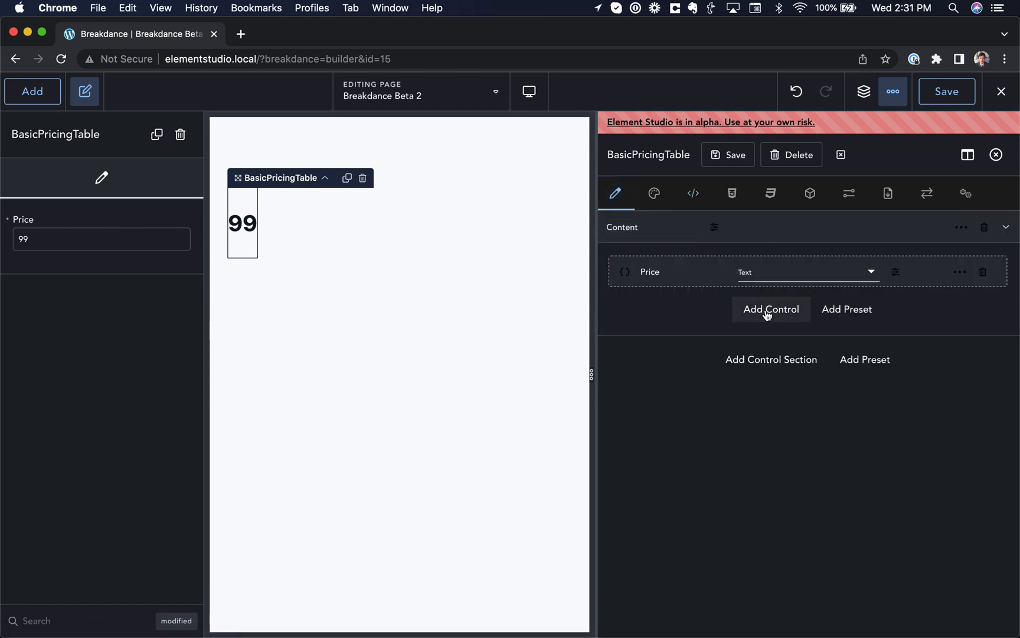
Add a Features repeater control containing a Feature text field
click(771, 309)
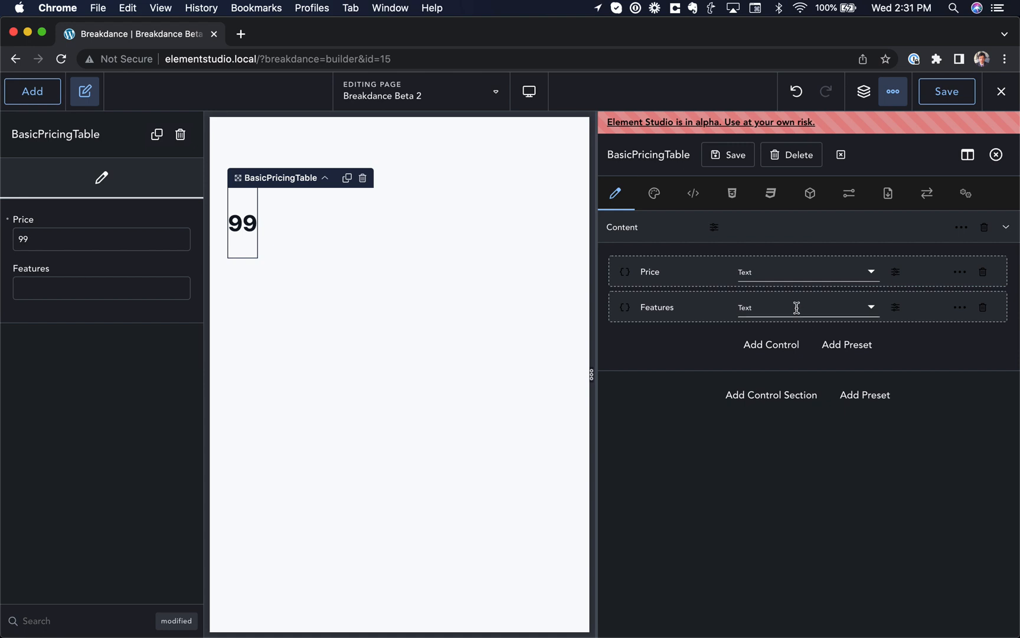
click(807, 307)
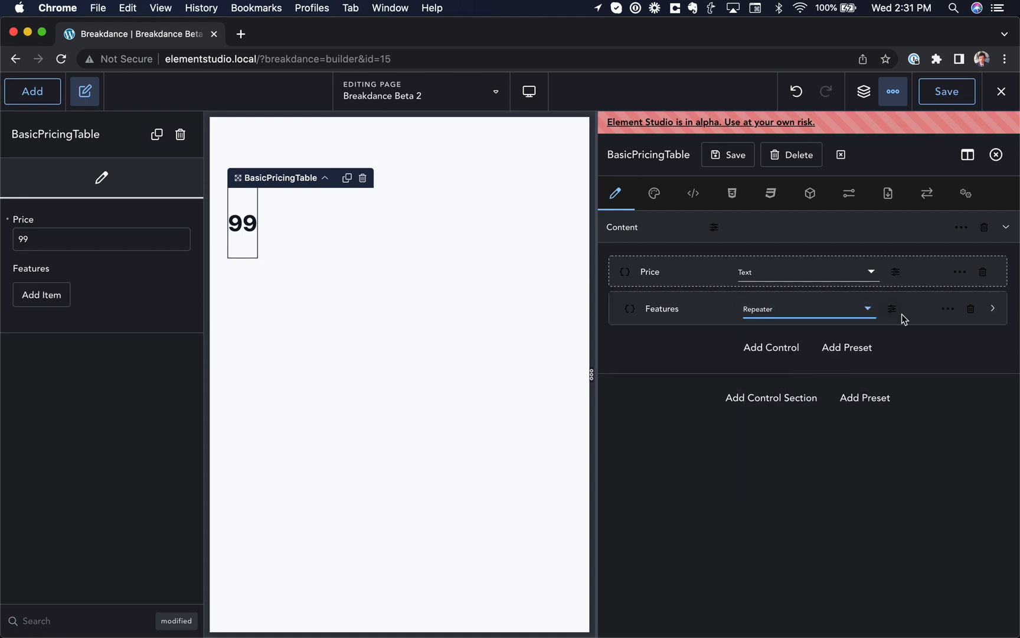
click(772, 347)
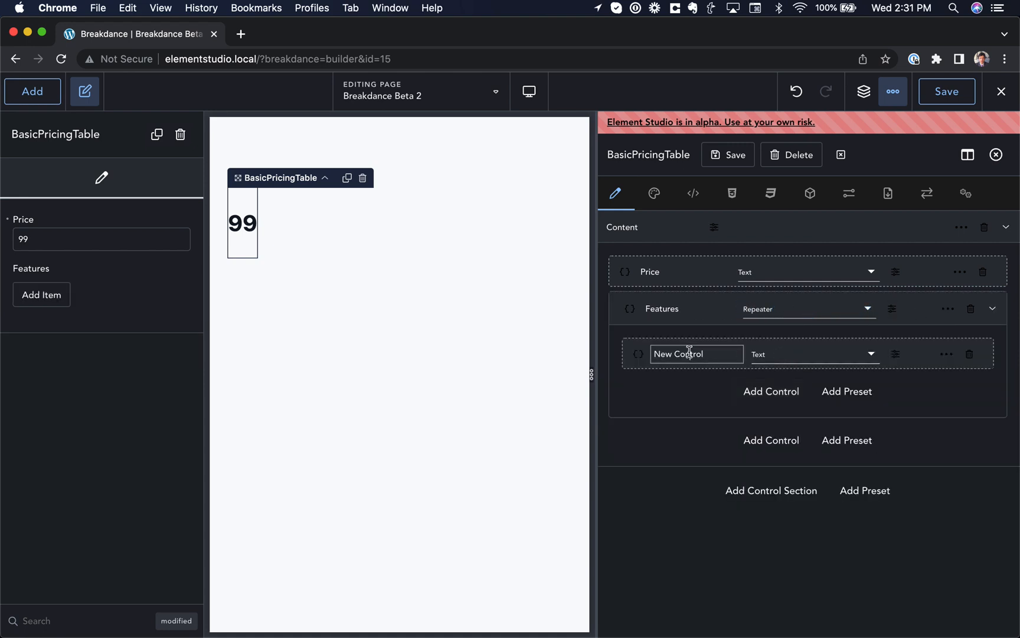
text(Feature)
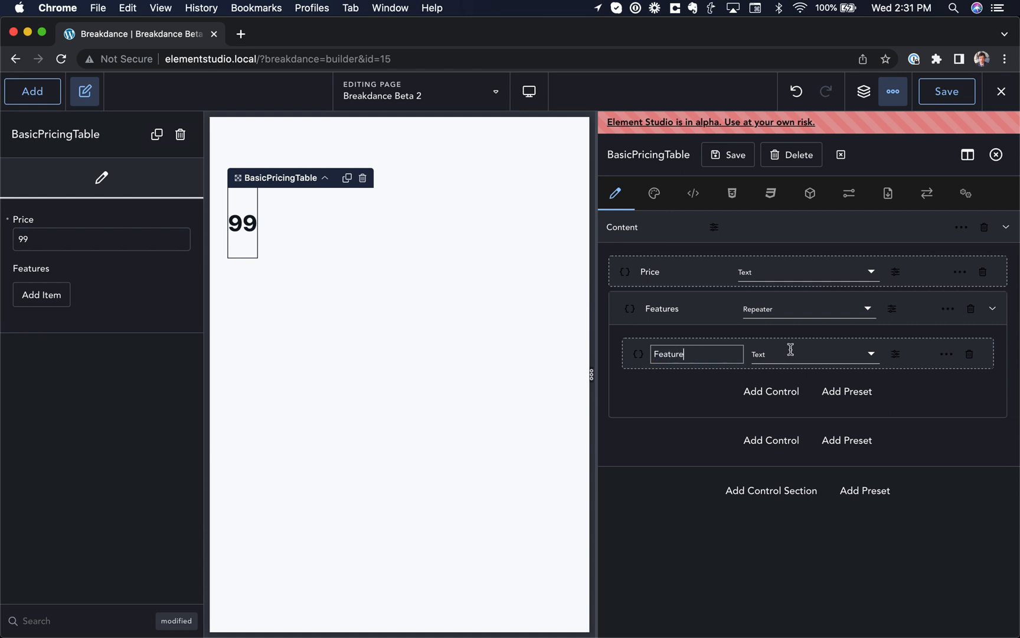
Add three Features items up to Feature #3 and show the repeater's loop code
click(41, 294)
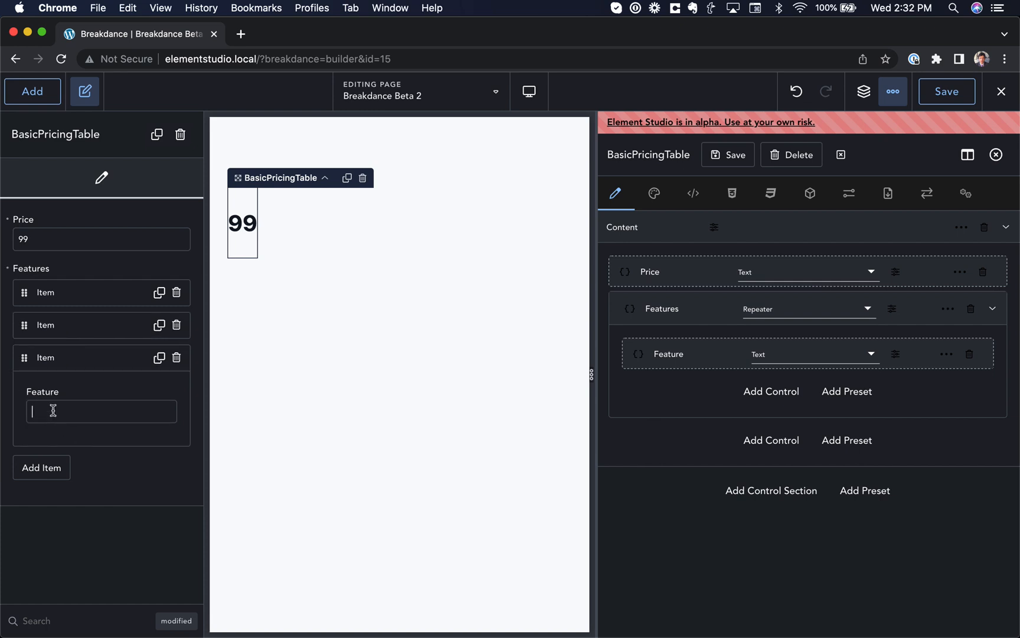
text(Feature #3)
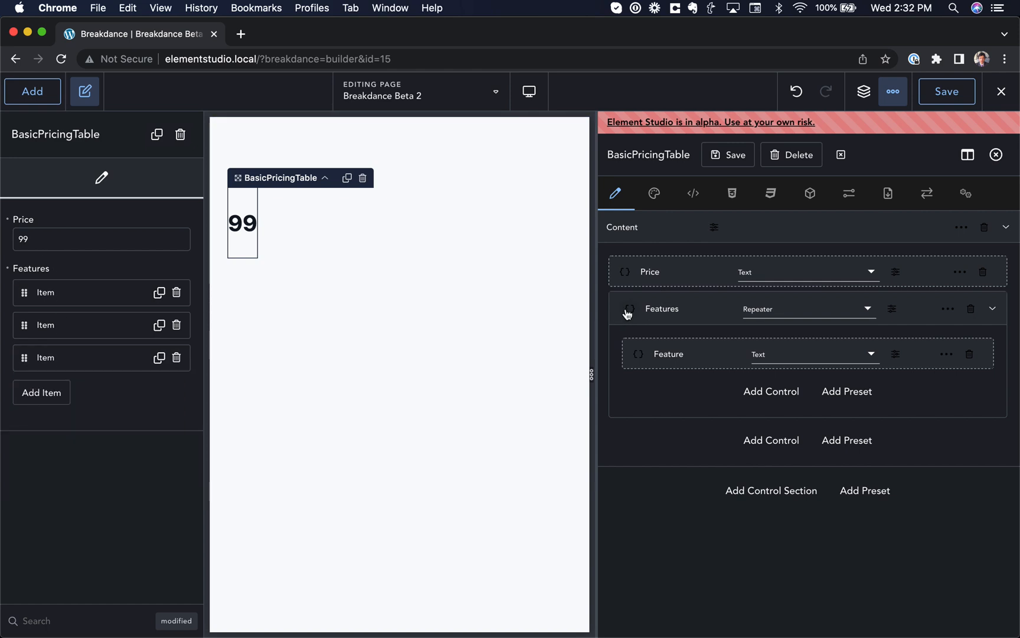
click(638, 308)
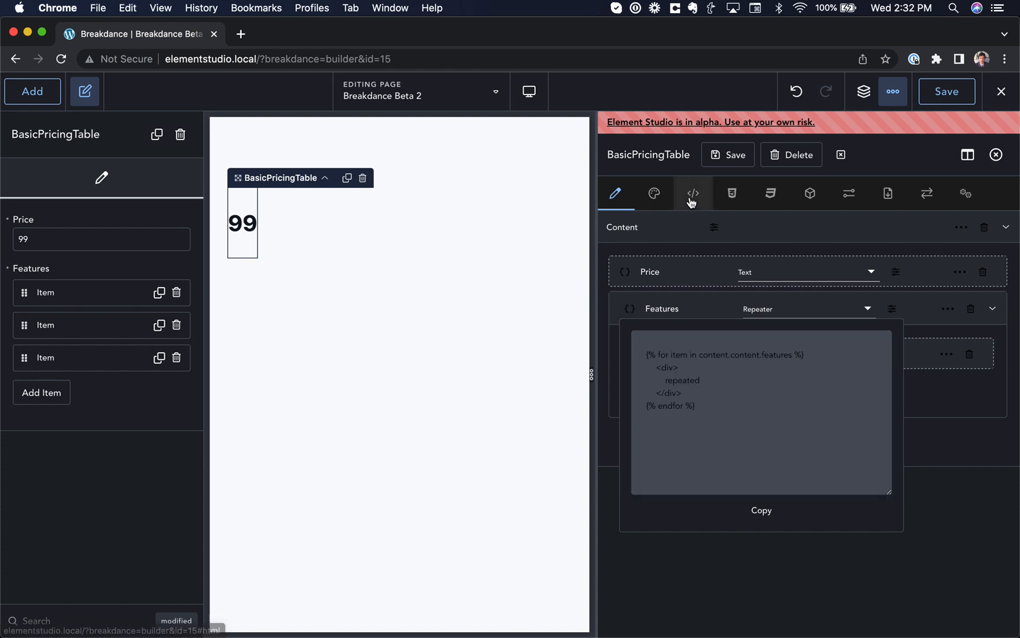
Wrap the pasted Features loop in <ul> and change its div to li in the HTML template
click(693, 193)
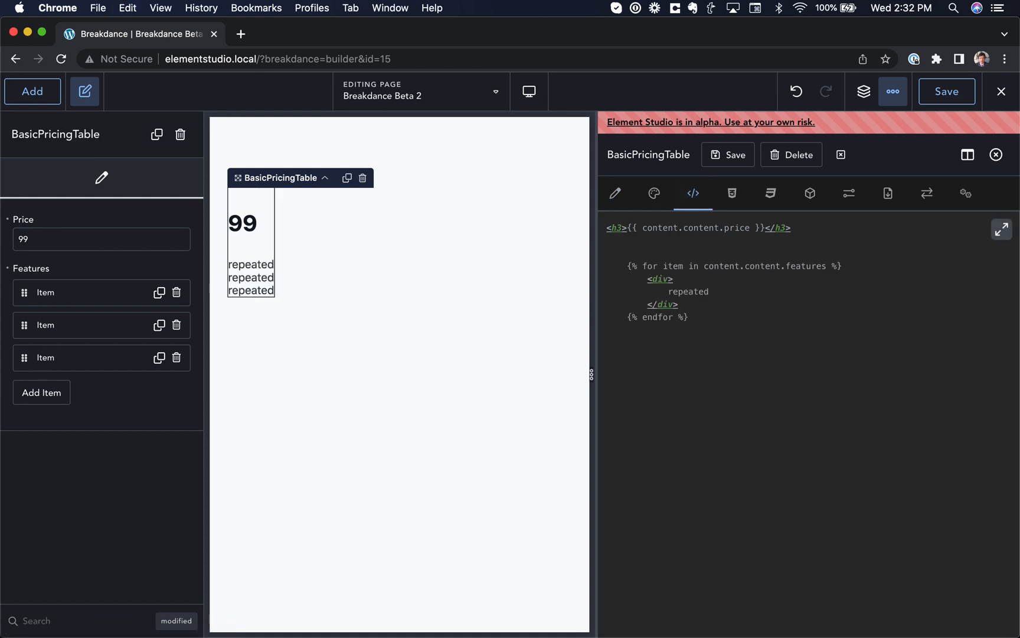
drag(627, 266, 685, 317)
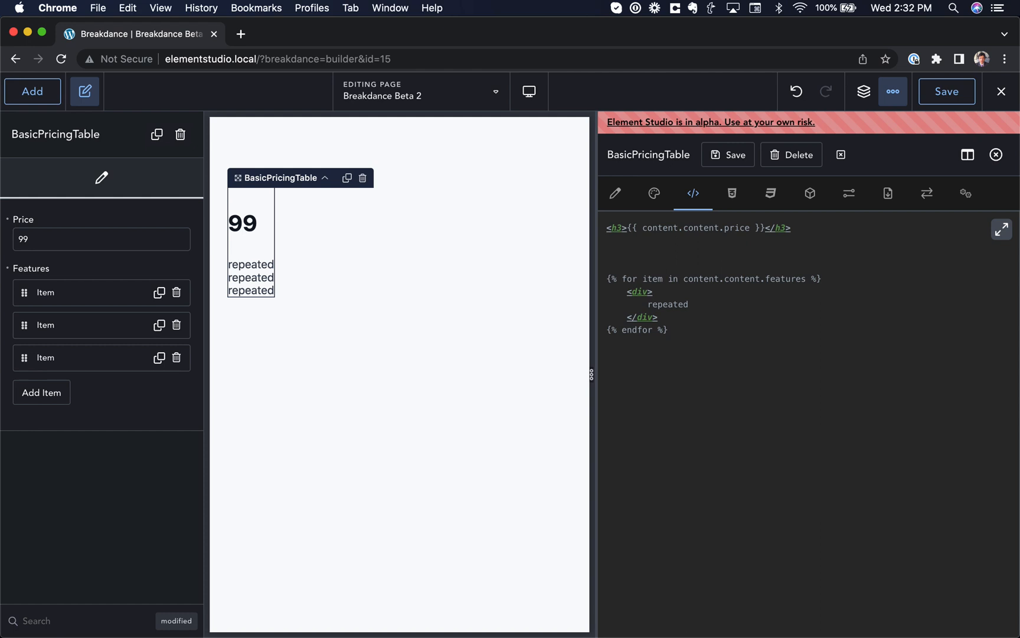
text(<ul>)
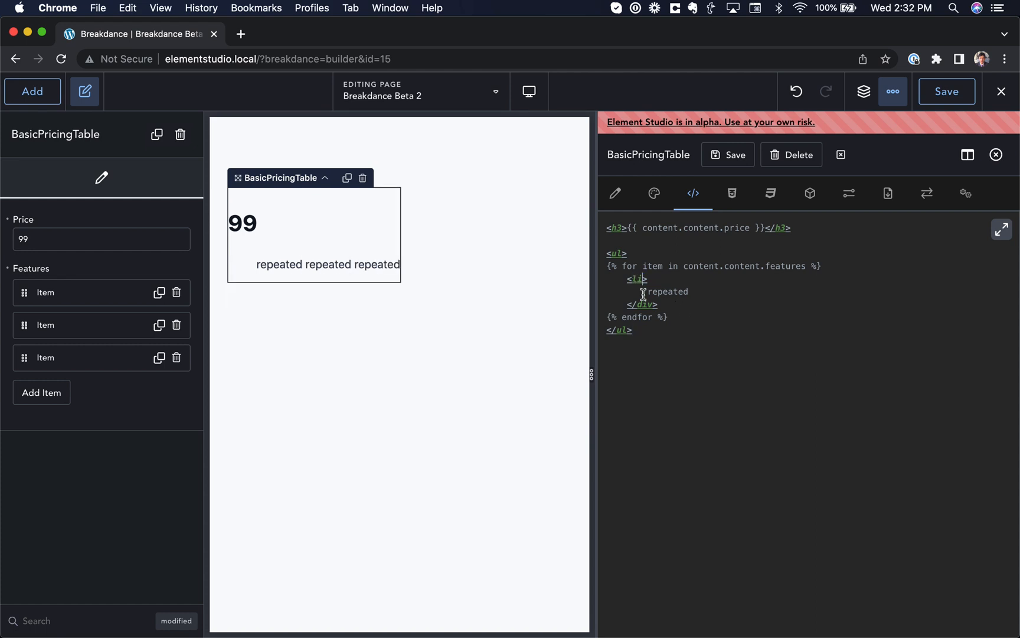
double_click(668, 290)
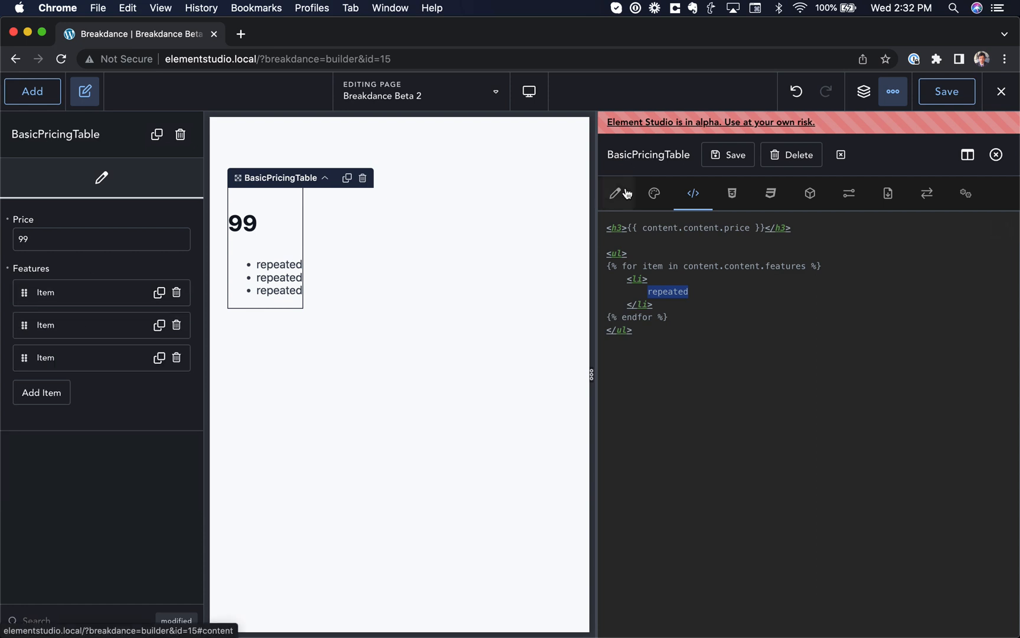
Output {{ item.feature }} in each list item and test with typed feature text
click(615, 194)
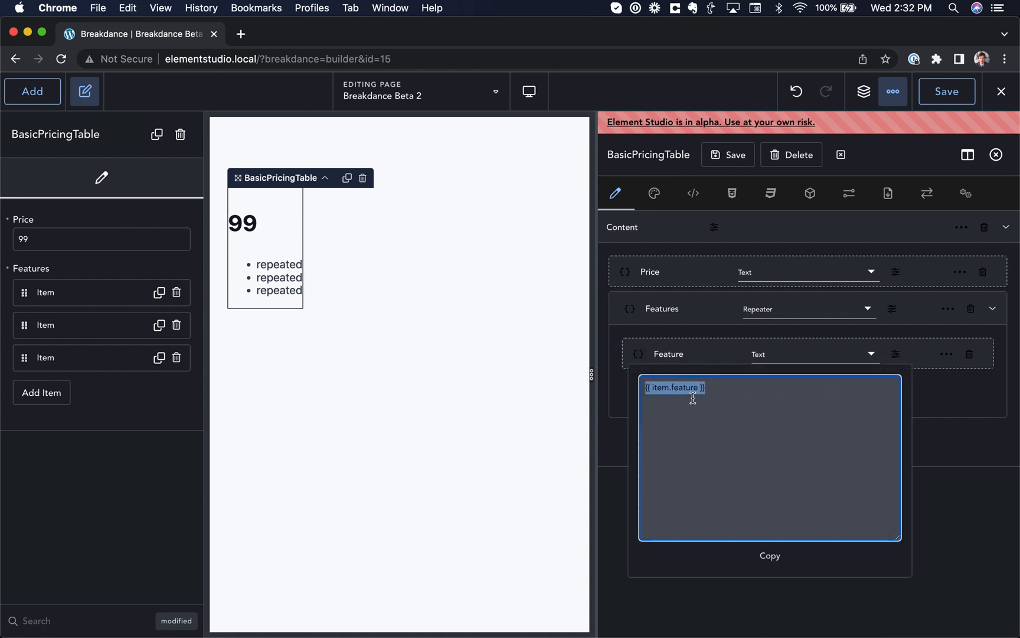
click(692, 194)
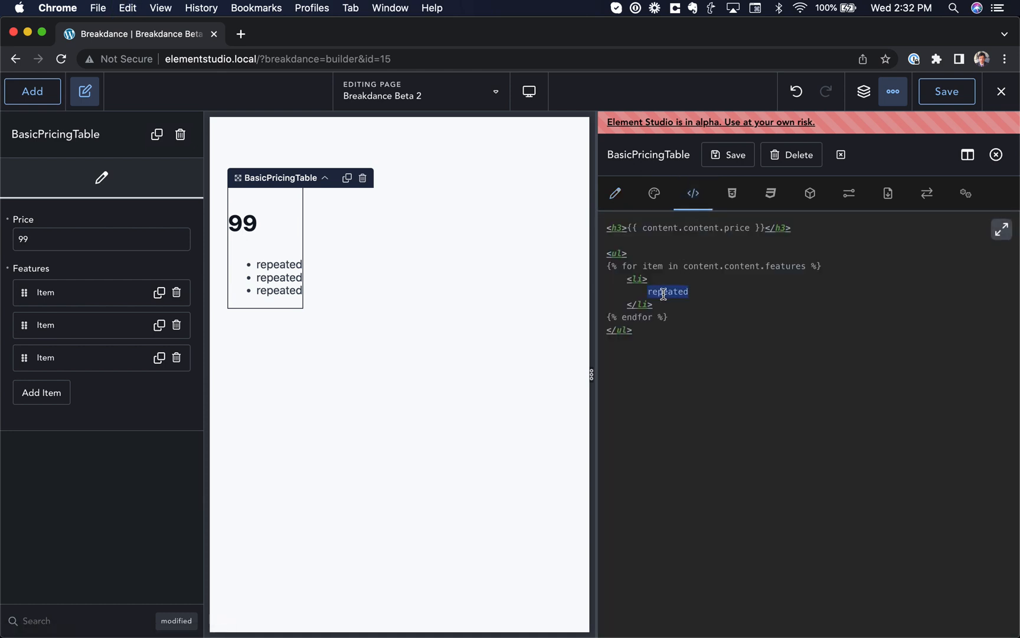
text({{ item.feature }})
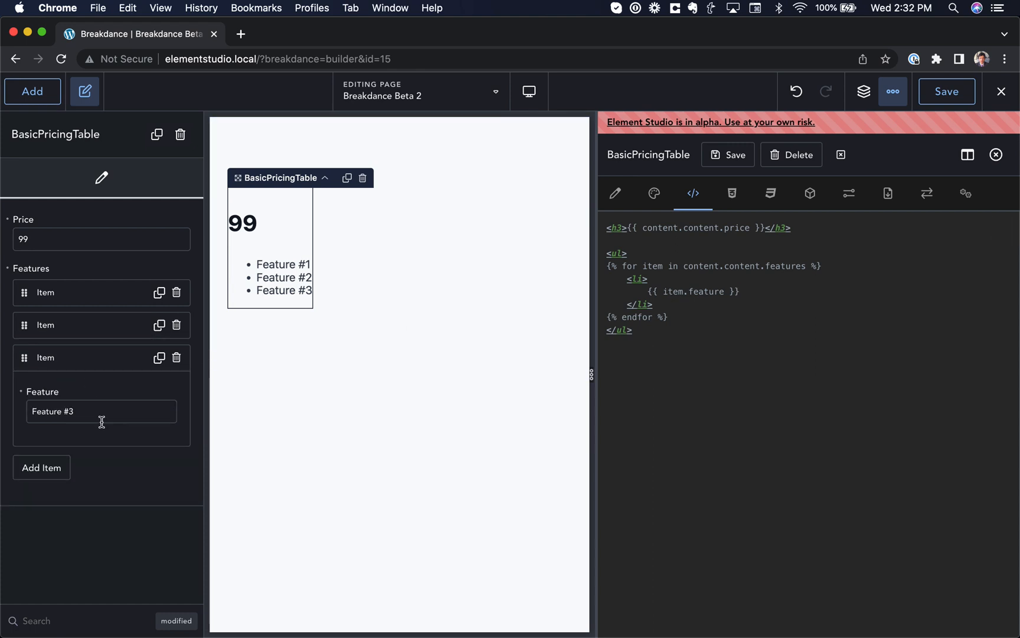
text(asdasdadasd)
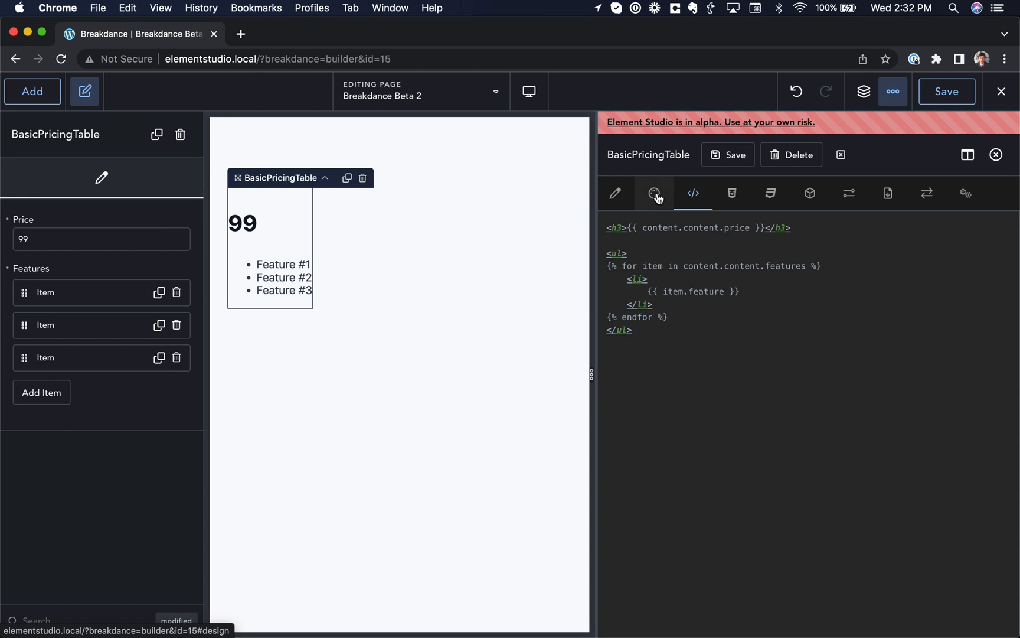
Add Price and Features design control sections and view them in the properties panel
click(654, 194)
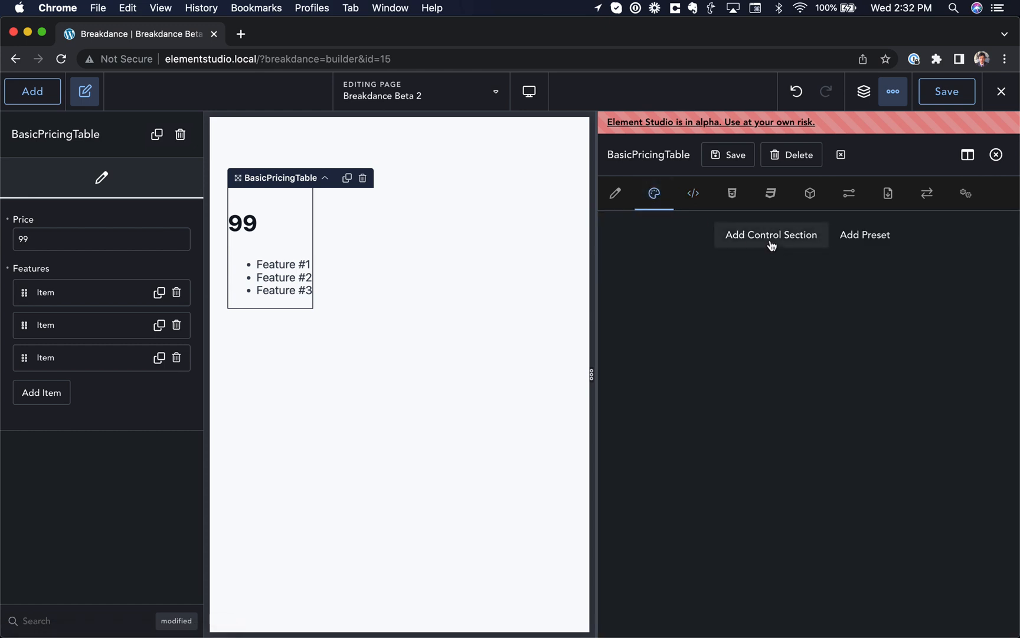
click(772, 234)
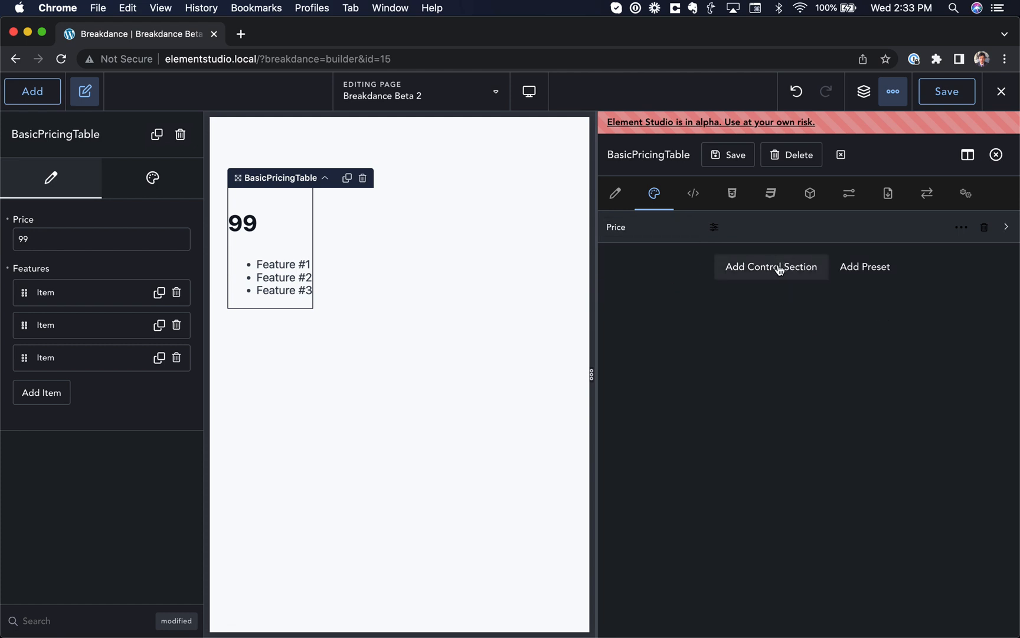
click(771, 266)
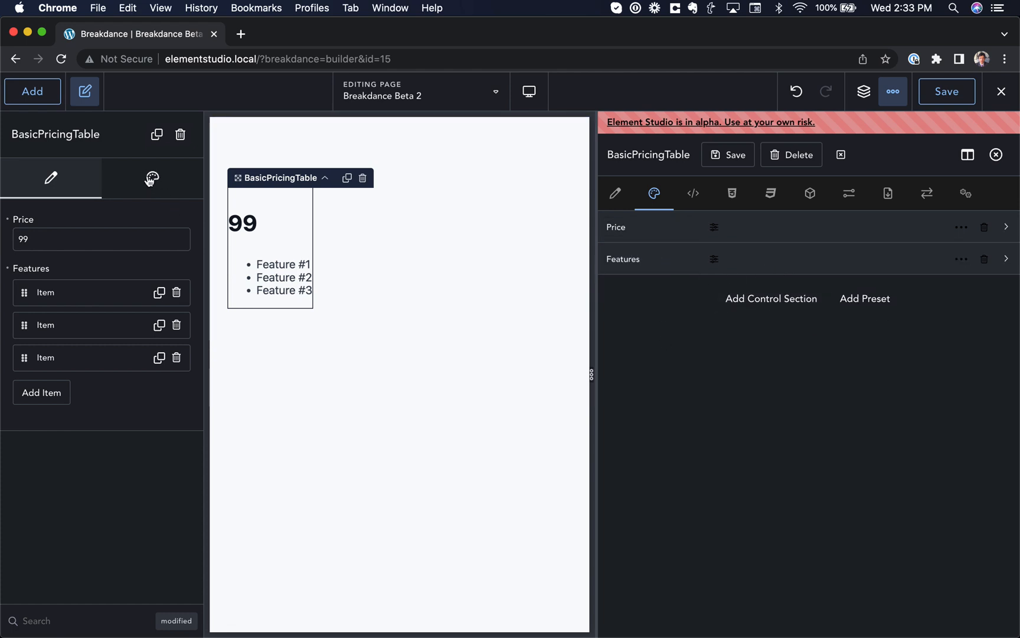
click(151, 177)
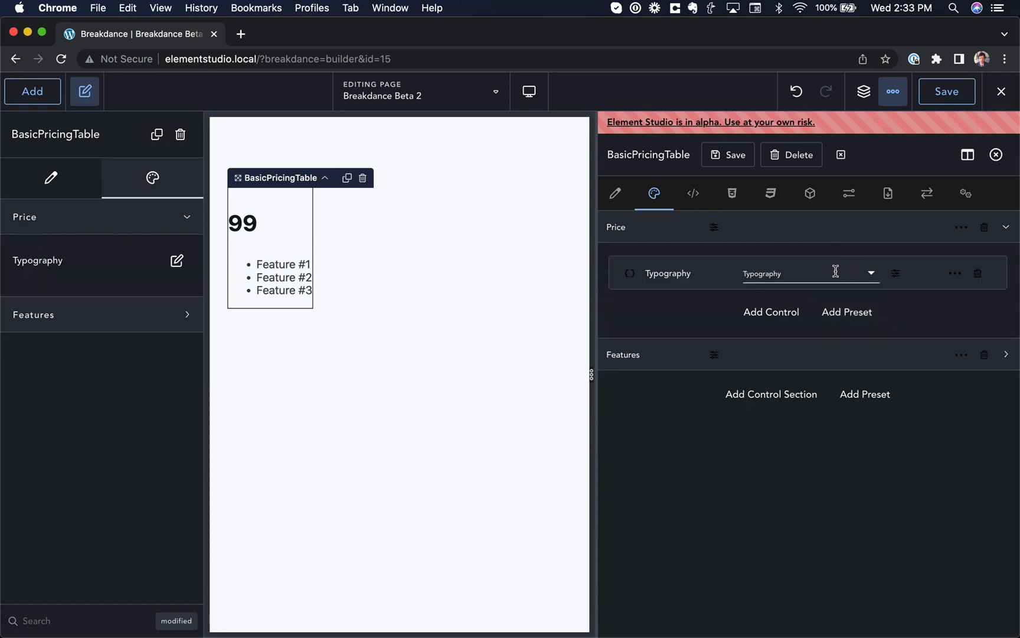
Name the Price section's control Typography and show its code snippet
click(810, 273)
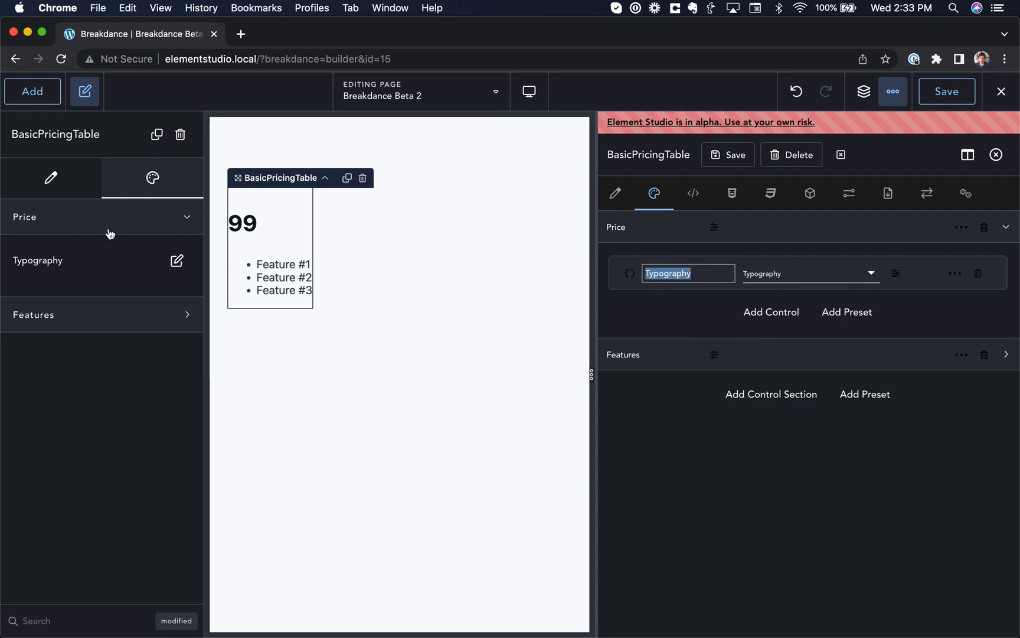
click(176, 260)
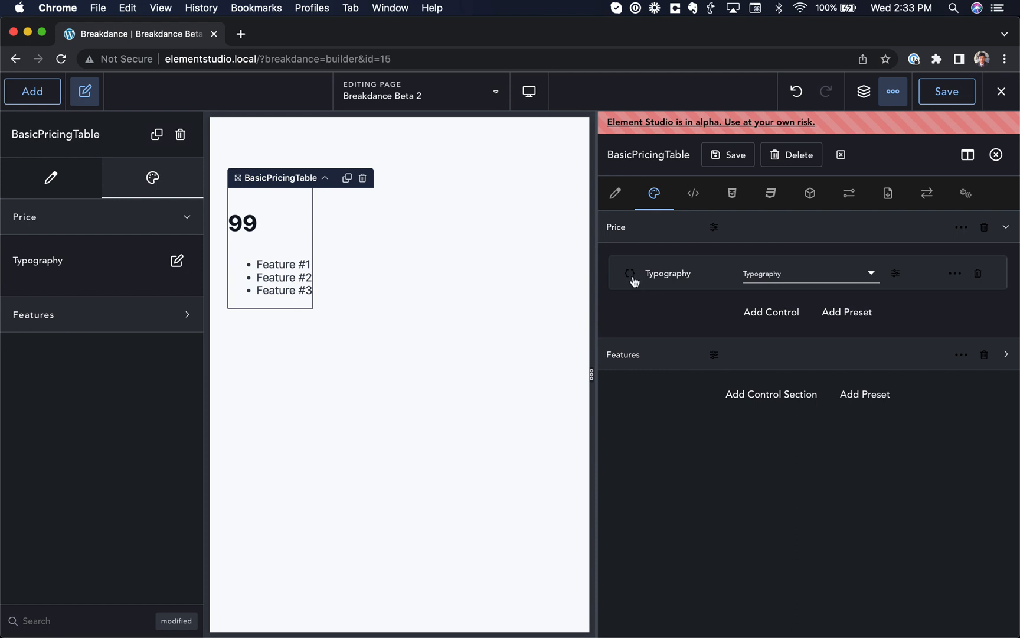
click(176, 260)
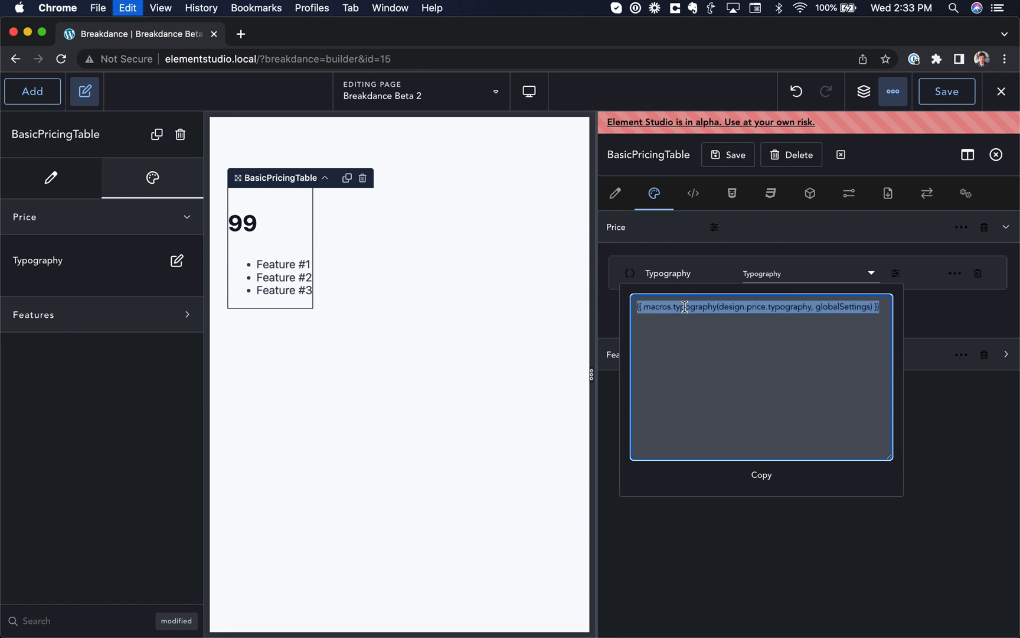
Give the h3 price heading the class bpt-price in the HTML template
click(731, 194)
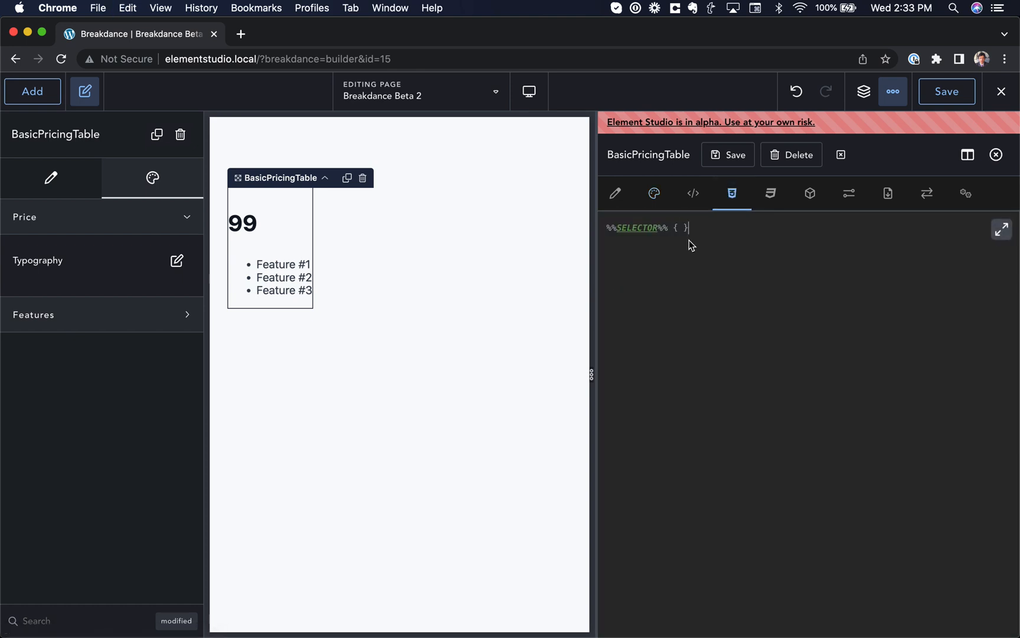
click(771, 194)
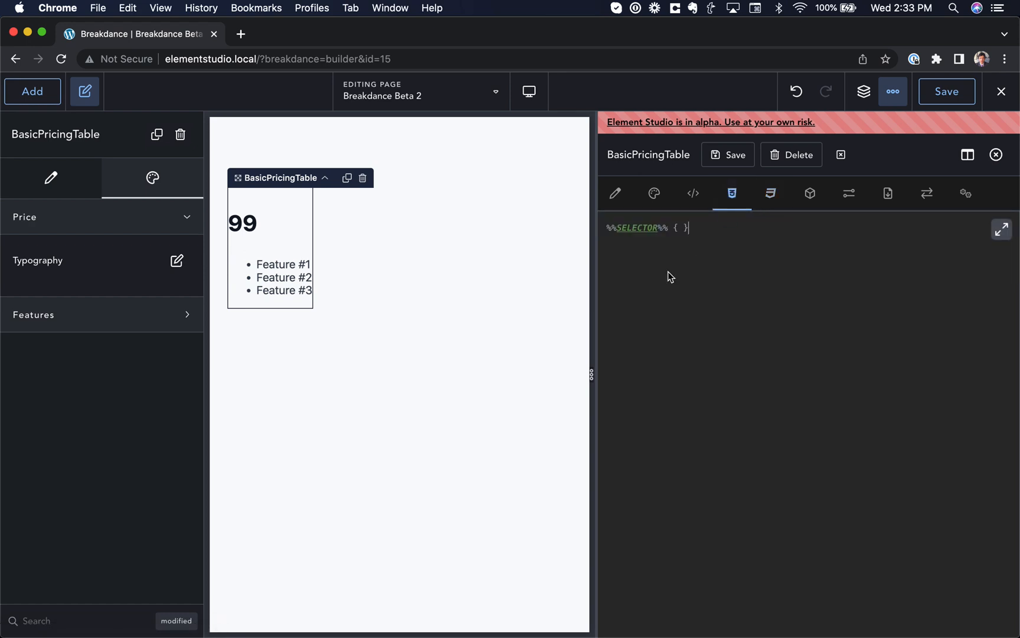
click(176, 260)
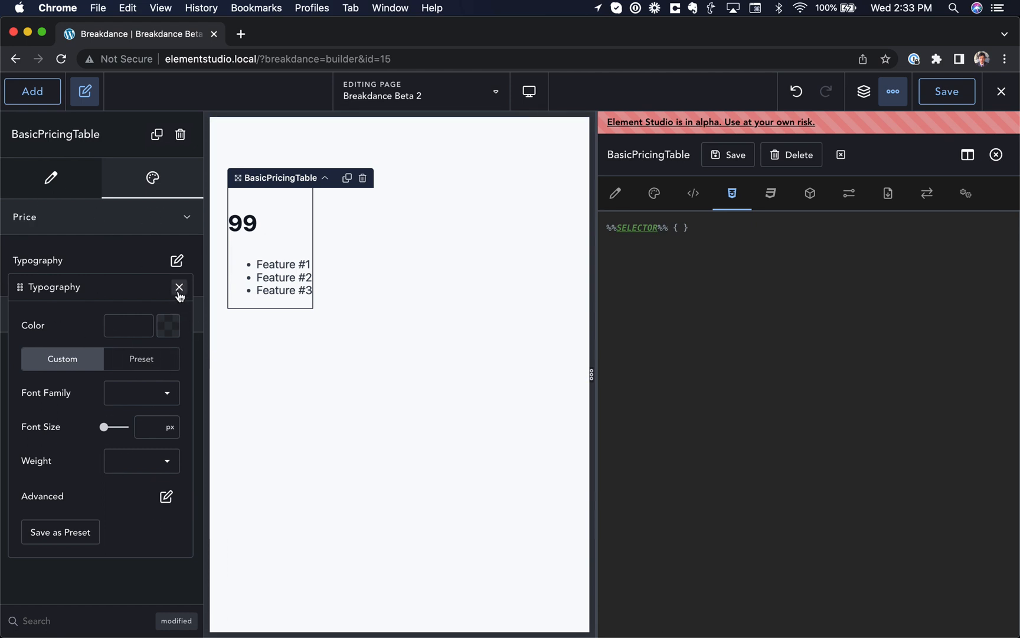
click(180, 287)
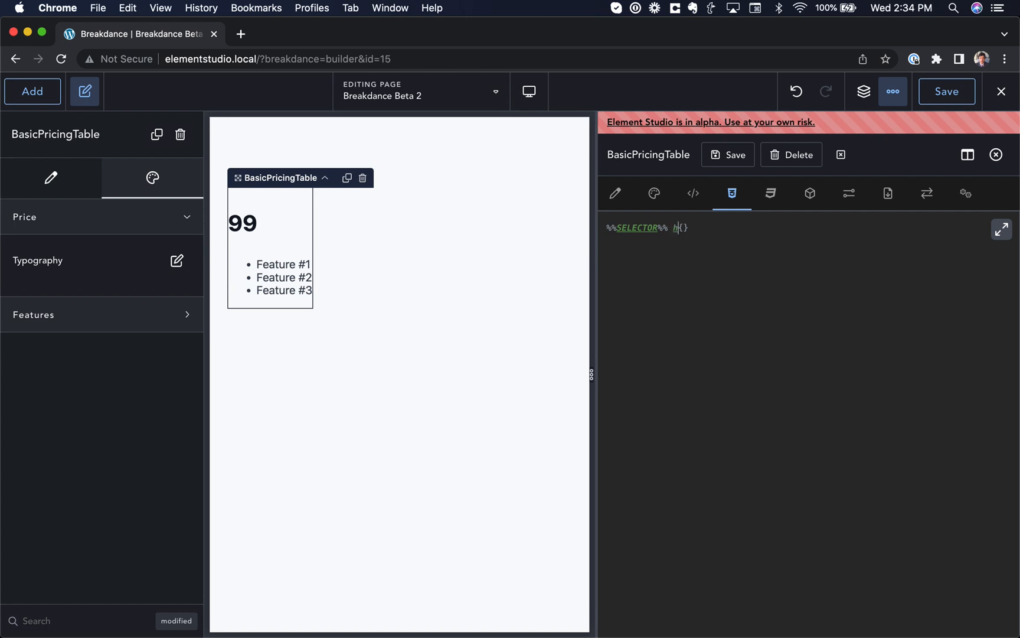
click(694, 194)
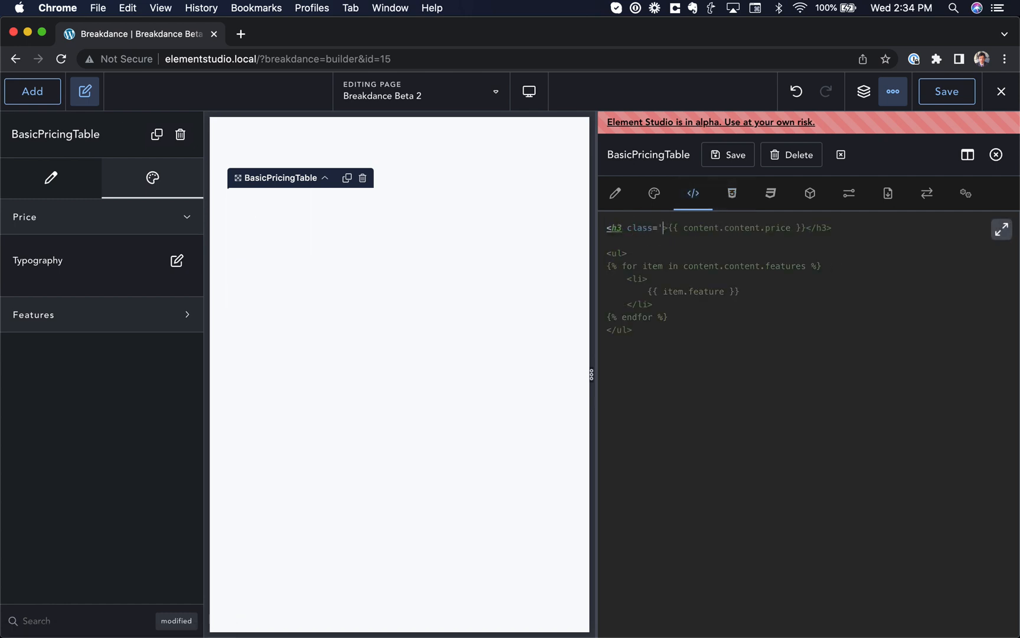
text(bpt-)
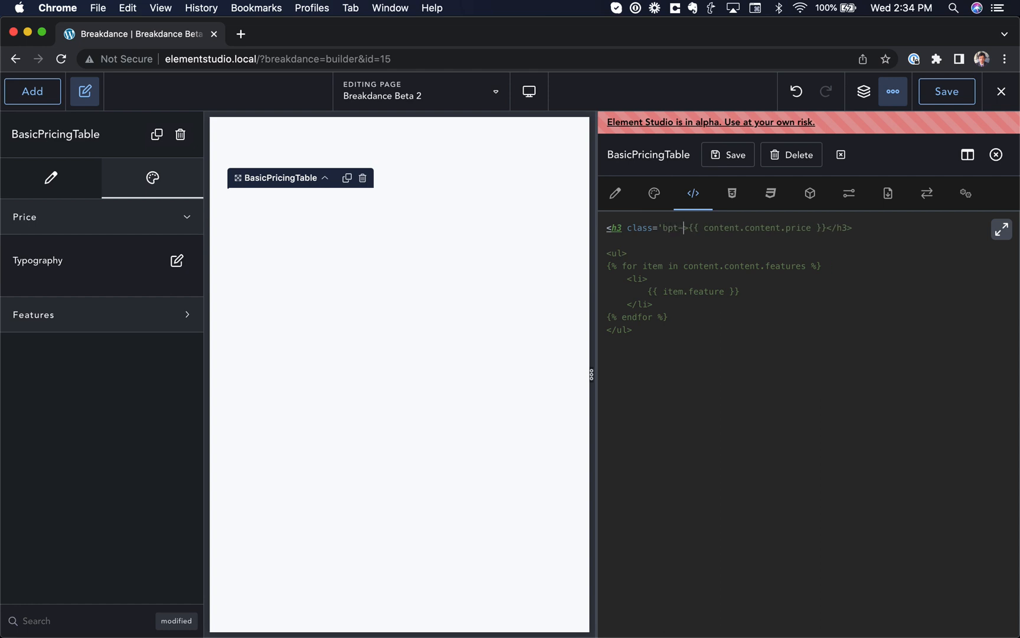
text(price'>)
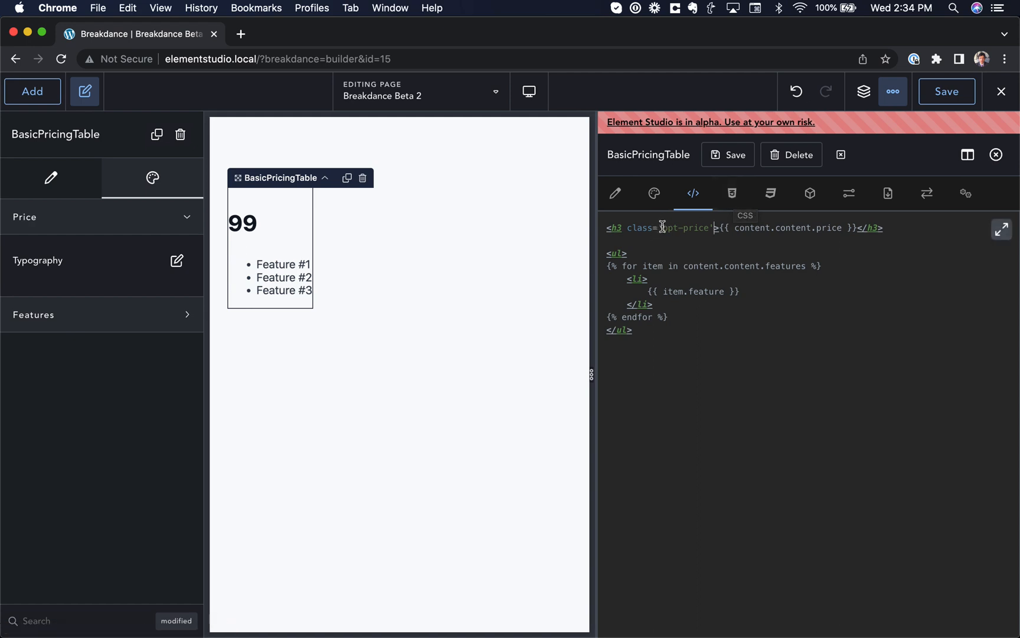
Add a .bpt-price CSS rule applying the Price Typography macro and test colour and size settings
click(732, 194)
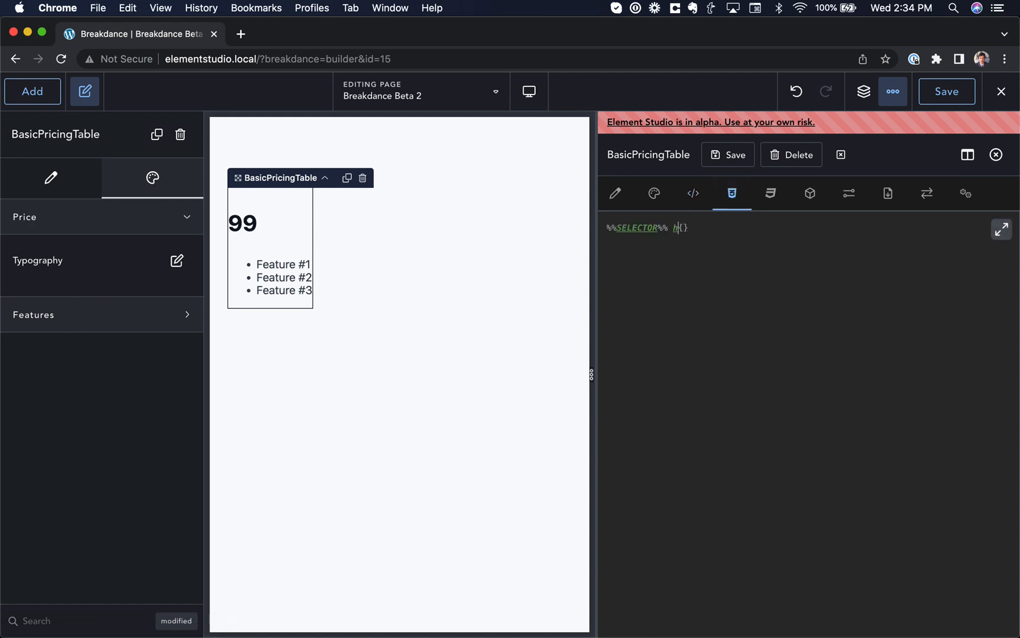
text(.bpt-price)
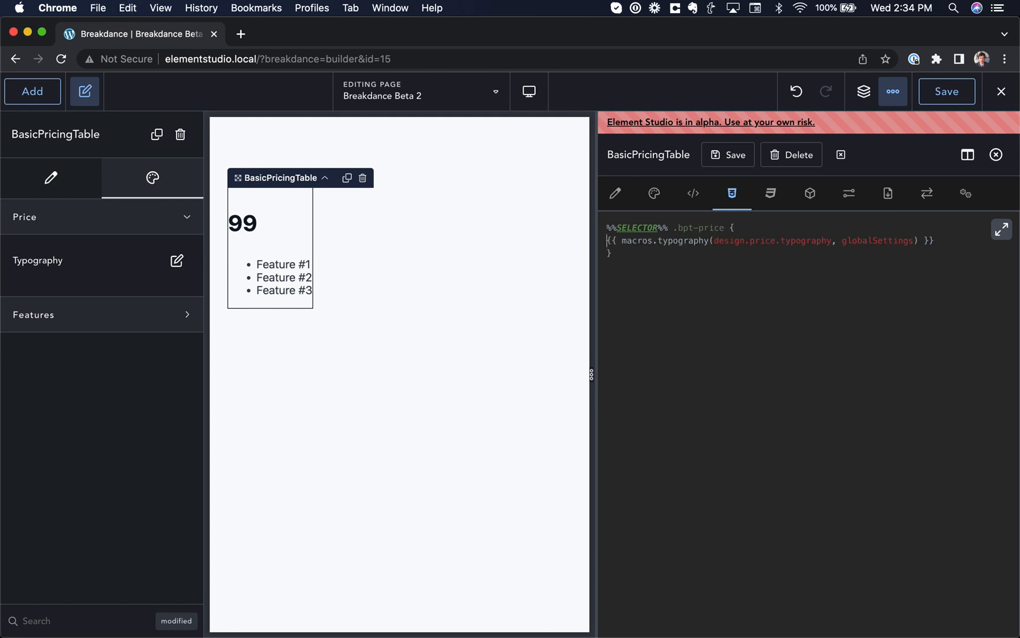
click(614, 194)
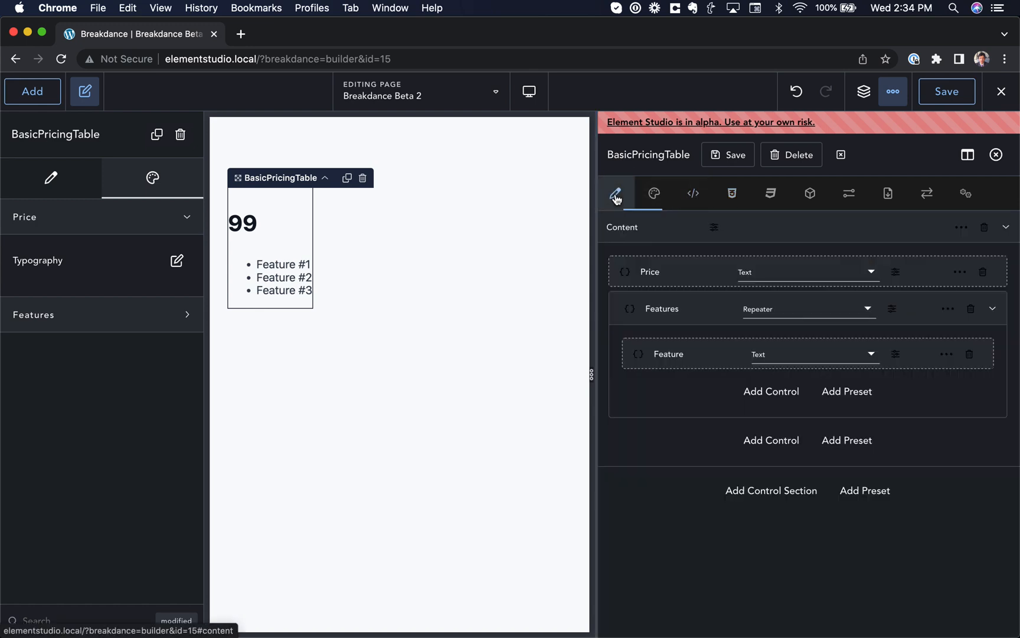
click(654, 194)
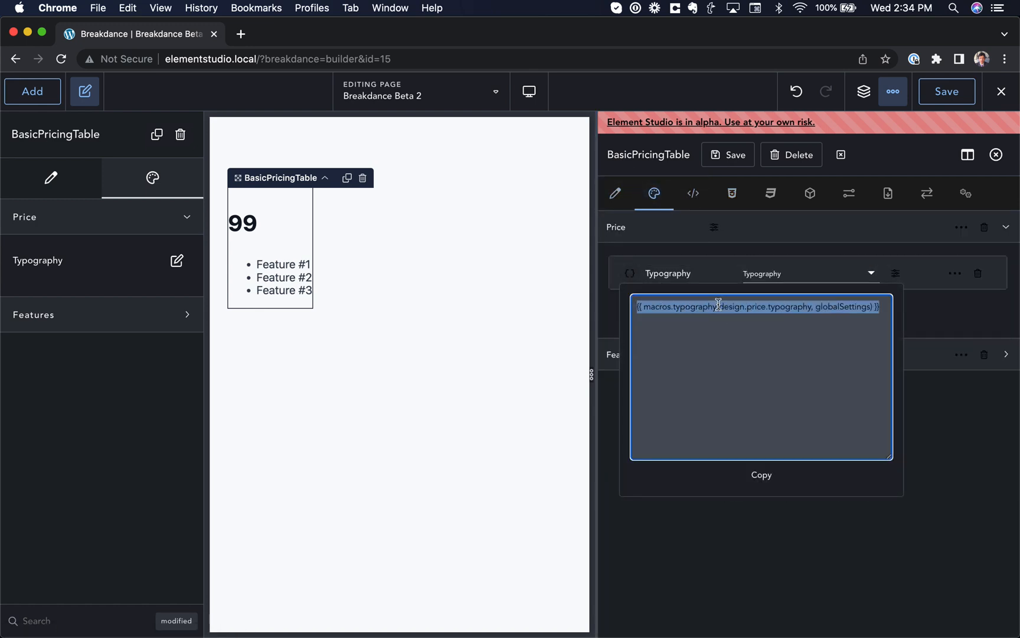
click(731, 194)
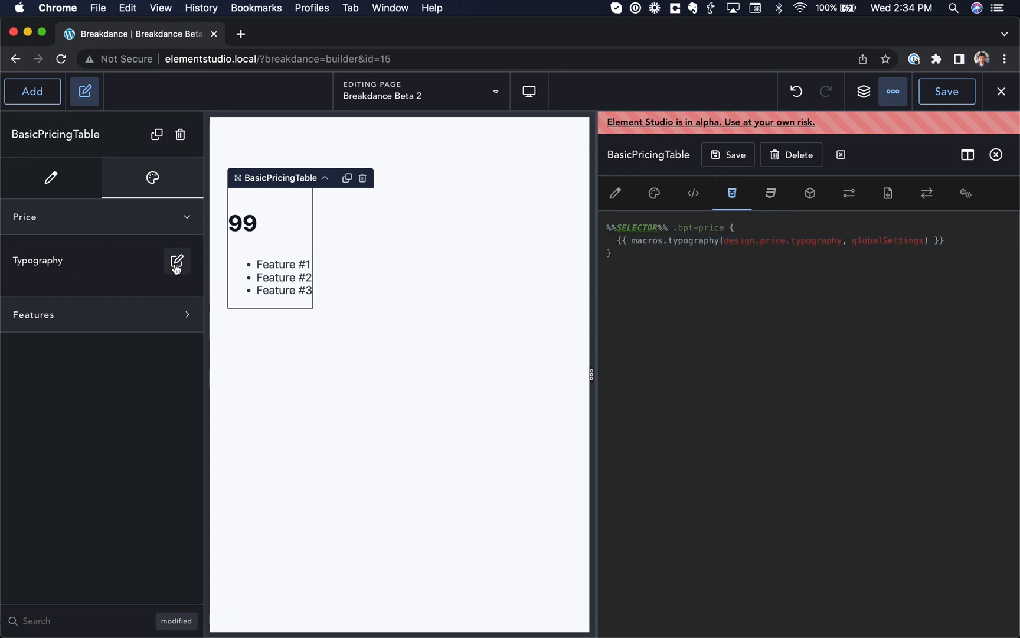
click(176, 262)
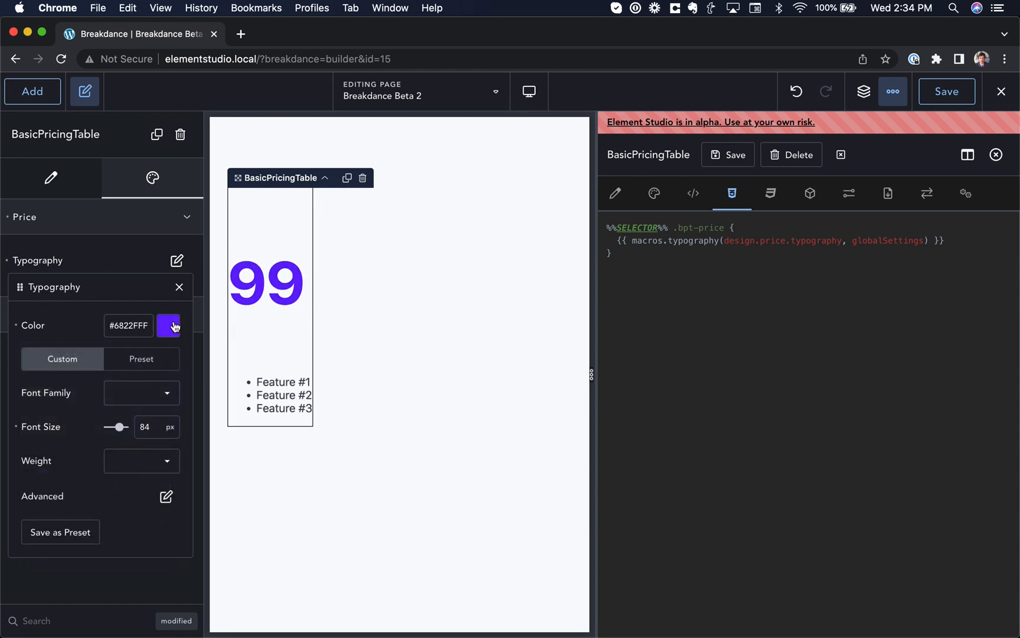
click(179, 287)
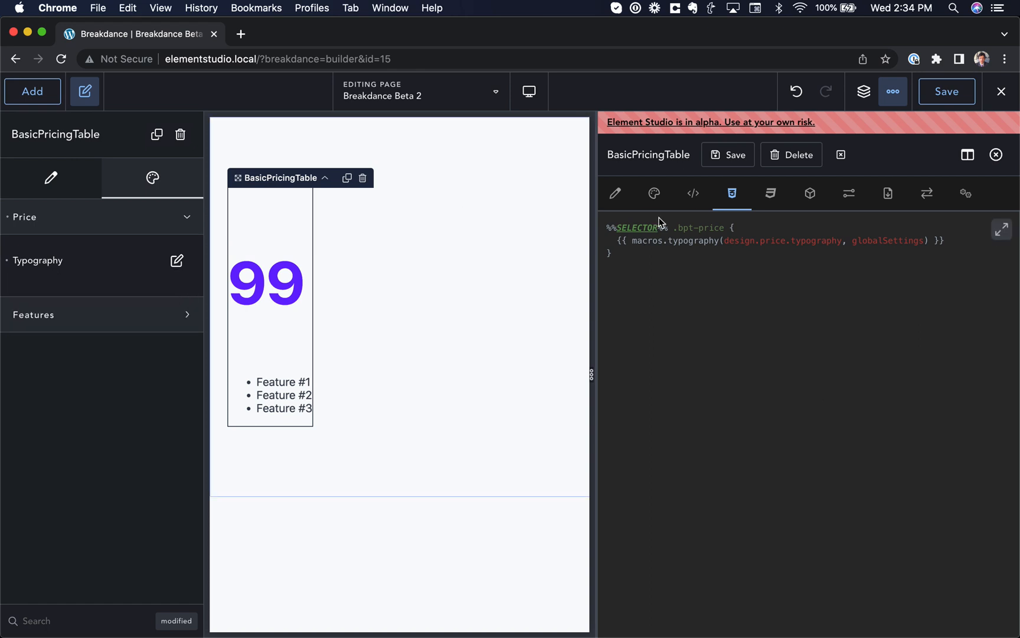
Create a Wrapper design section with a Background Color control allowing Solid and Gradient
click(693, 193)
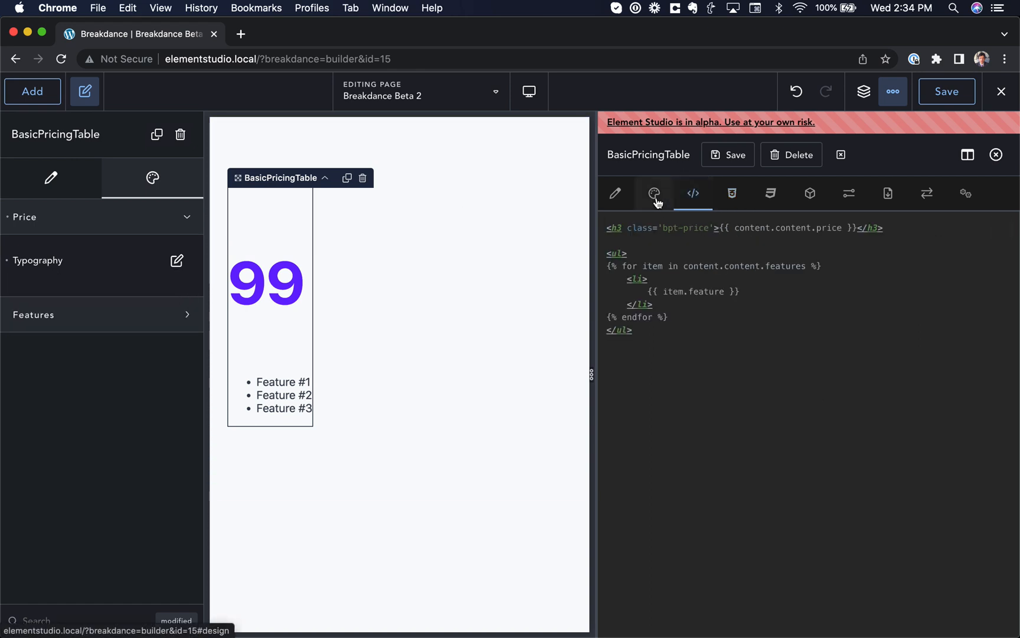
click(654, 193)
text(b)
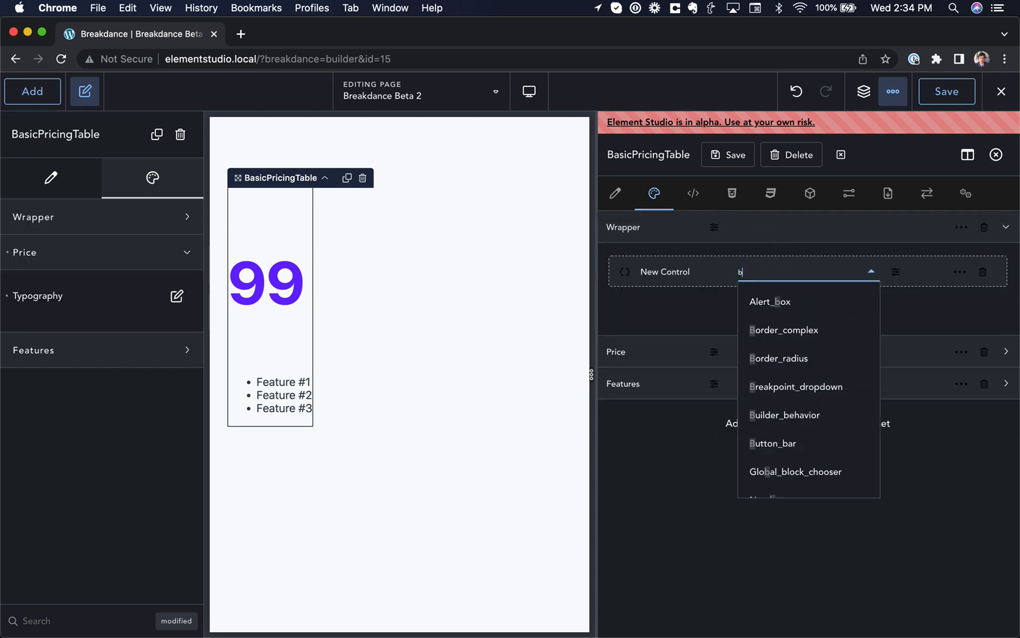
text(ack)
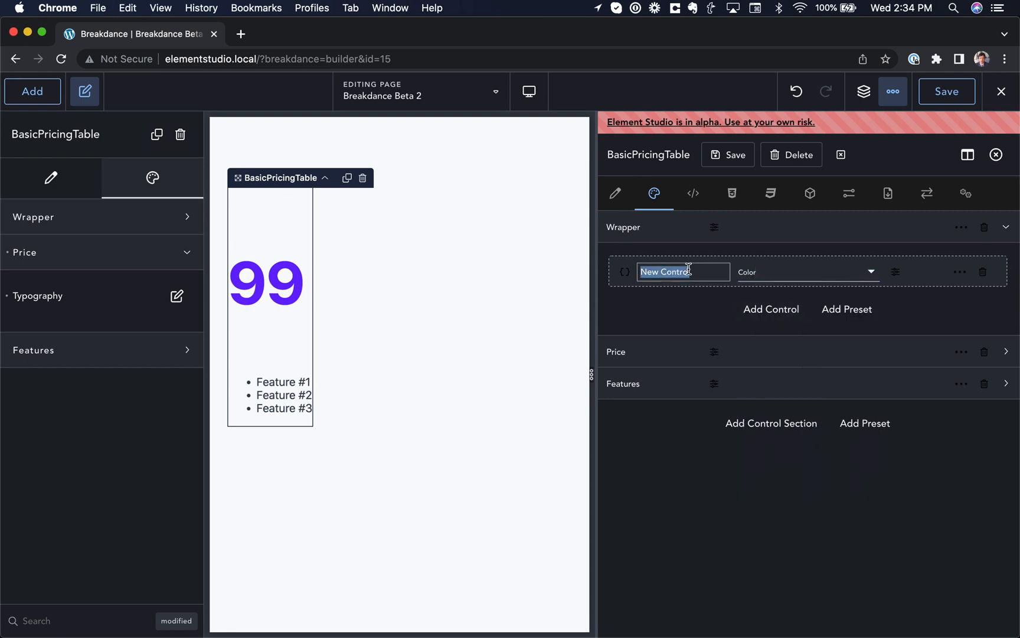
text(Background)
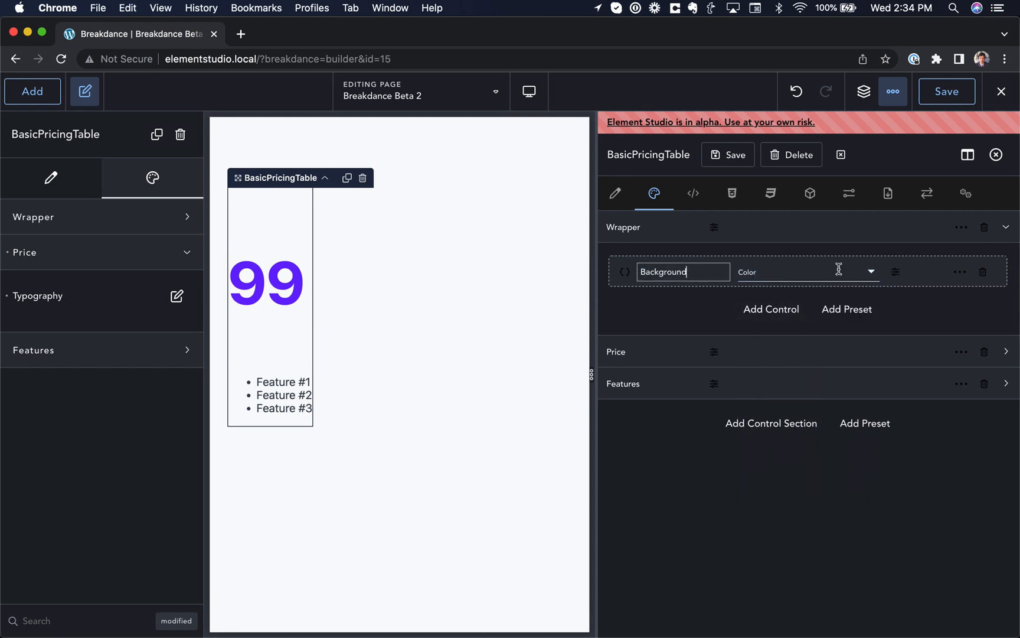
click(896, 272)
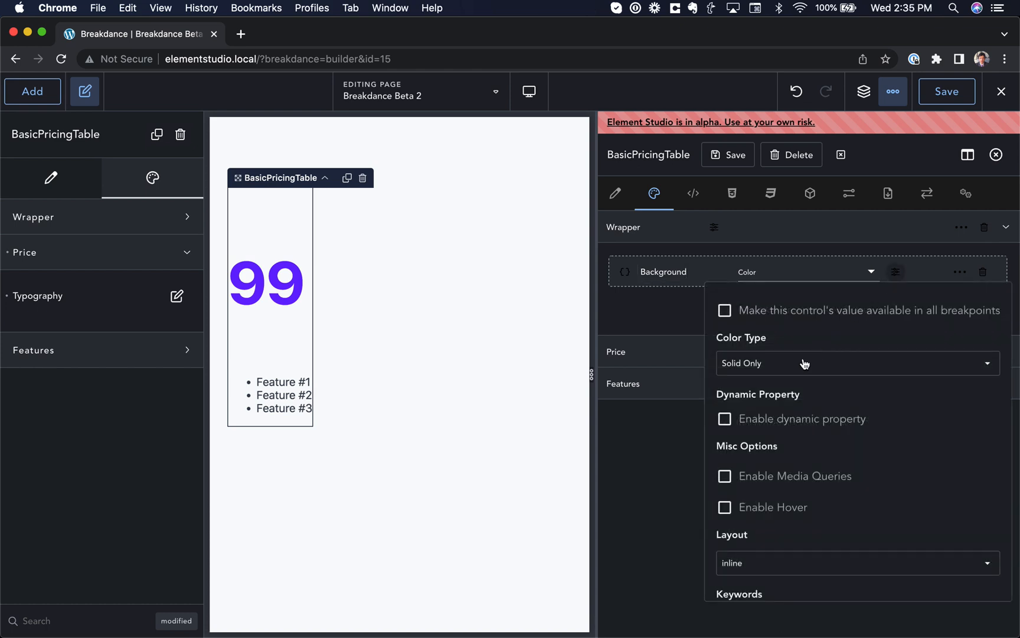
click(856, 363)
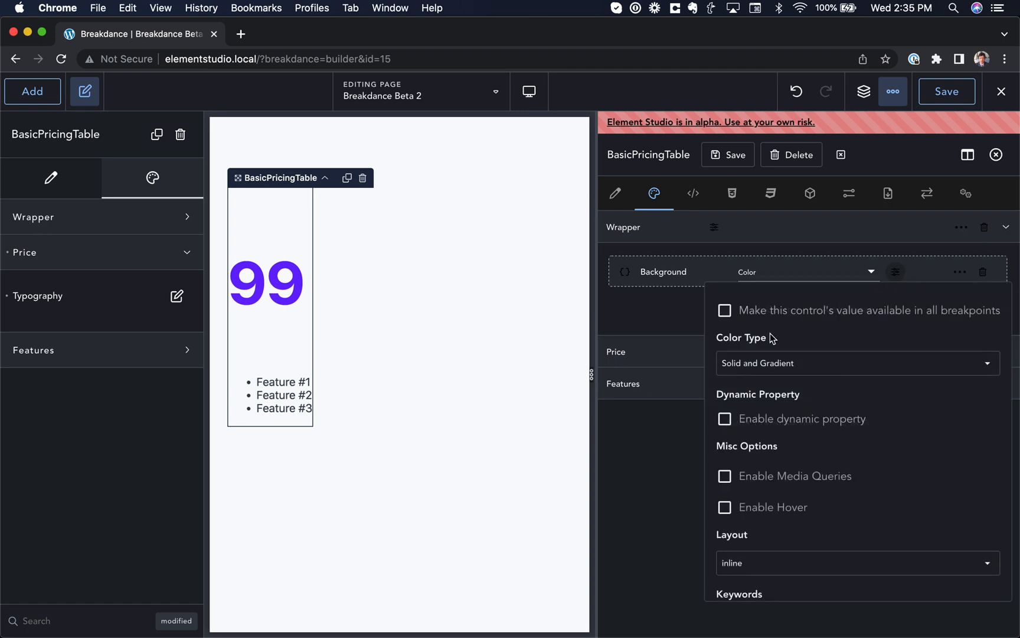
mouse_move(783, 464)
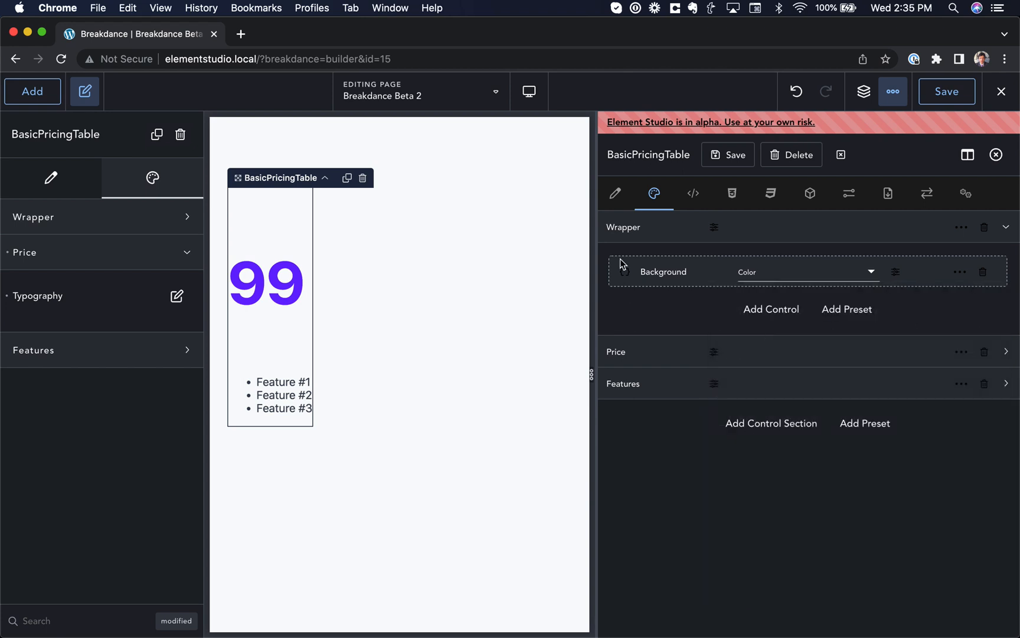
click(624, 272)
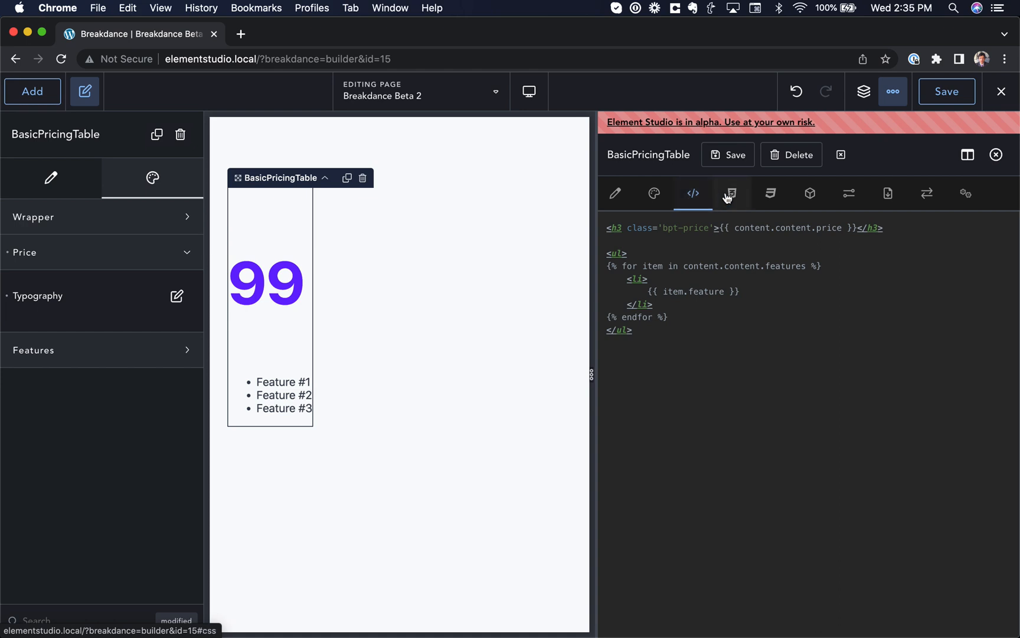
Add a backgroundColor macro rule to the CSS, test a solid purple background, then select bpt-price in the HTML
click(731, 194)
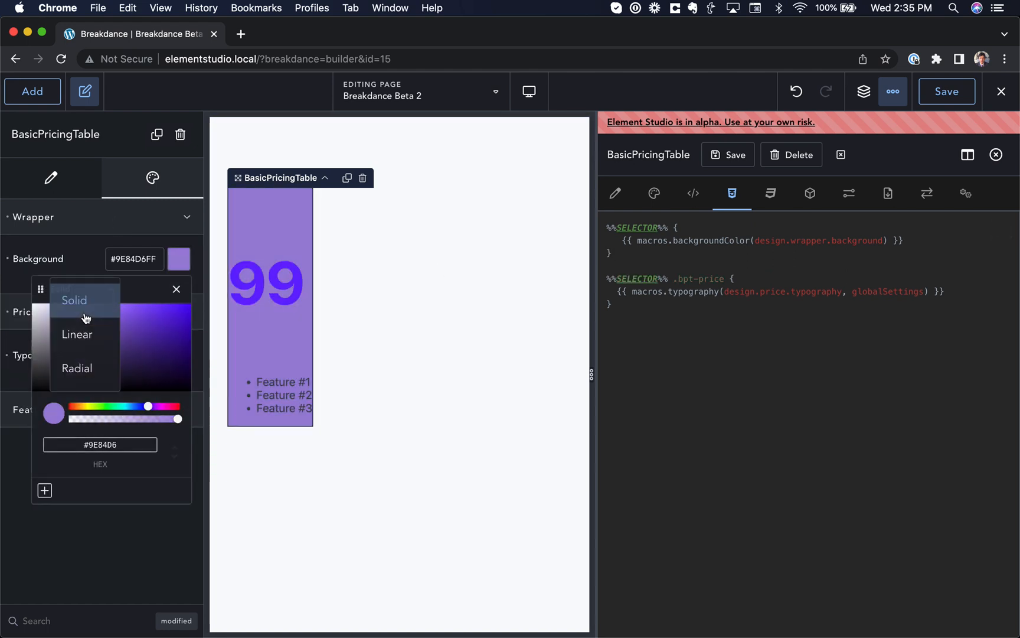
click(76, 334)
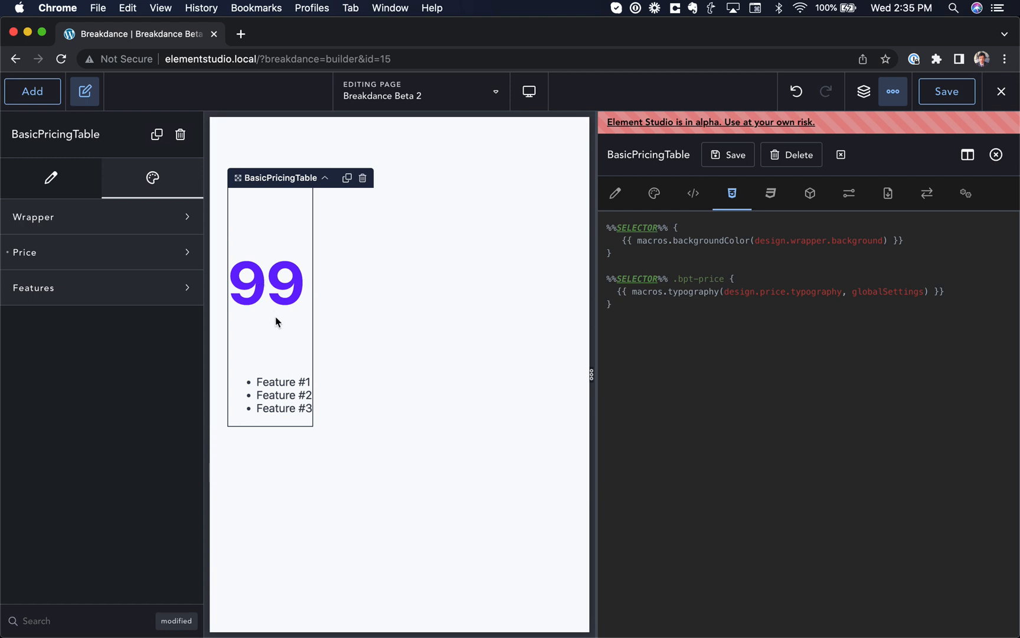
click(693, 194)
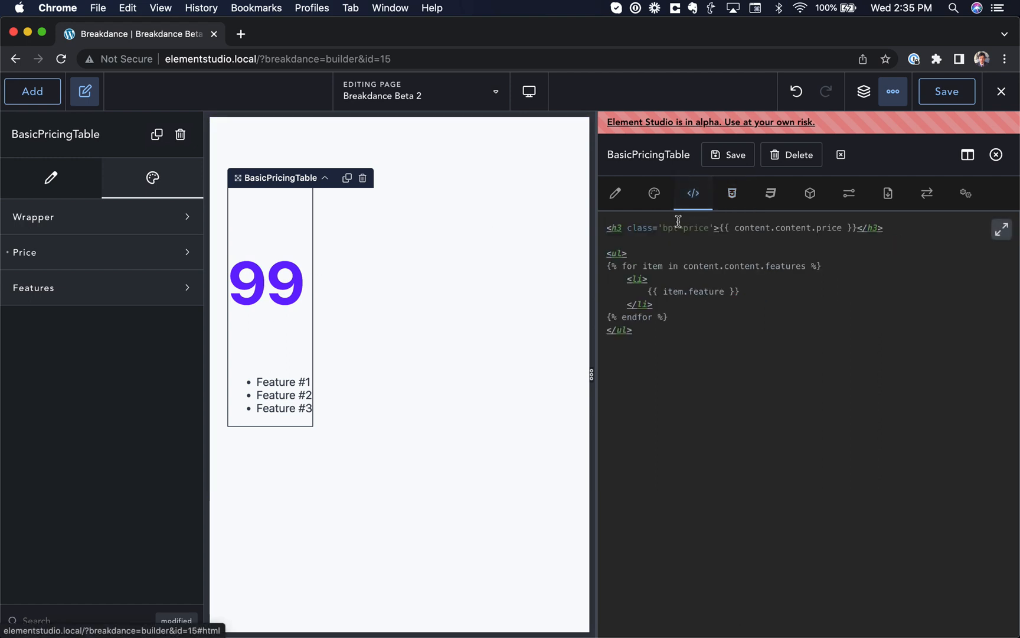
double_click(684, 228)
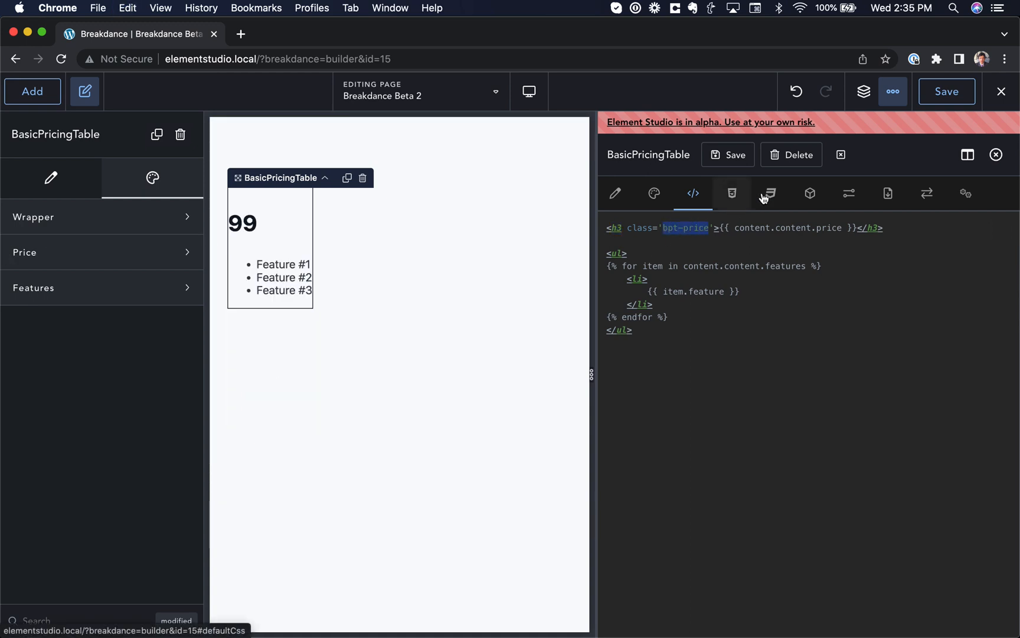
Move the bpt-price class into the default CSS as a .bpt-price rule with a margin property
click(770, 194)
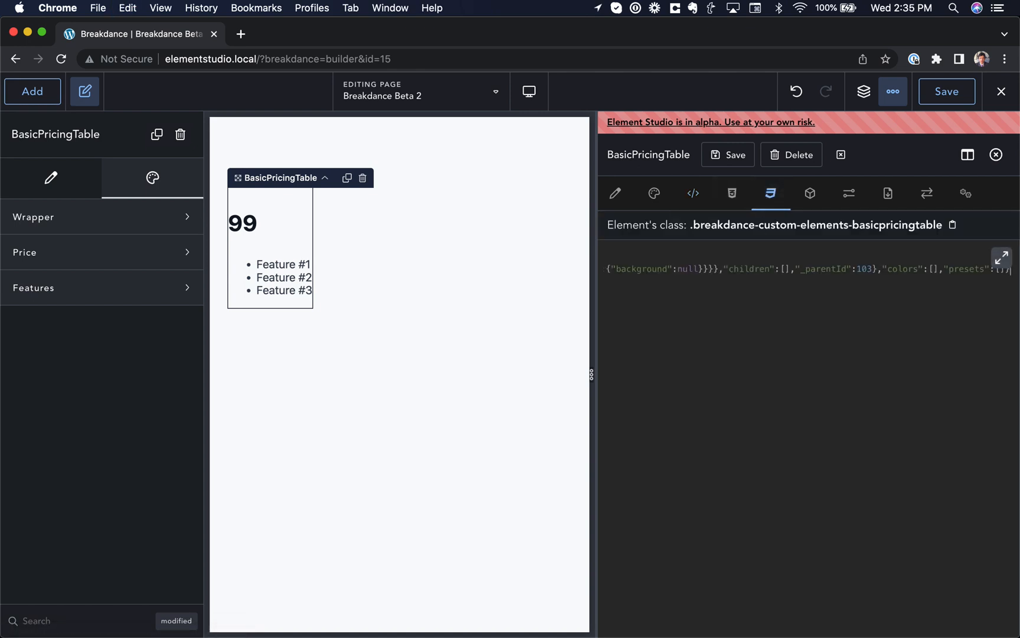
click(692, 193)
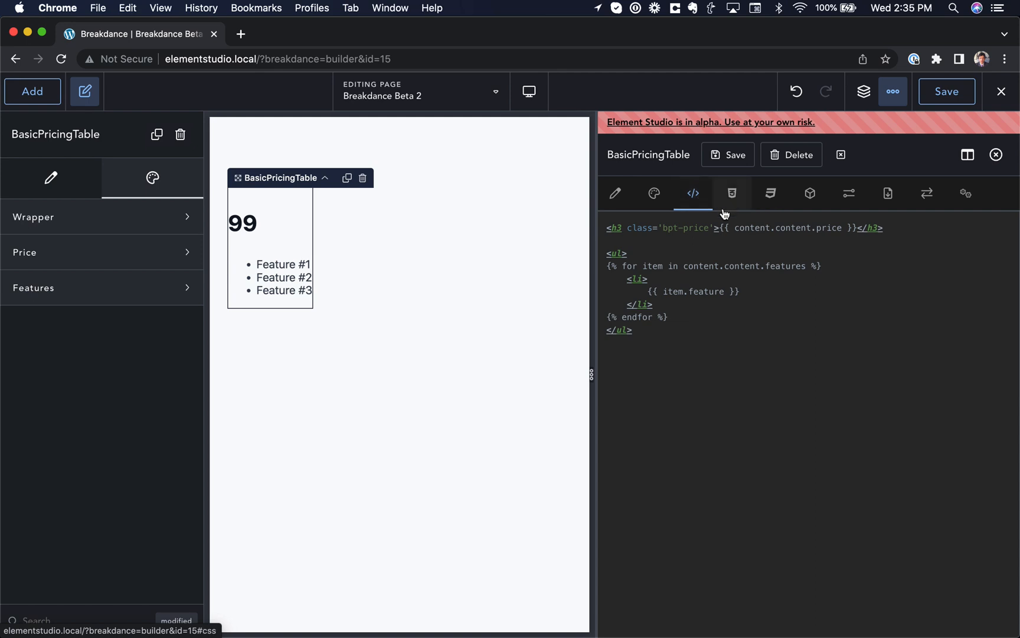
right_click(663, 228)
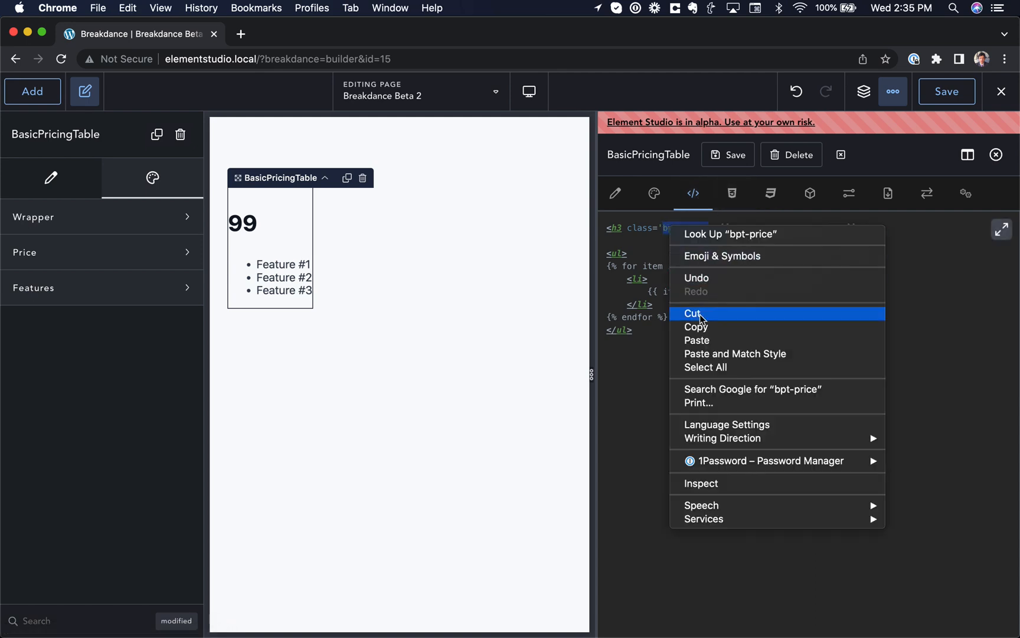
click(770, 194)
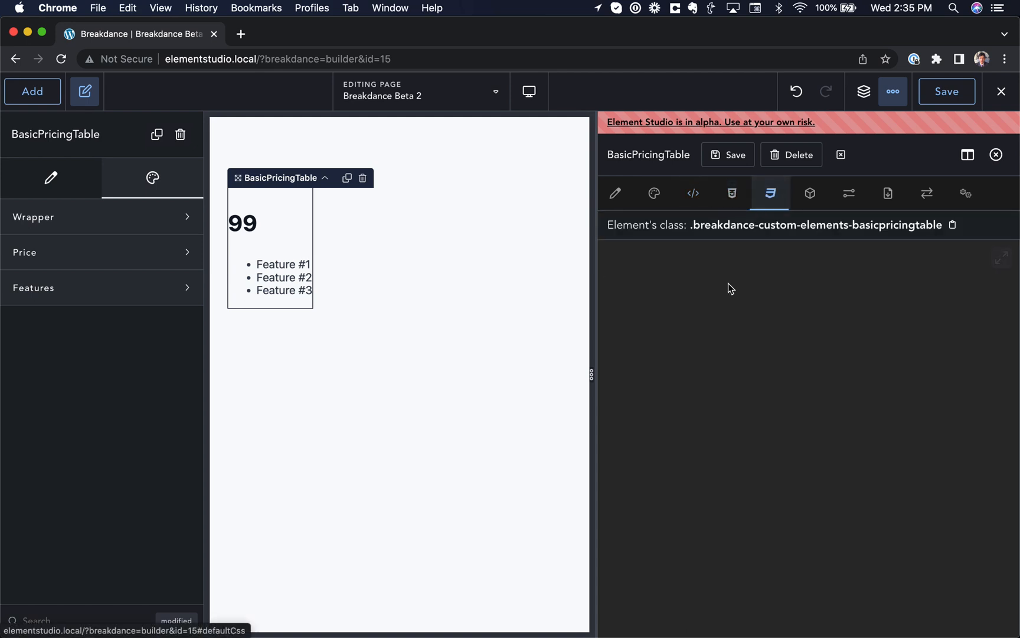
text(.bpt-price {)
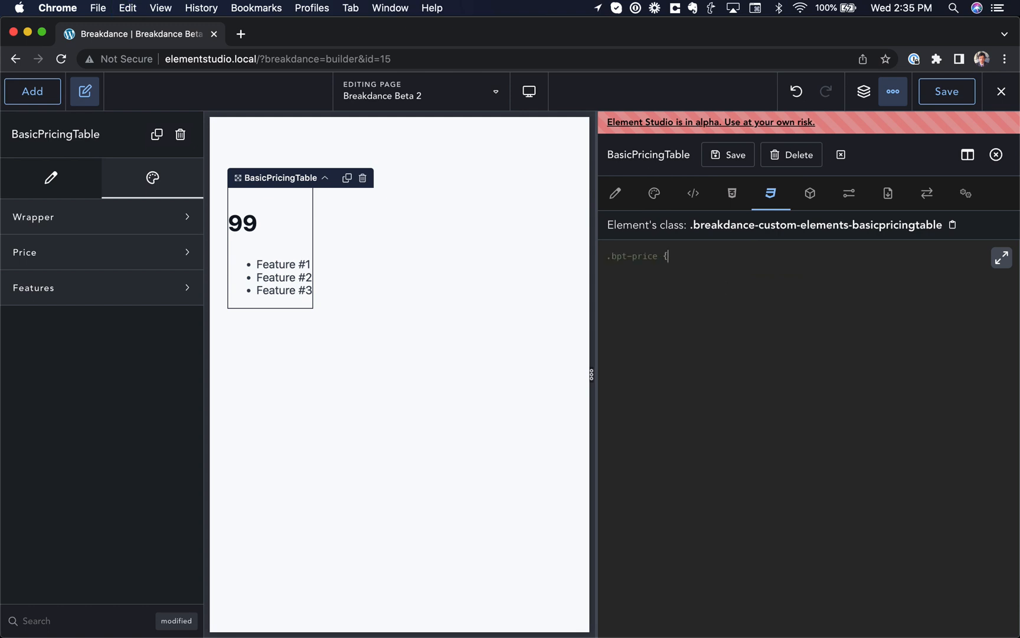
text(margin: 0;)
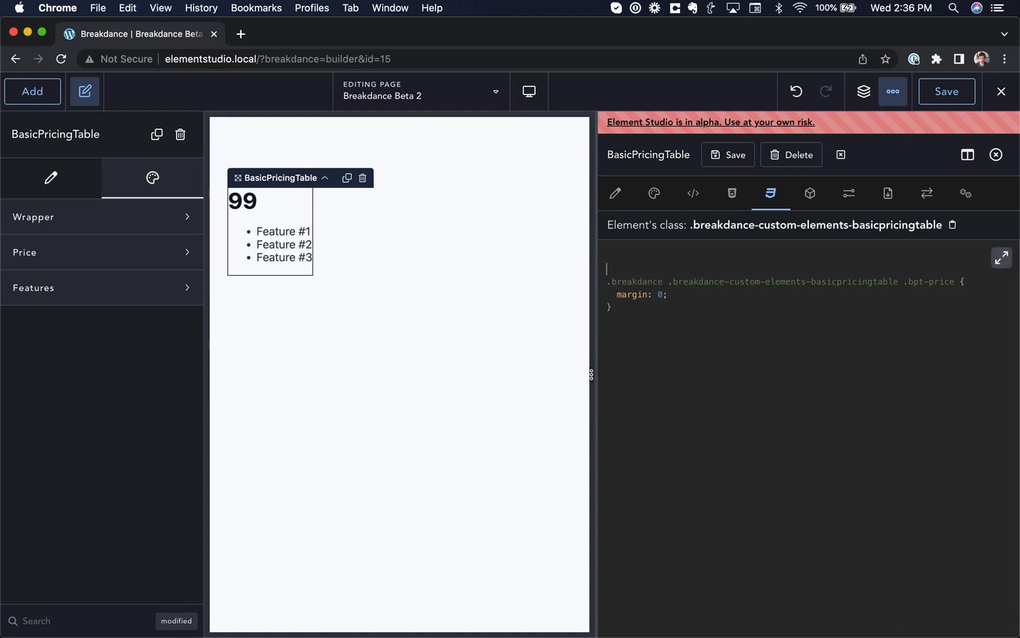
Give the wrapper rule a background-color, 40px padding and text-align center
triple_click(781, 281)
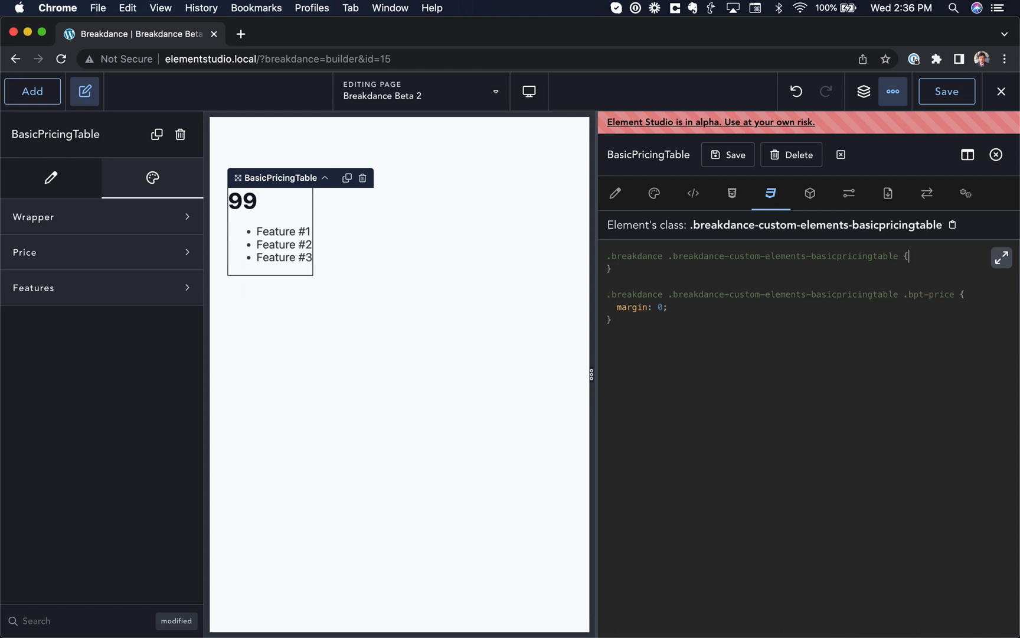
text(background-color: #eee;)
text(padding)
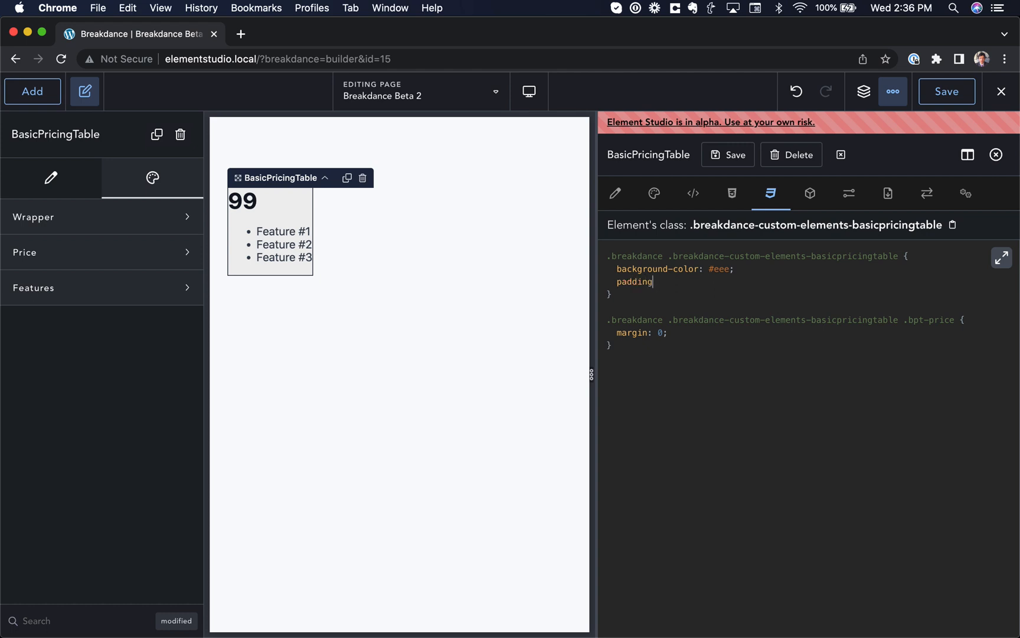
text(40px;)
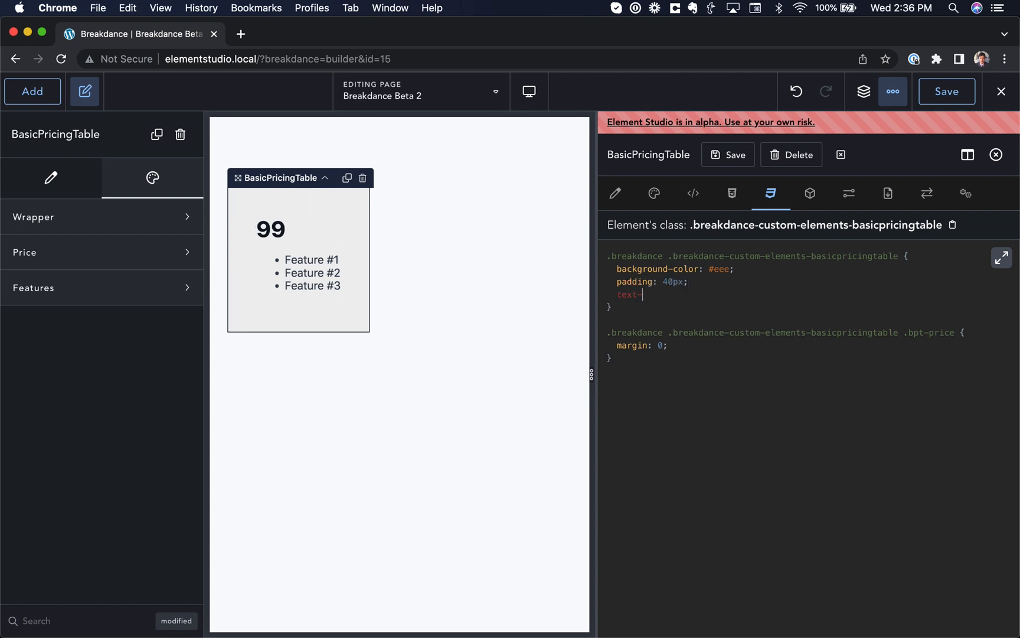
text(align: center;)
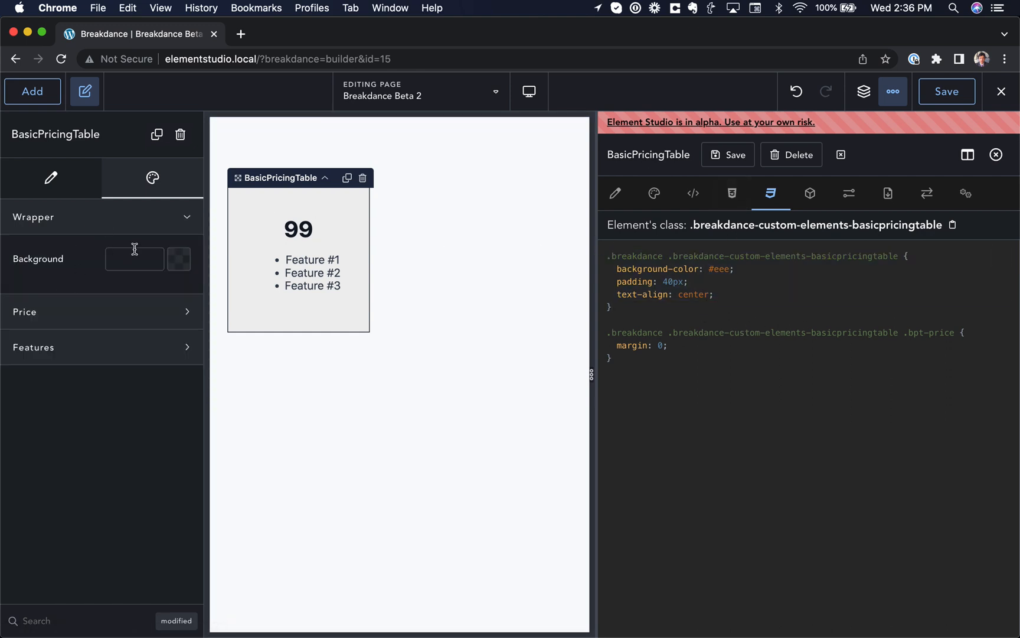
Add a Unit control named Padding to the Wrapper design section
click(178, 259)
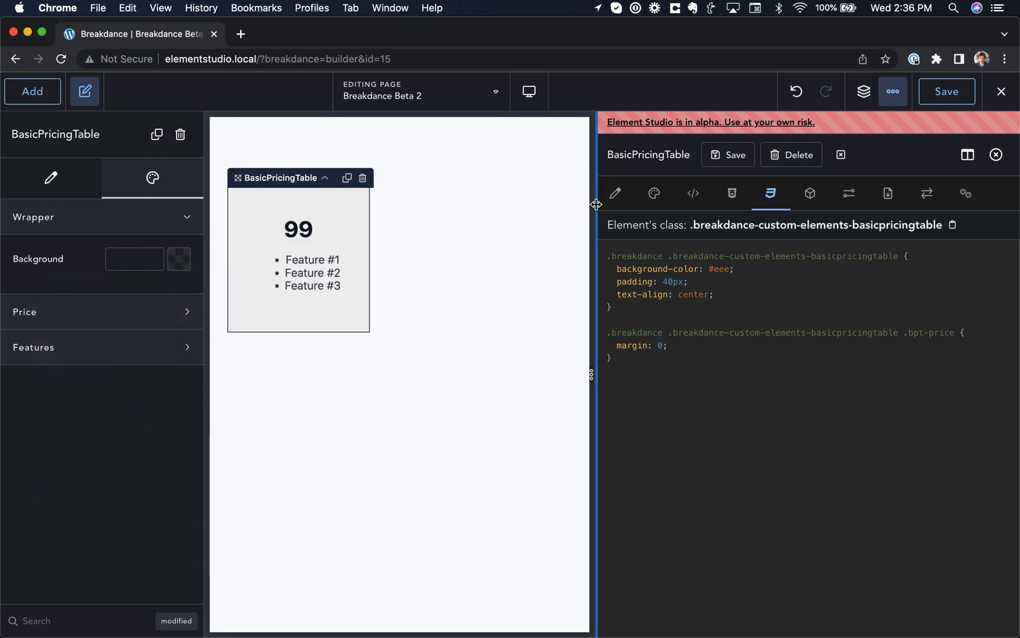
click(654, 193)
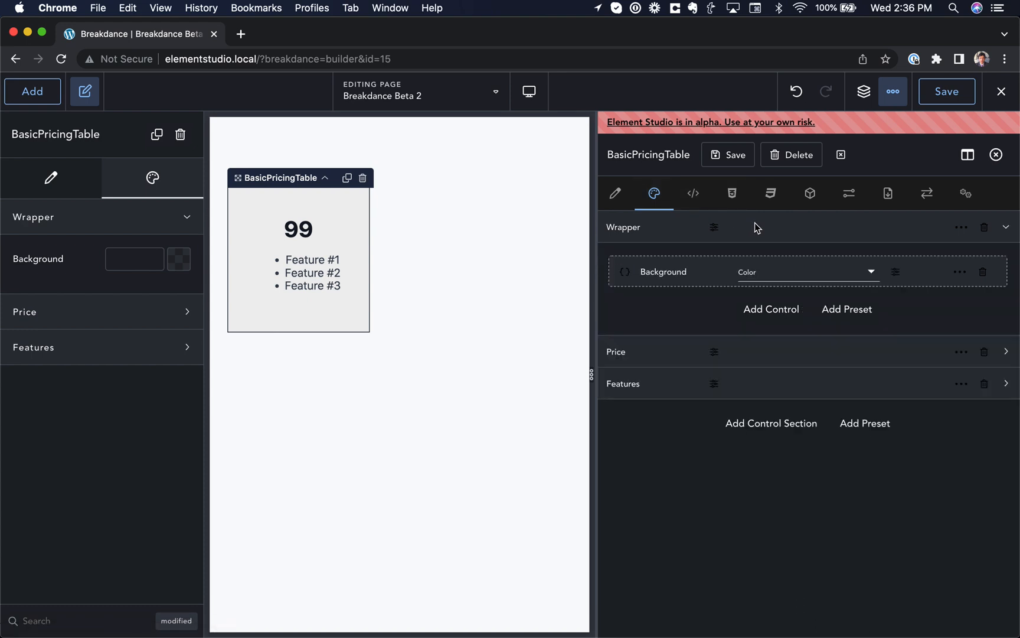
mouse_move(771, 309)
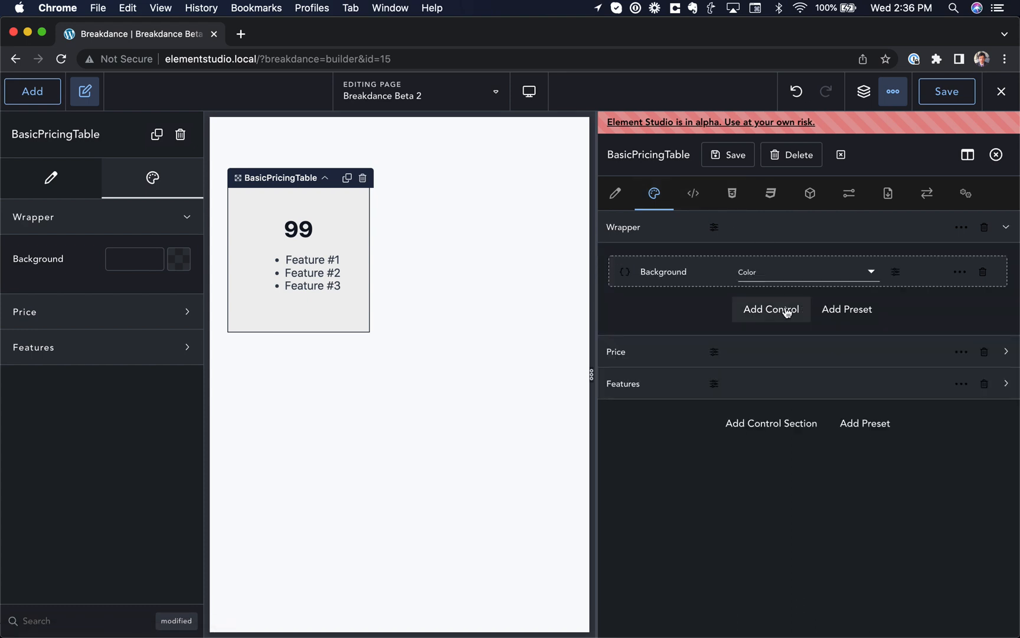
text(uni)
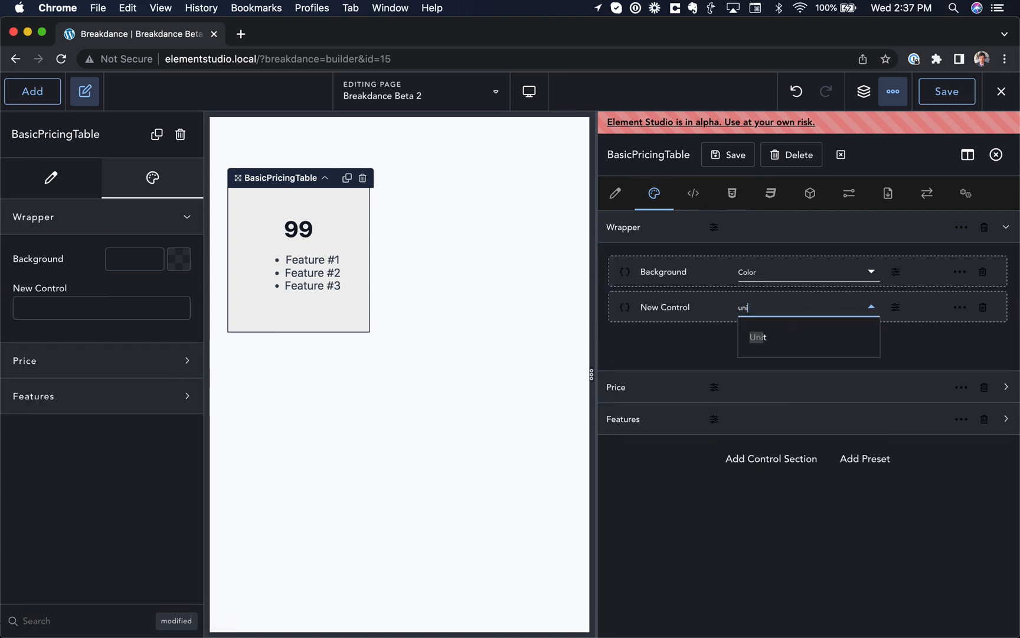
click(759, 336)
text(Padding)
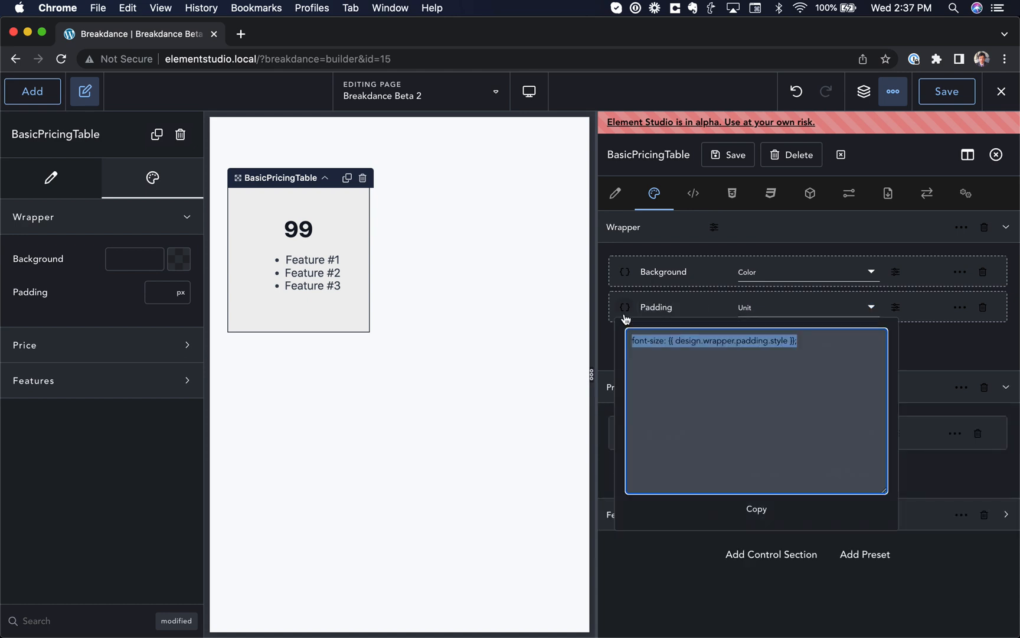
Wire design.wrapper.padding.style into the CSS template as padding and set the wrapper padding to 101px
click(731, 193)
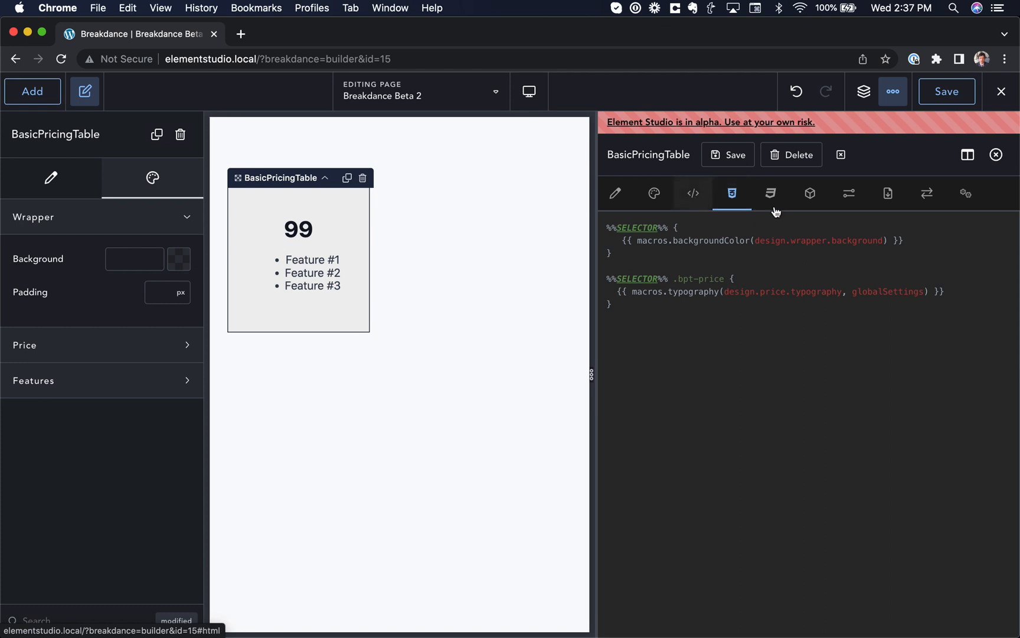
text(font-size: {{ design.wrapper.padding.style }};)
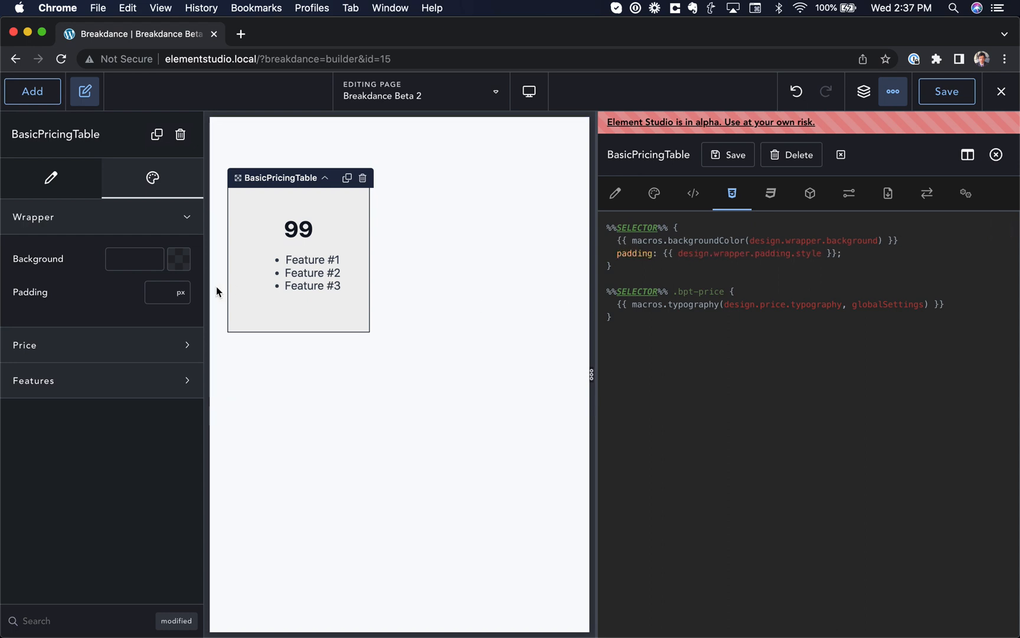
text(94)
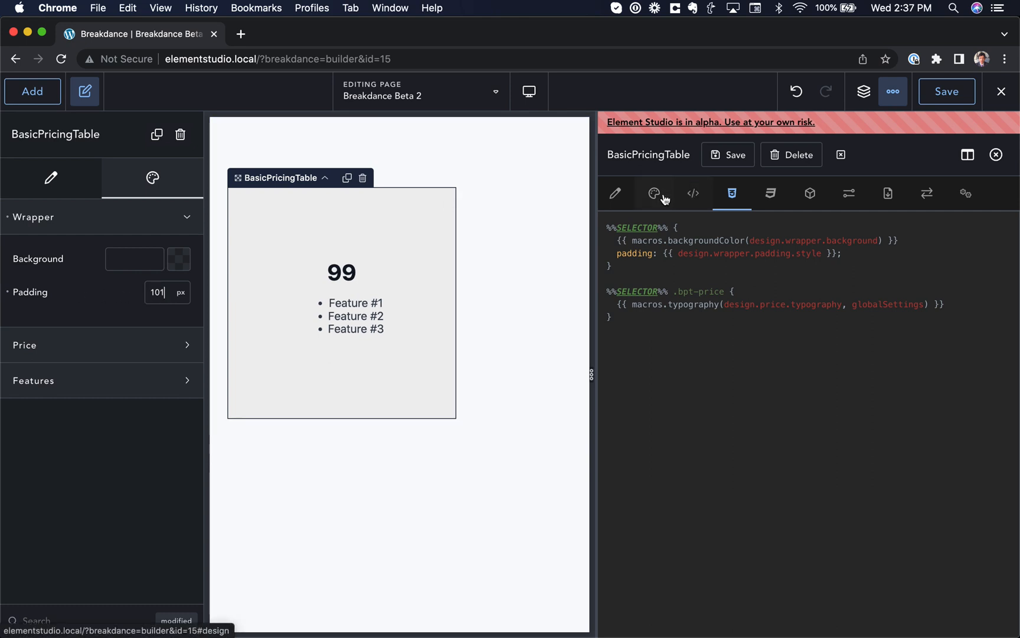
Give the Padding control Step 1, Min 0, Max 200 and reduce the wrapper padding with its slider
click(655, 194)
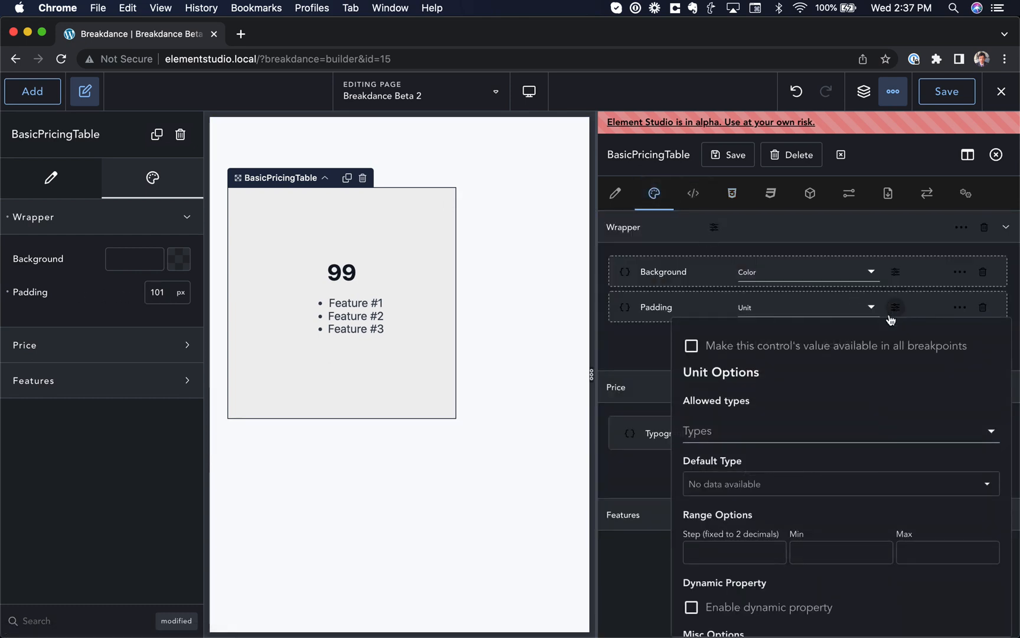
scroll(down, 3)
text(0)
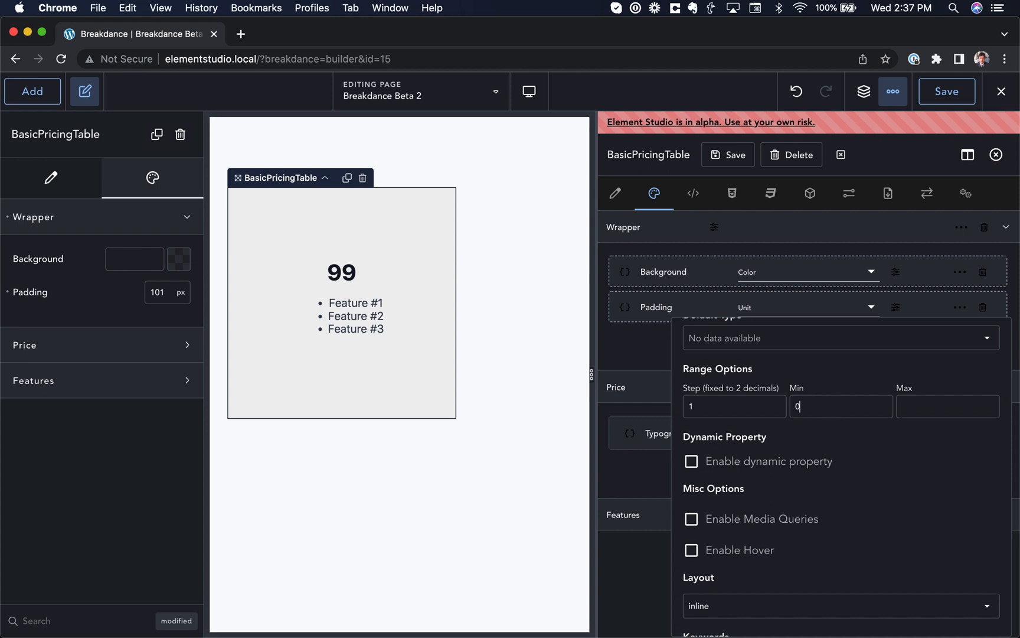
text(200)
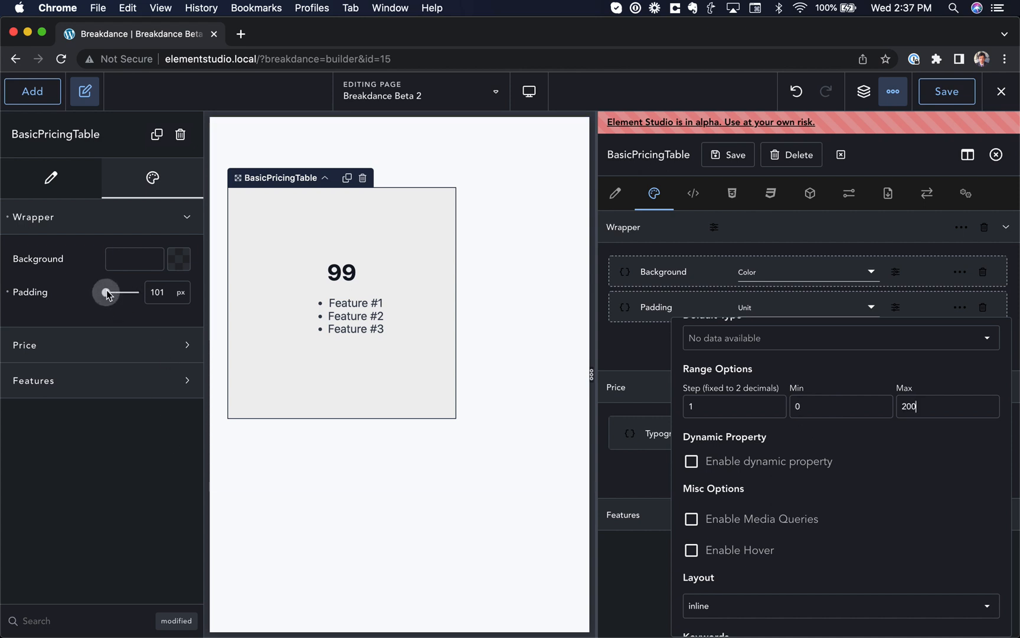
drag(106, 292, 119, 292)
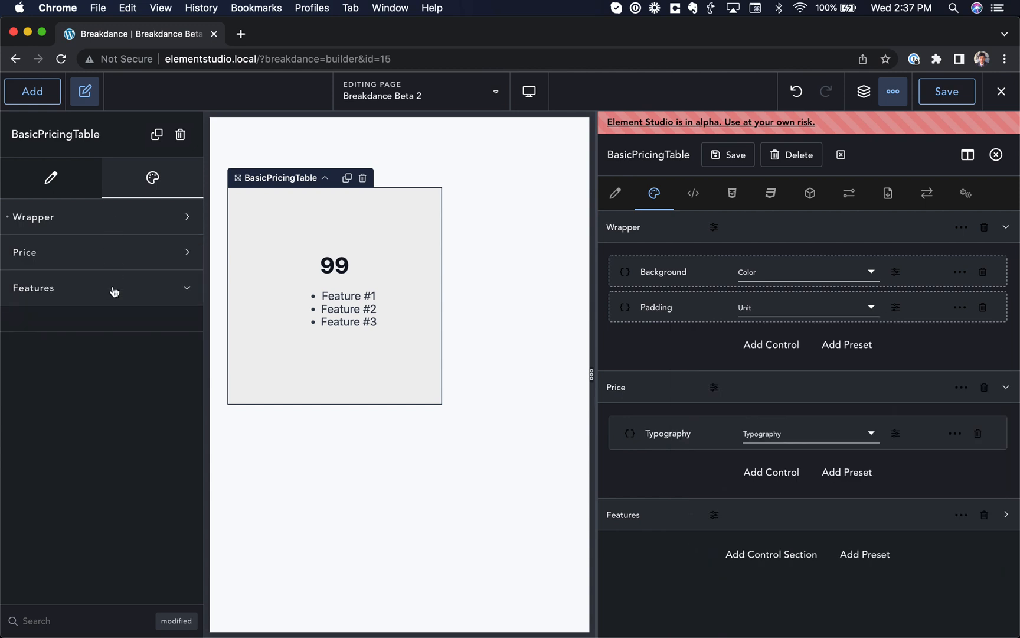
click(51, 179)
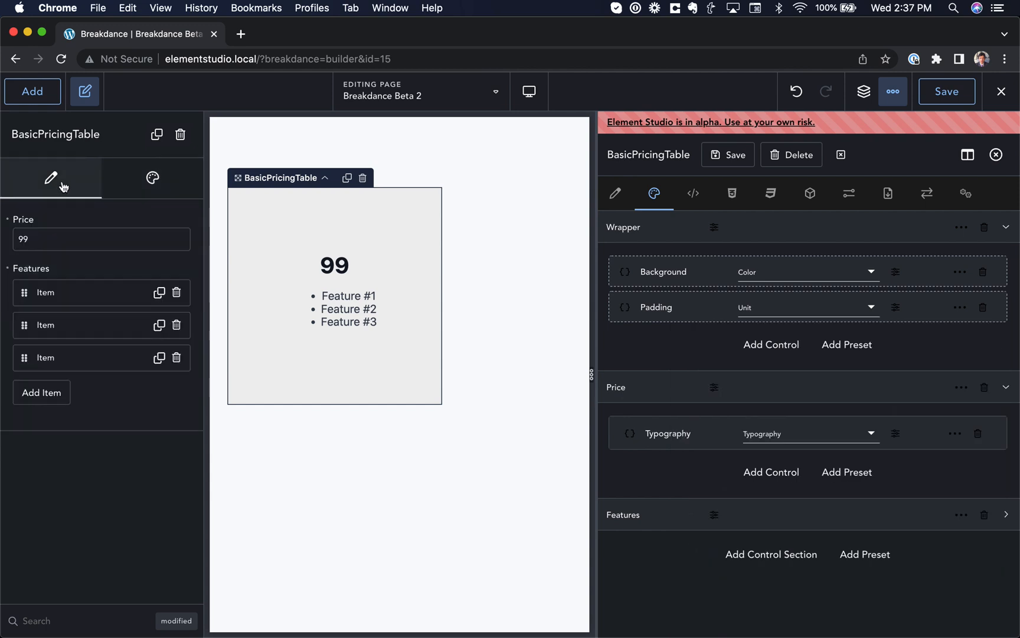
click(1006, 227)
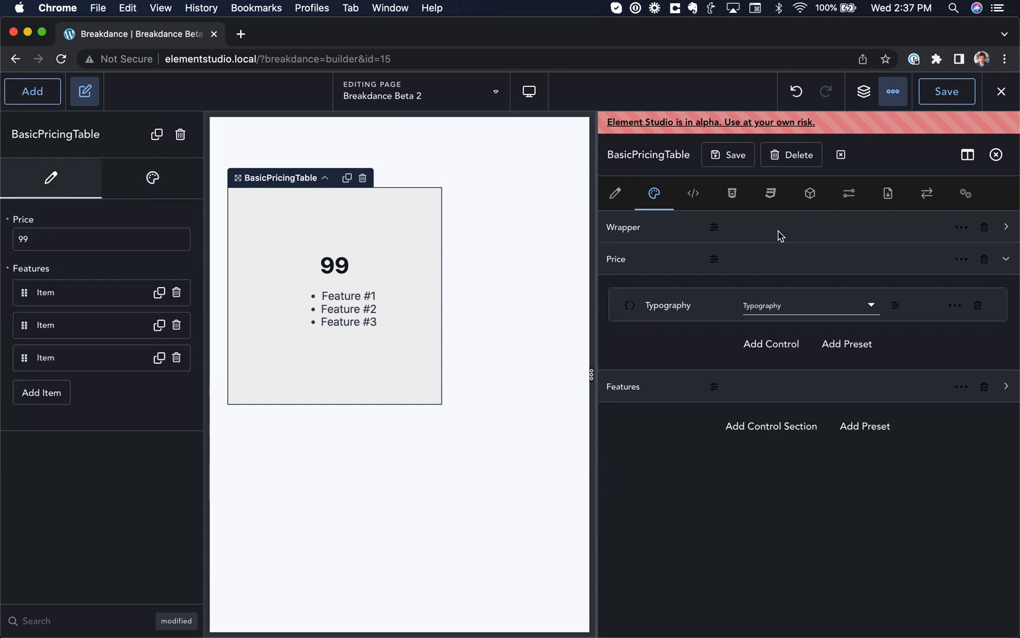
click(614, 193)
text(butt)
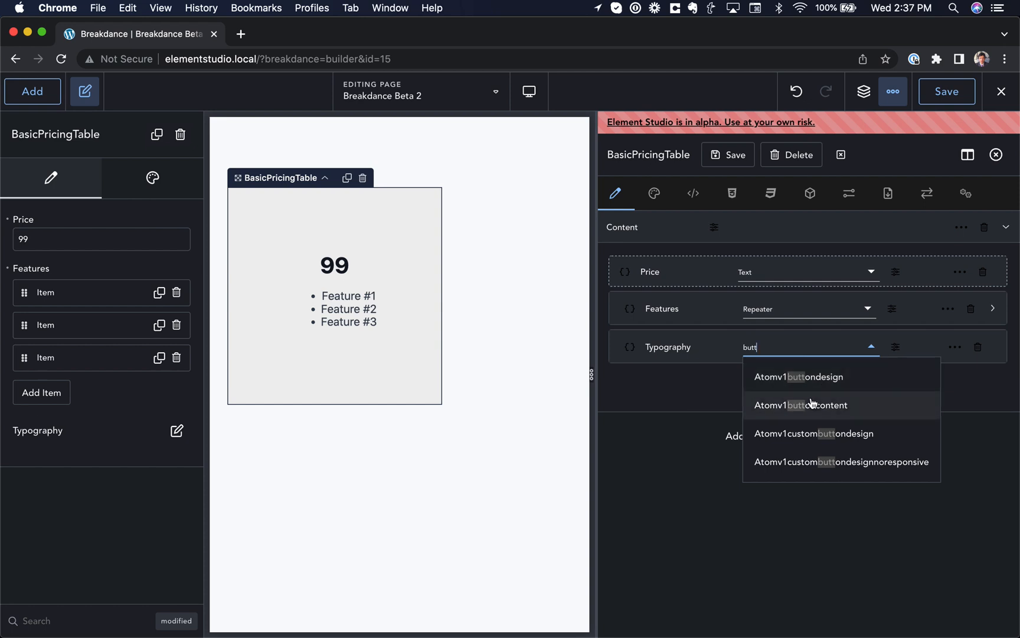
click(802, 405)
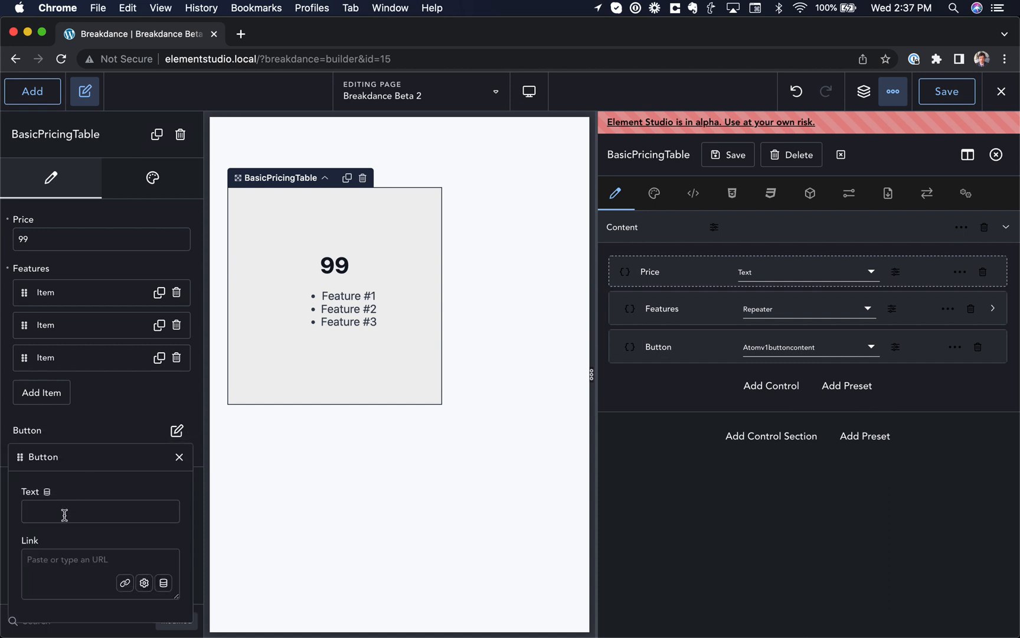
text(Click Me)
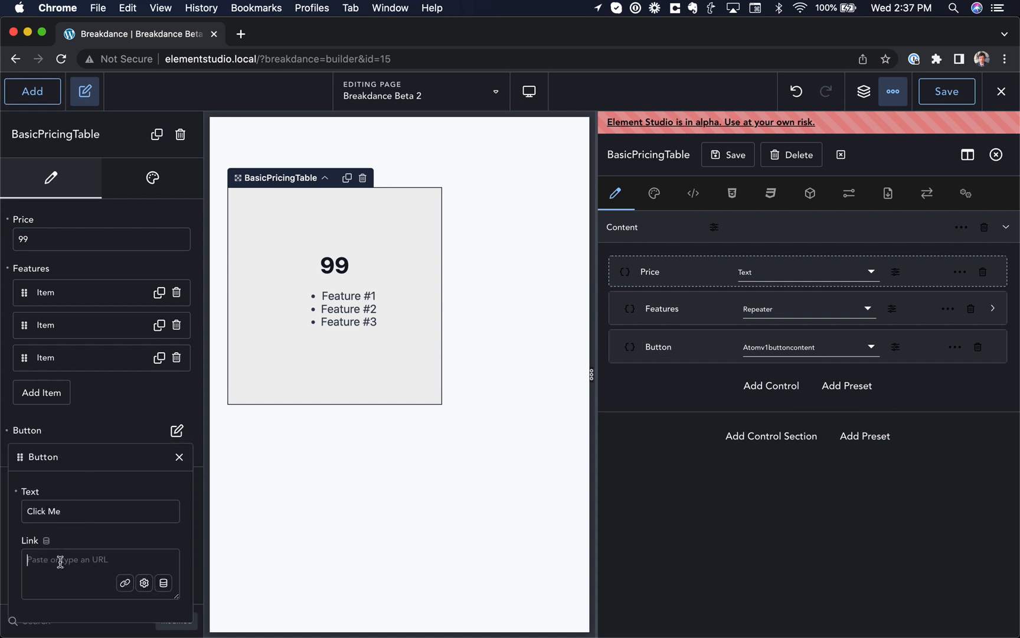
text(https://breakdance.com/)
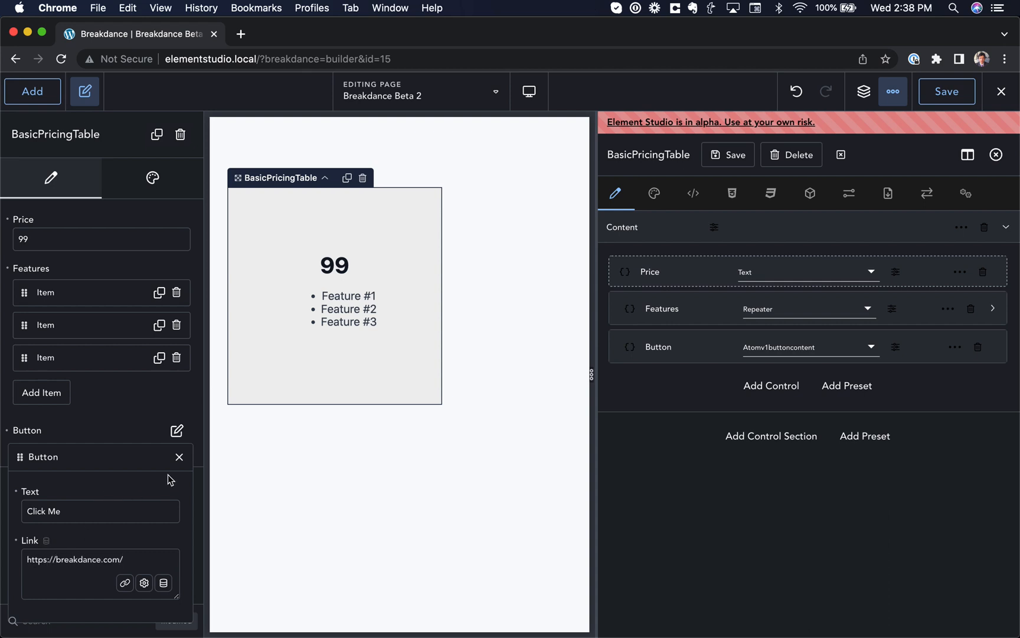
click(179, 456)
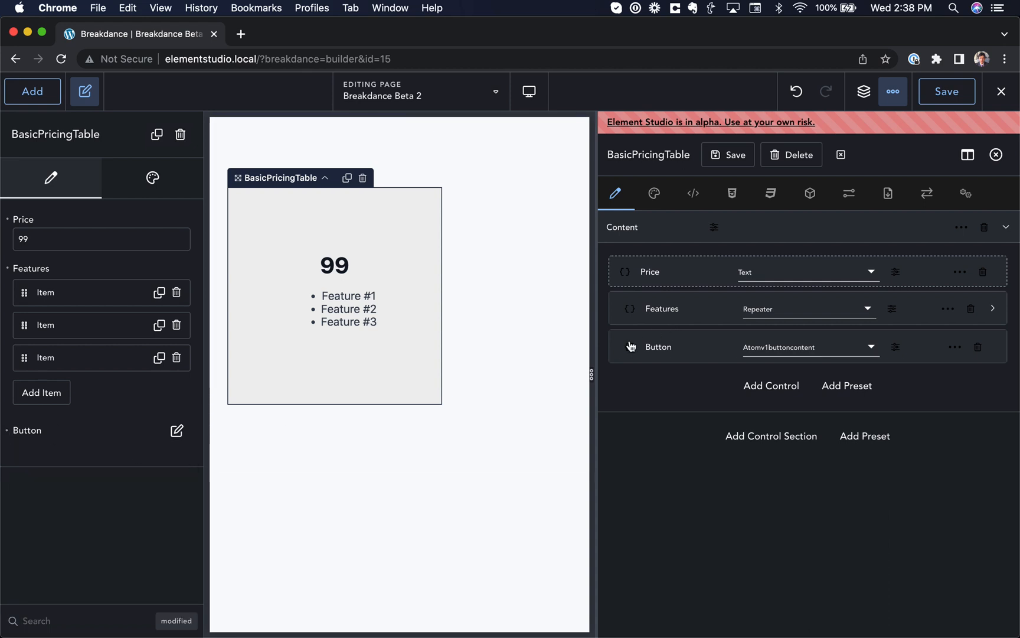
Paste the Button snippet into the HTML template with the class bpt-button instead of my-button-custom-class
click(628, 347)
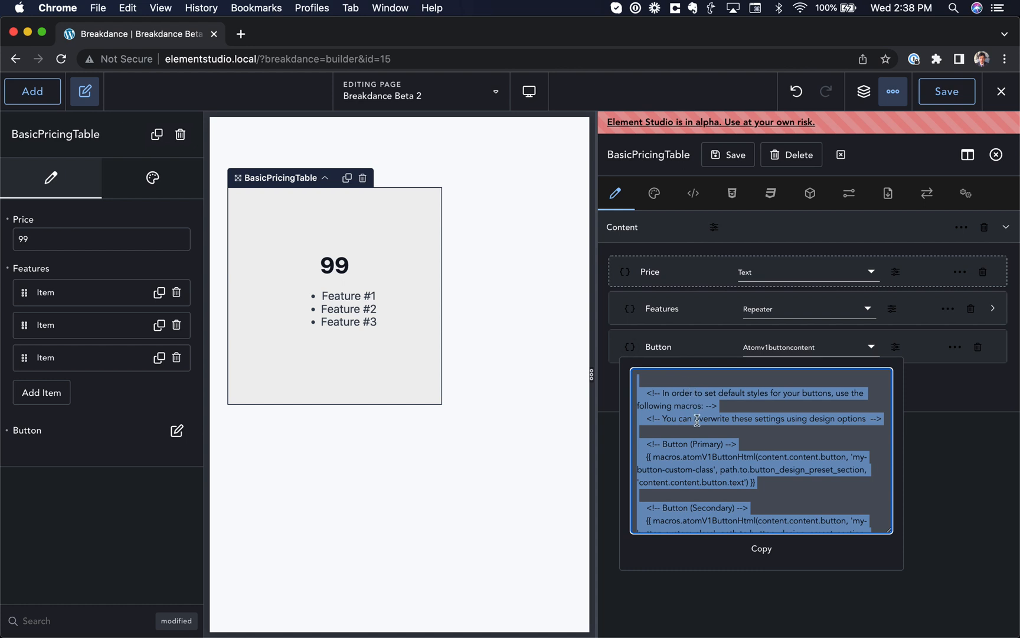
click(694, 194)
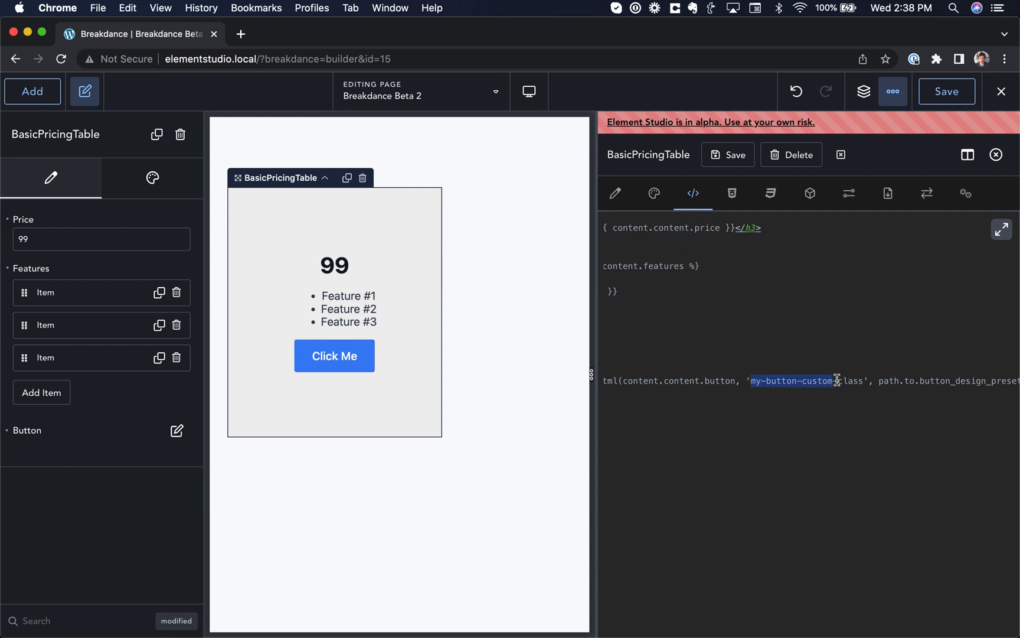
text(bpt-)
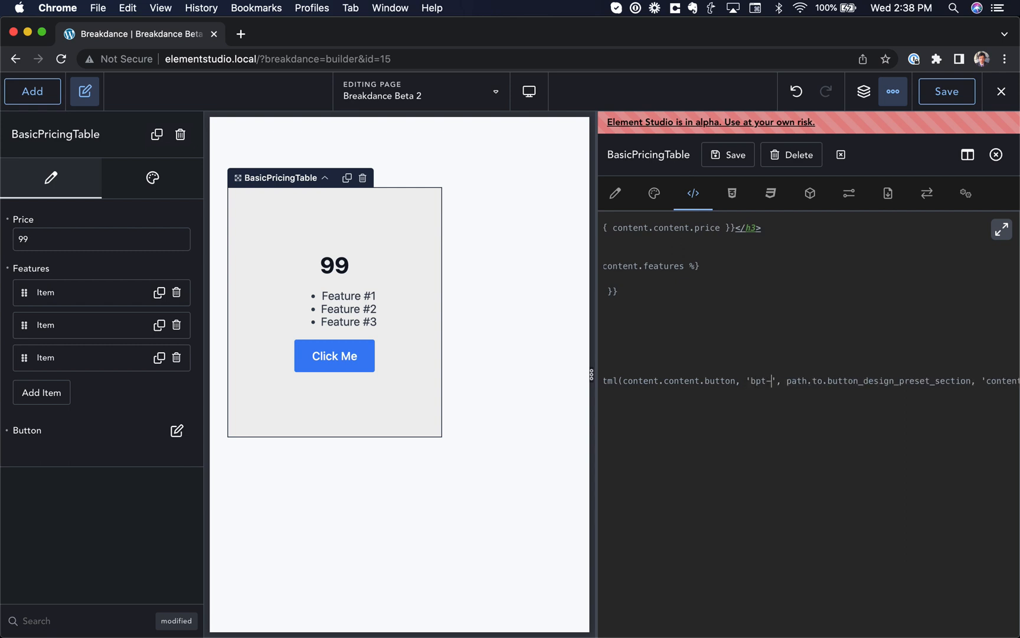
text(button)
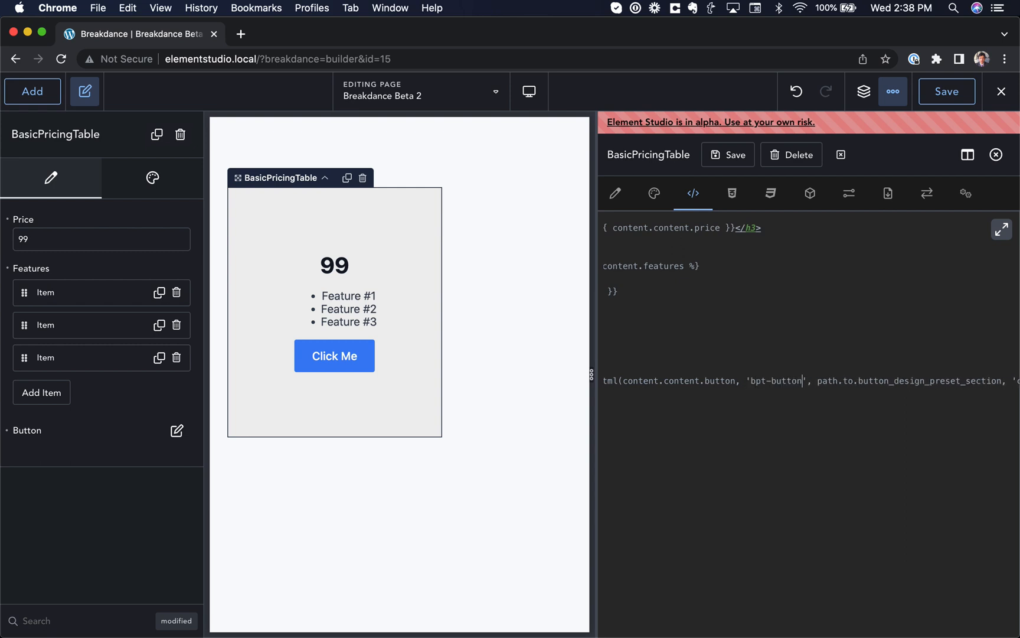
double_click(773, 381)
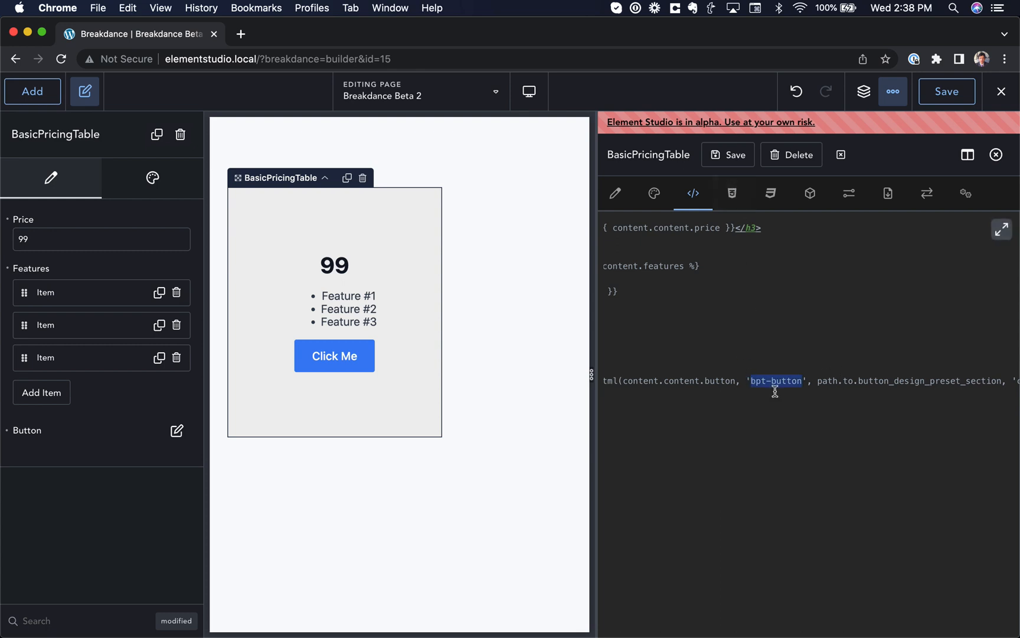
click(653, 194)
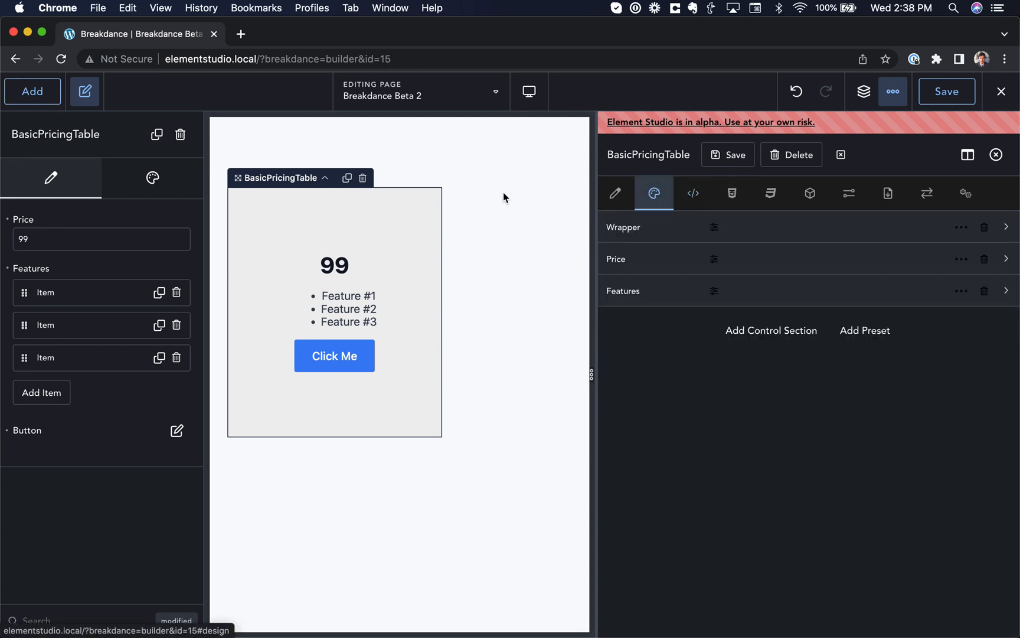
Add a Button design control from the atomv button design preset and copy its CSS snippet
click(153, 177)
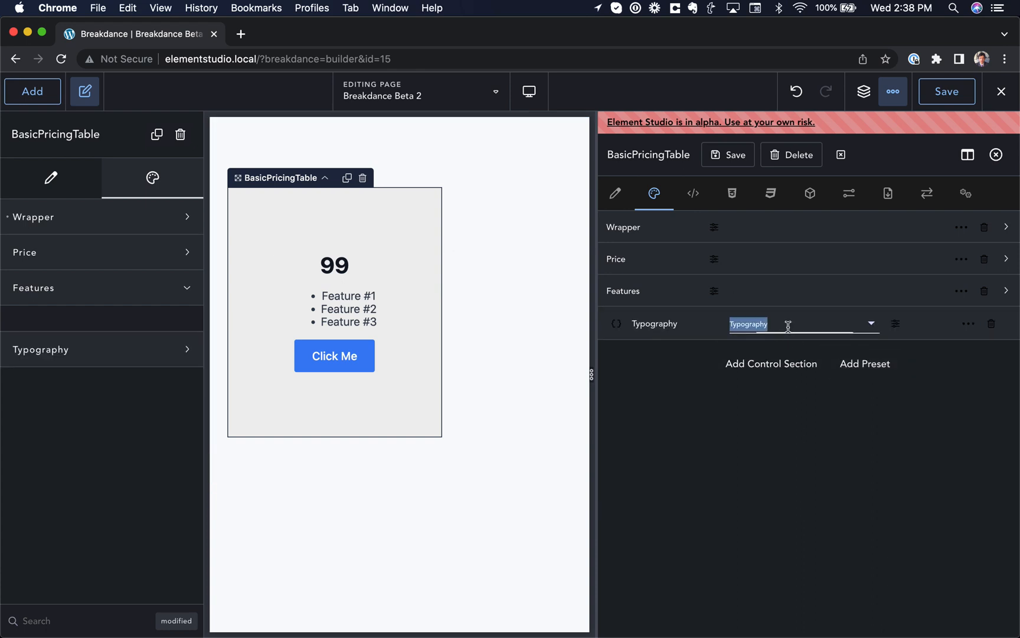
text(atomv1buttondesign)
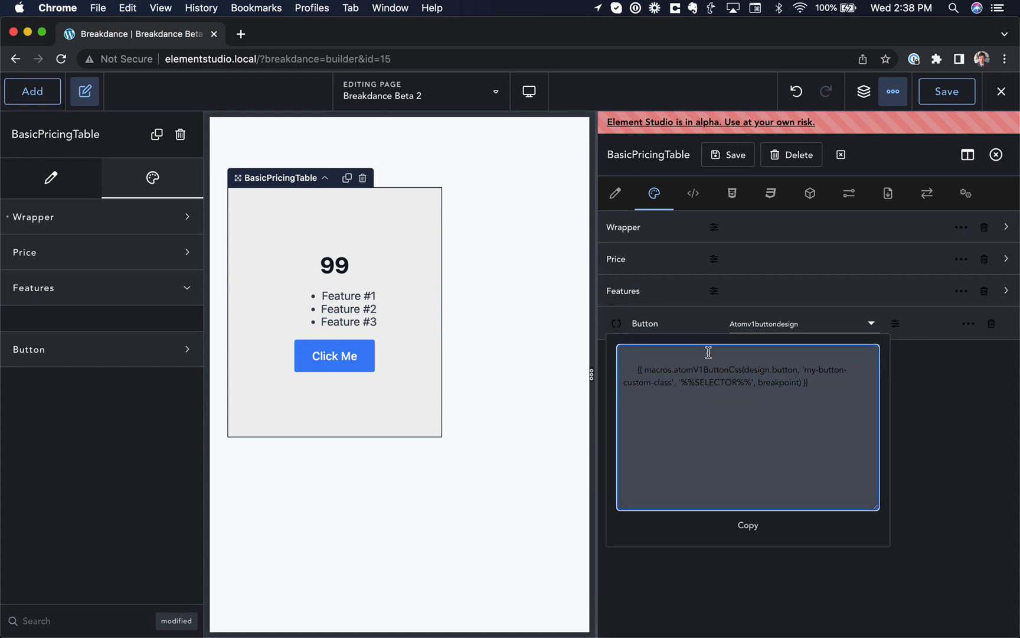
click(731, 194)
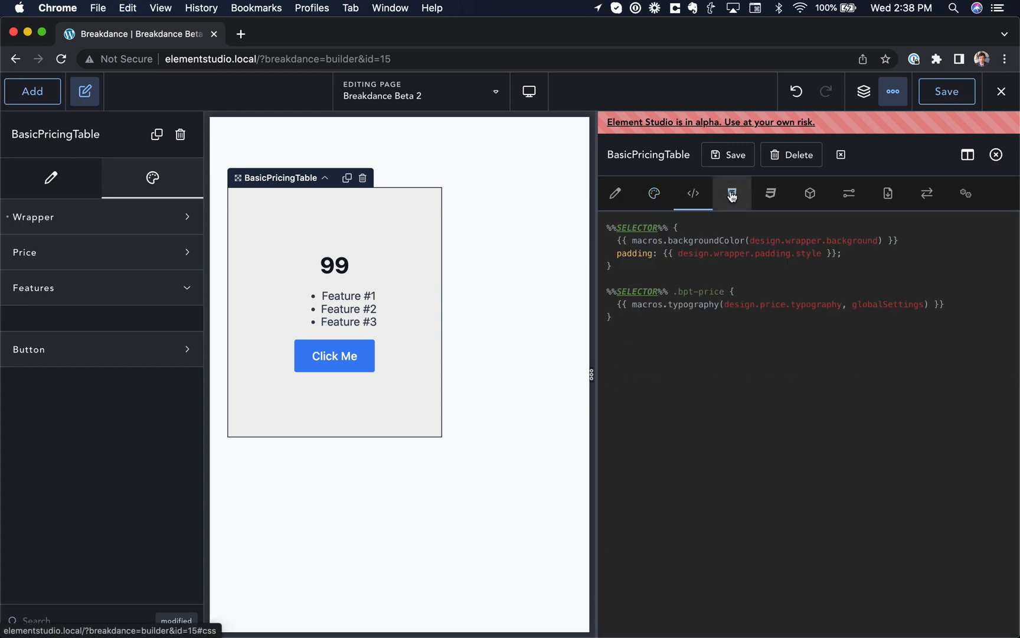
Paste the atomV1ButtonCss macro into the CSS template and rename its class to bpt-button
click(731, 194)
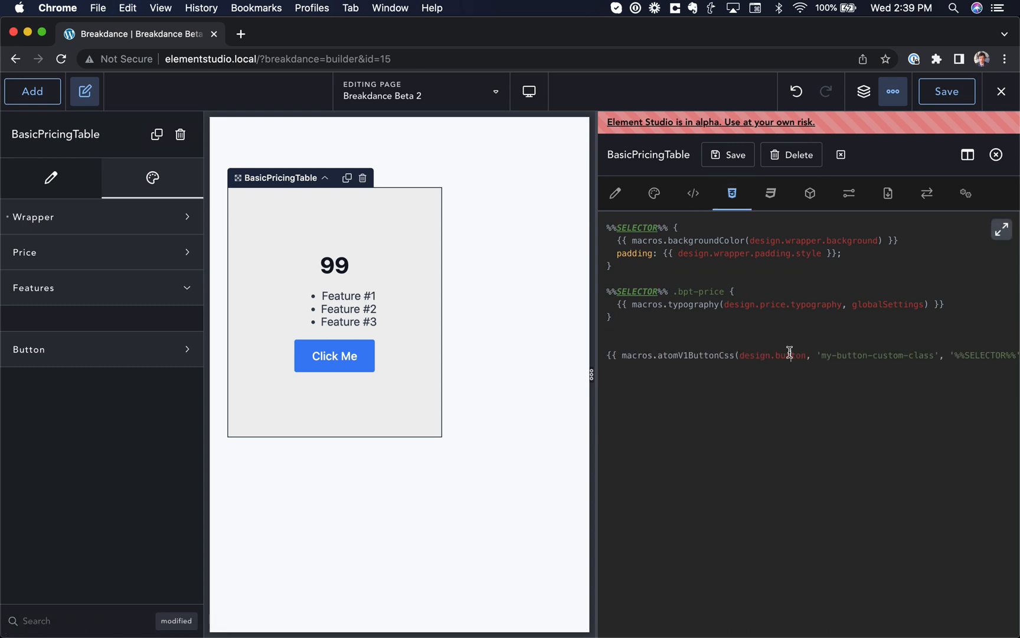
double_click(769, 356)
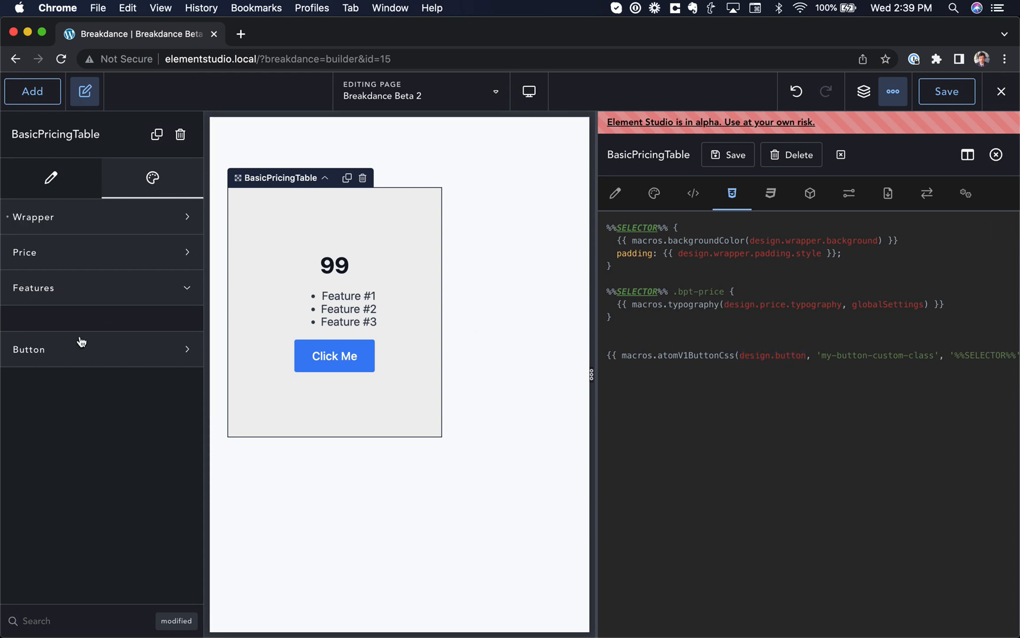
double_click(878, 355)
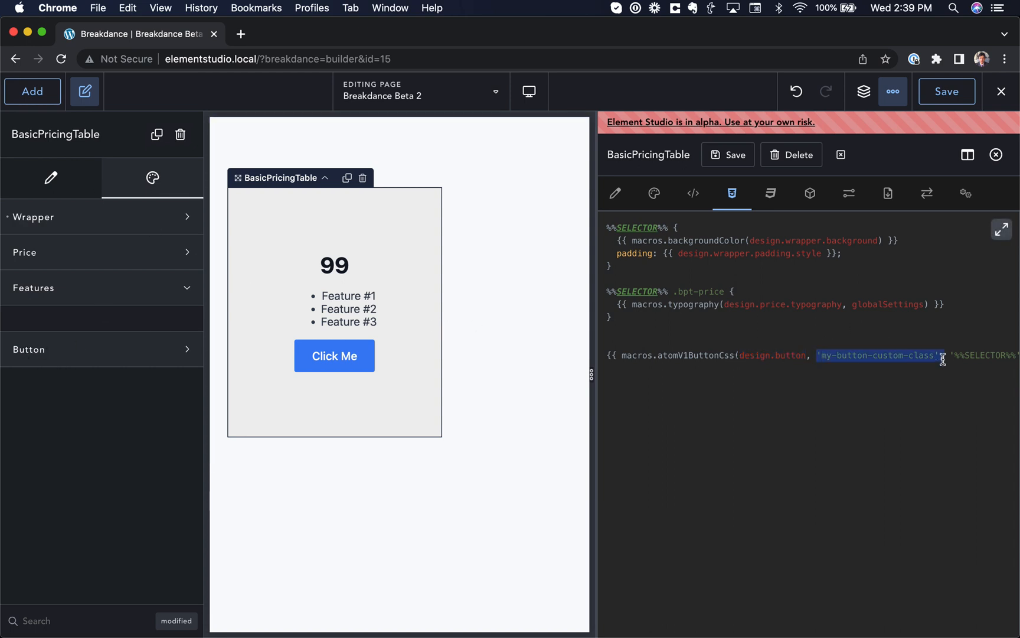
text(breakpoint) }})
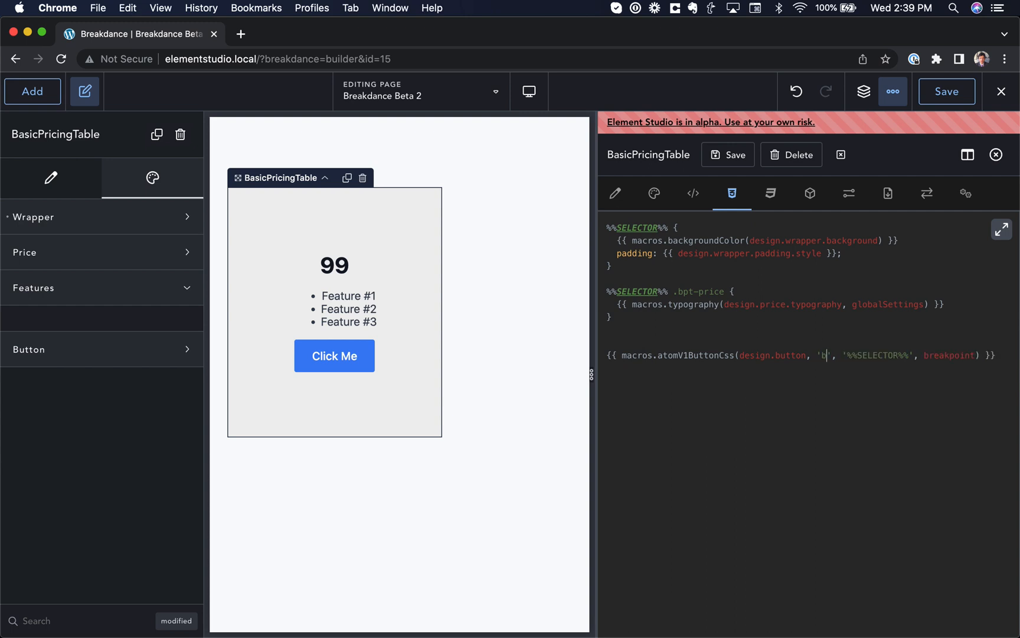
text(pt-button)
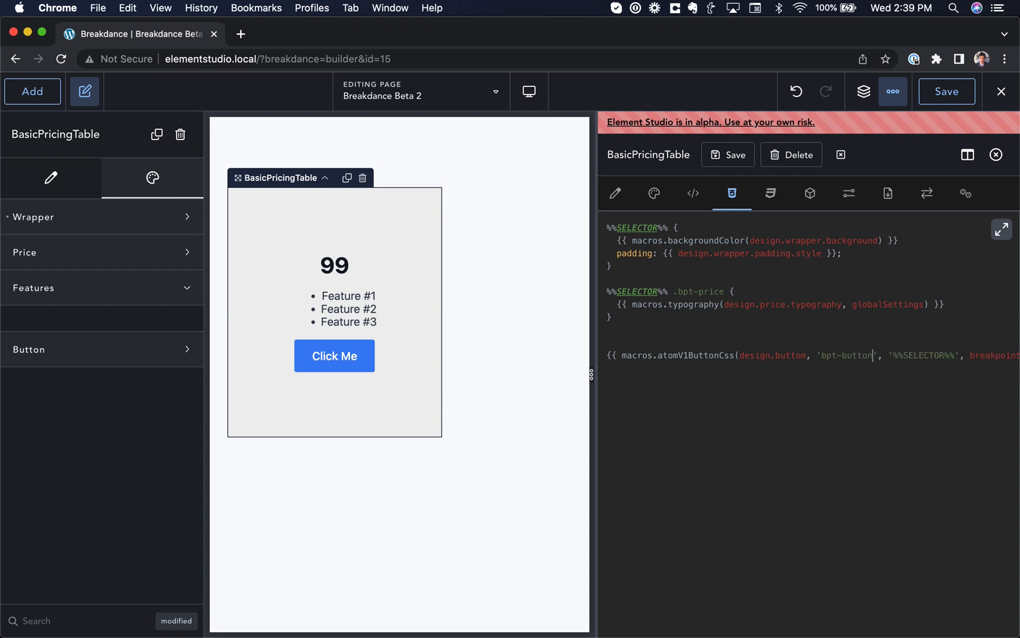
double_click(921, 355)
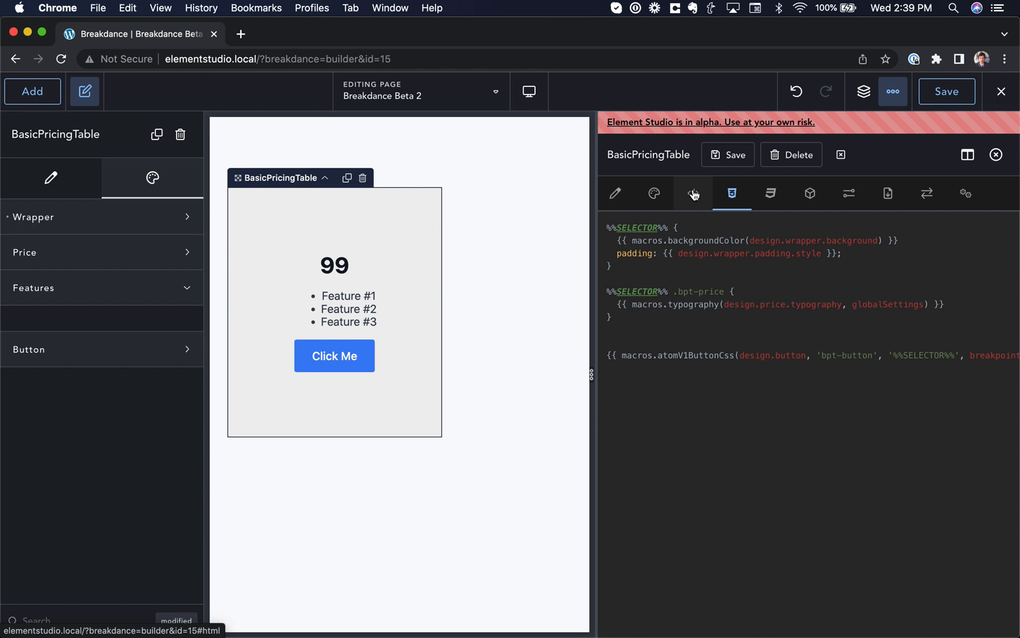
Replace path.to.button with design.button in the HTML macro and try Secondary, Custom, then Primary styles
click(692, 194)
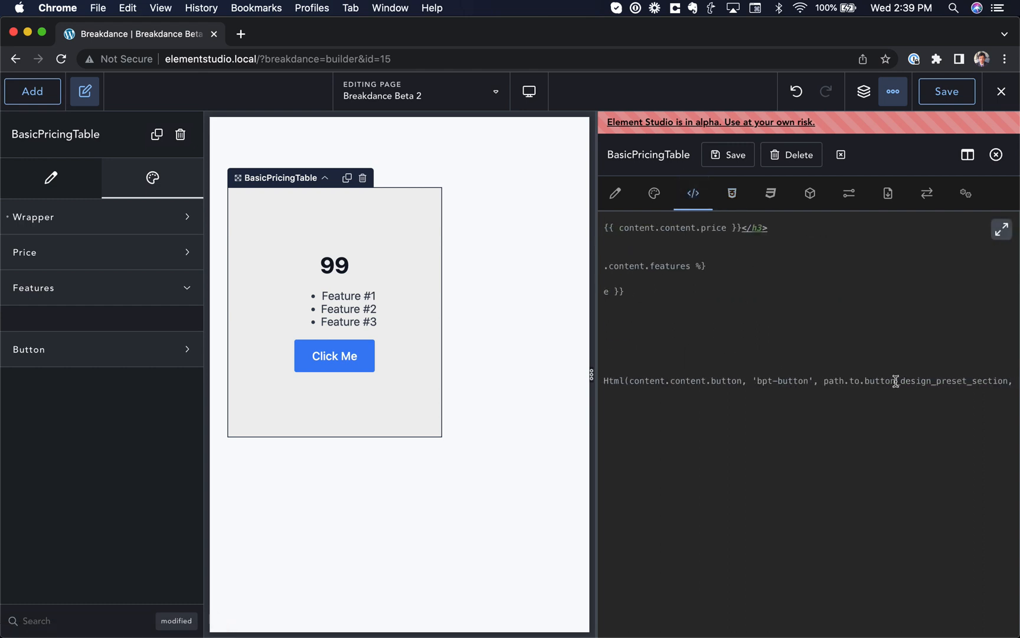
double_click(895, 380)
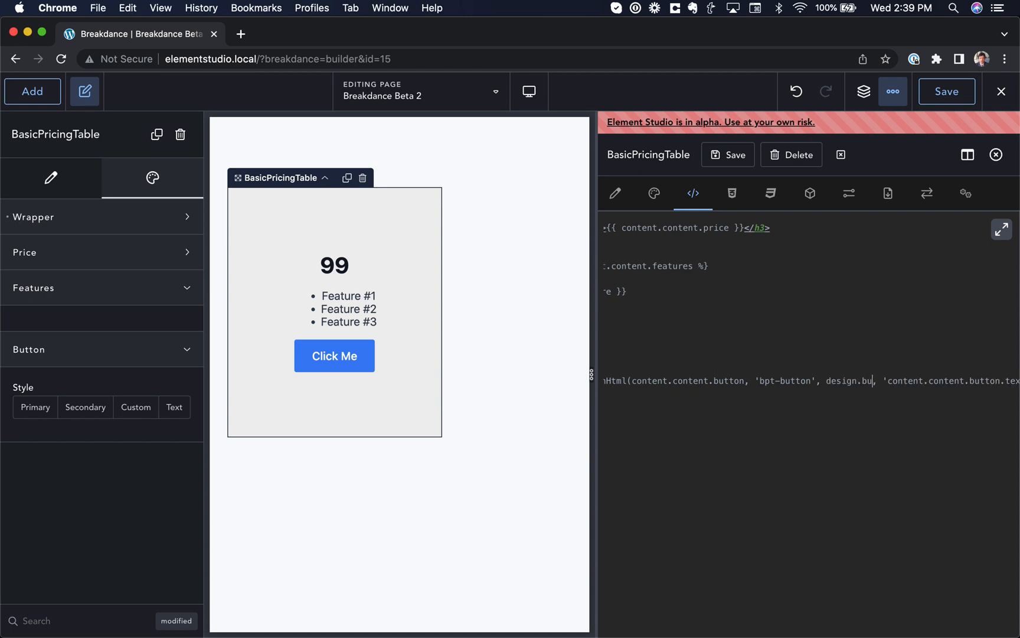
mouse_move(874, 379)
text(tton)
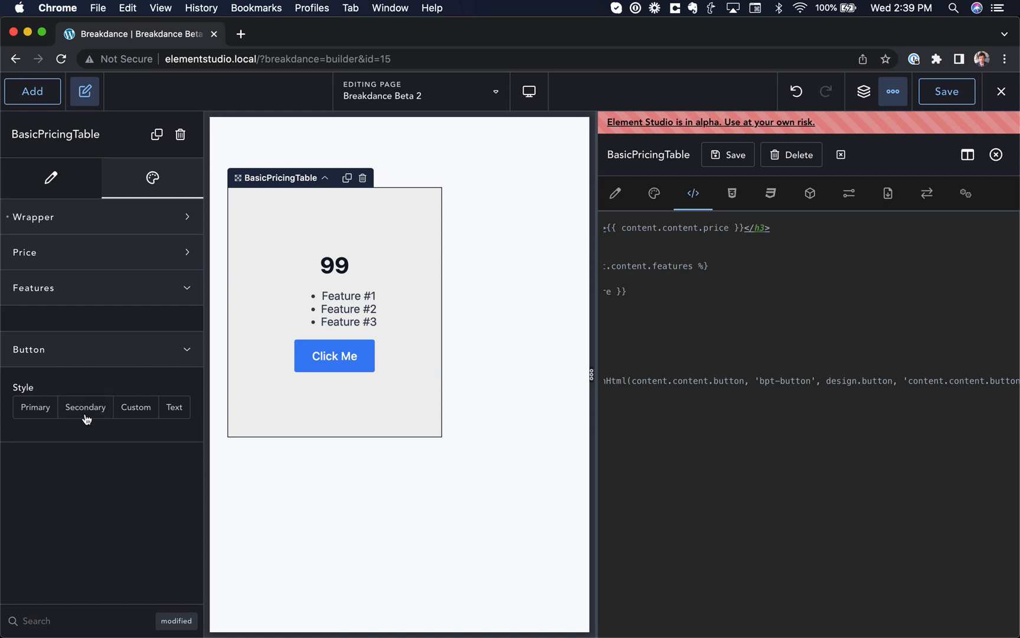
click(85, 406)
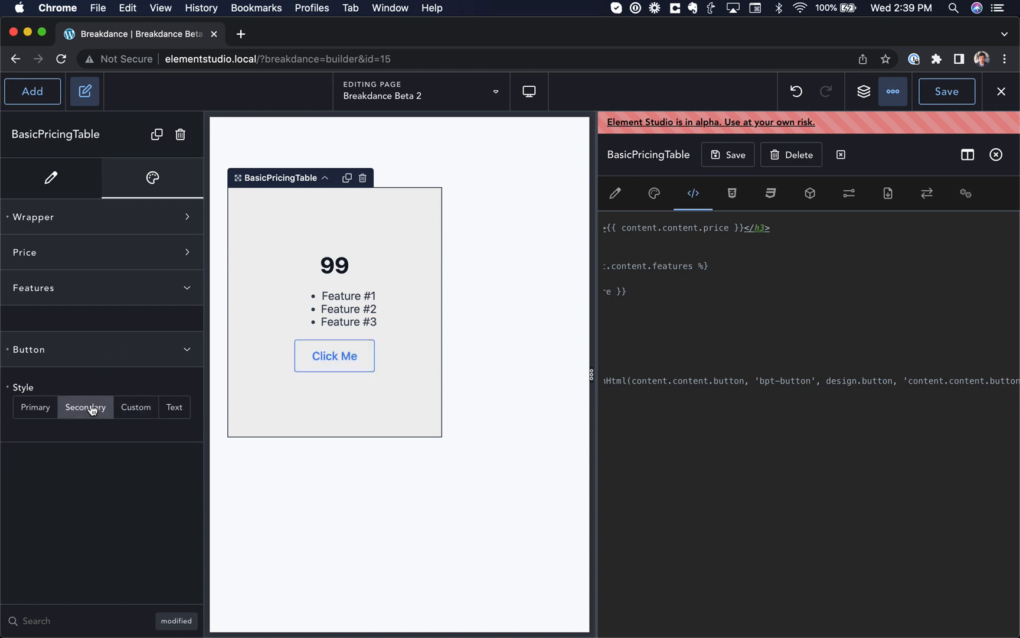
click(136, 406)
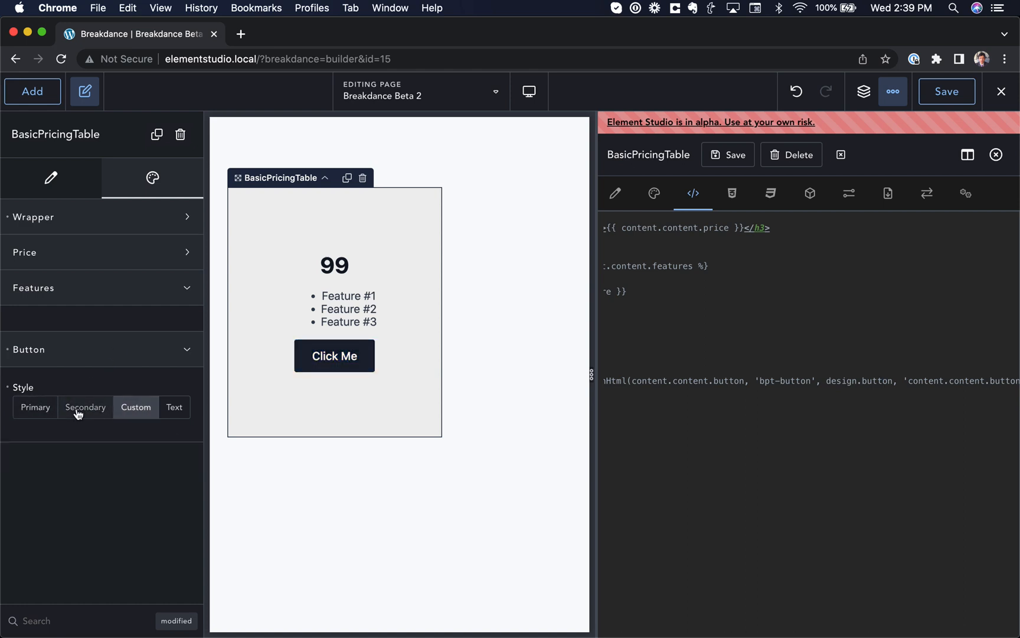
click(35, 406)
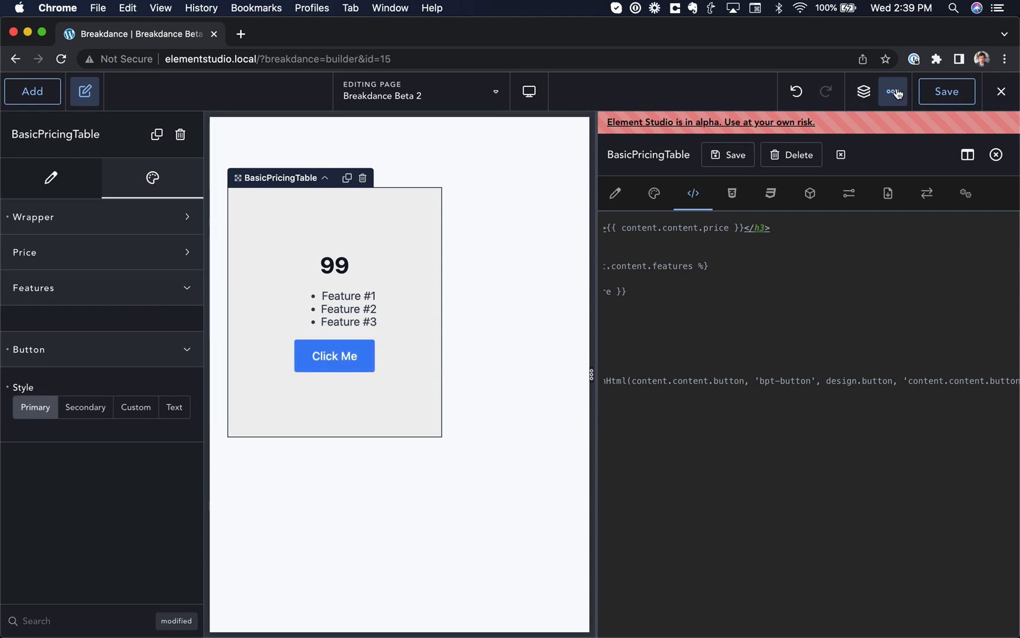
Open Global Settings > Buttons > Primary and give the primary button rounded corners
click(893, 91)
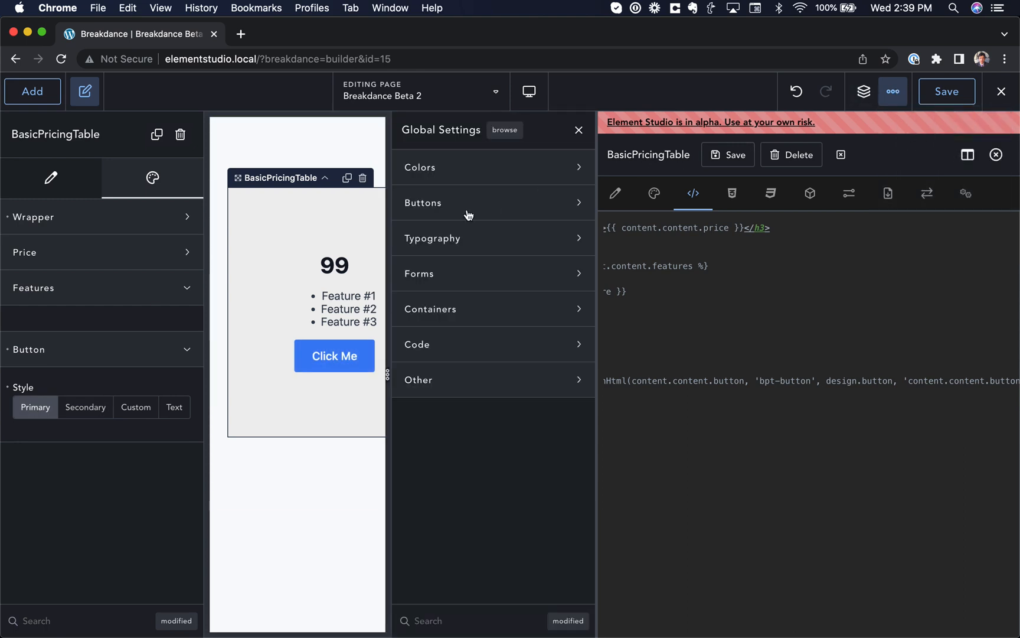
click(423, 202)
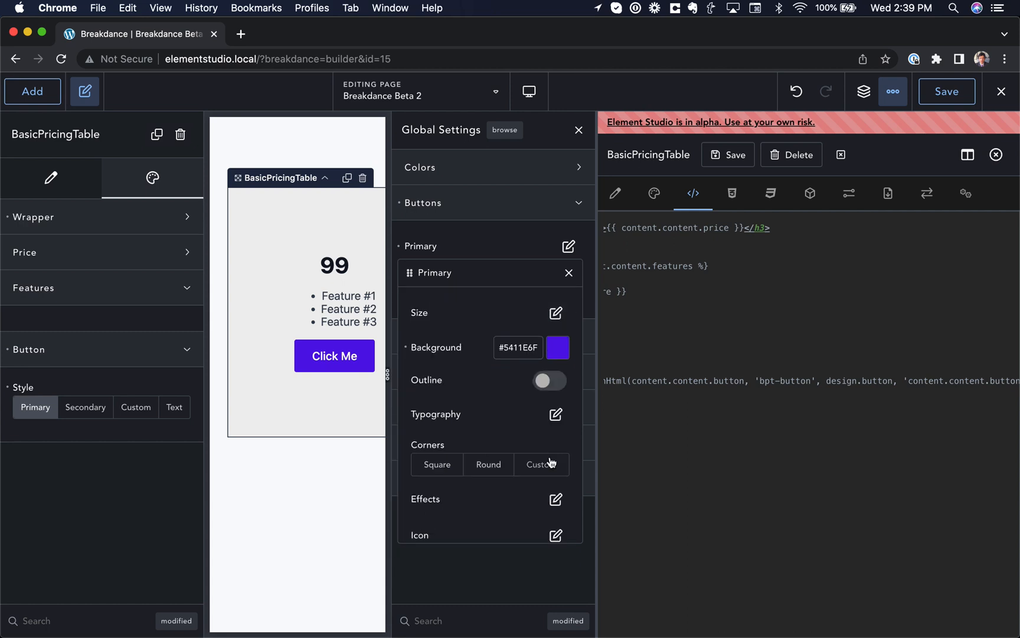
click(541, 464)
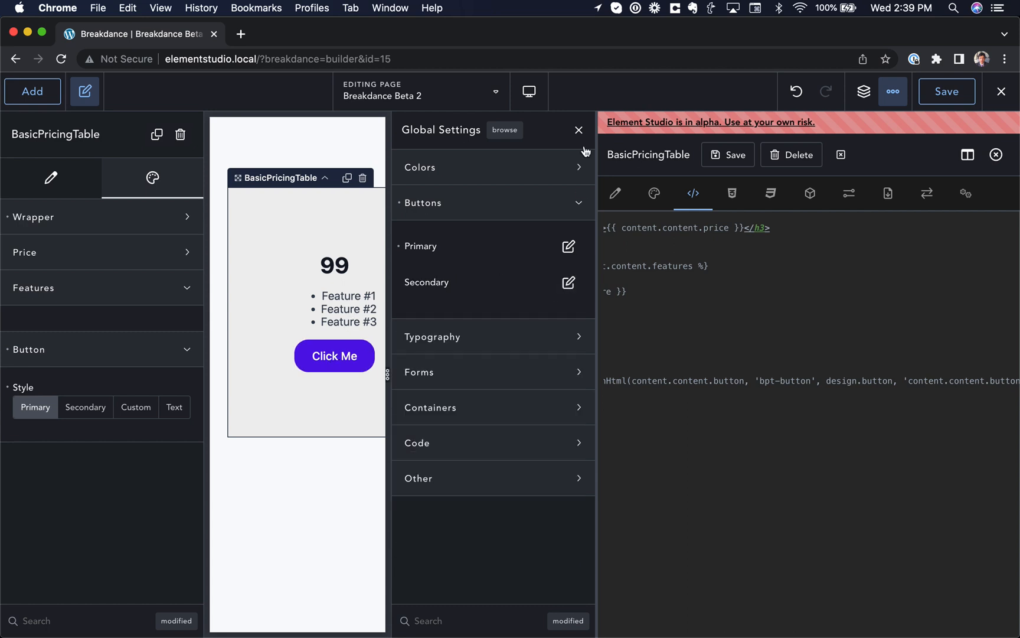
Close Global Settings so BasicPricingTable's HTML template shows with its button blue again
click(578, 130)
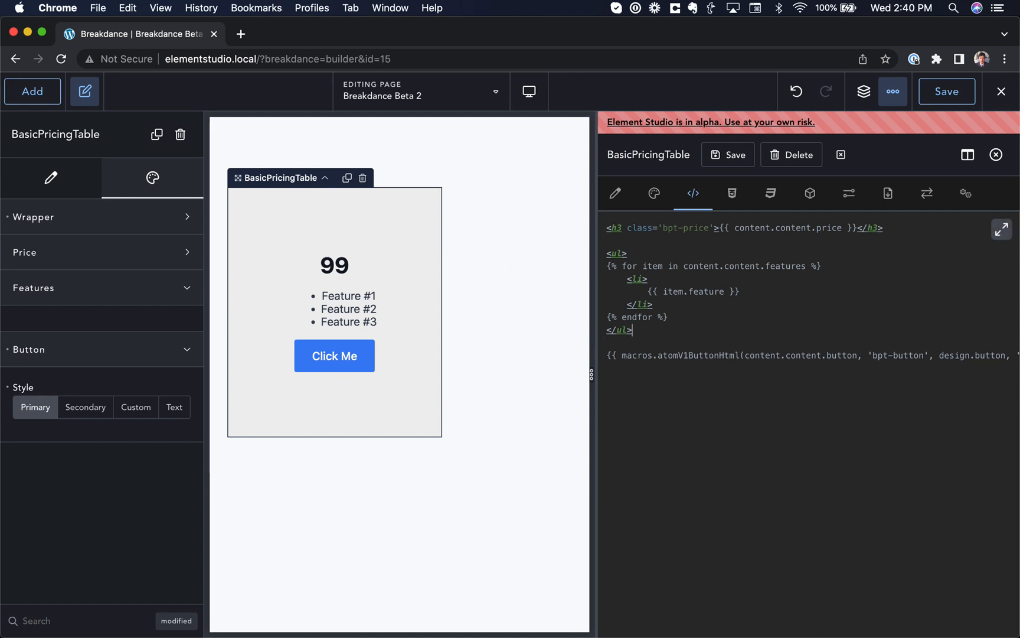
mouse_move(736, 167)
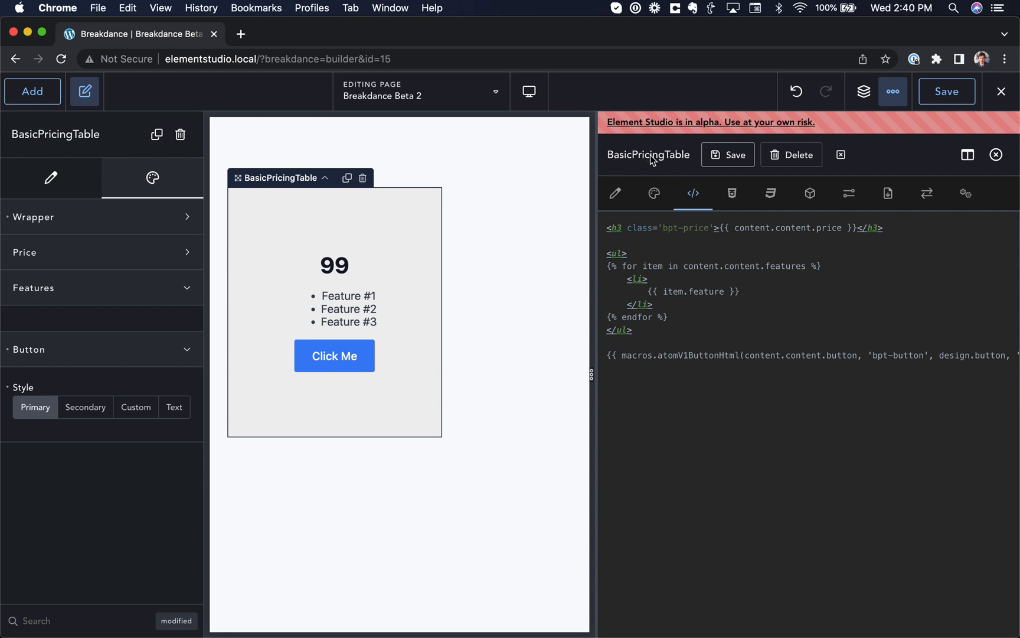
mouse_move(653, 127)
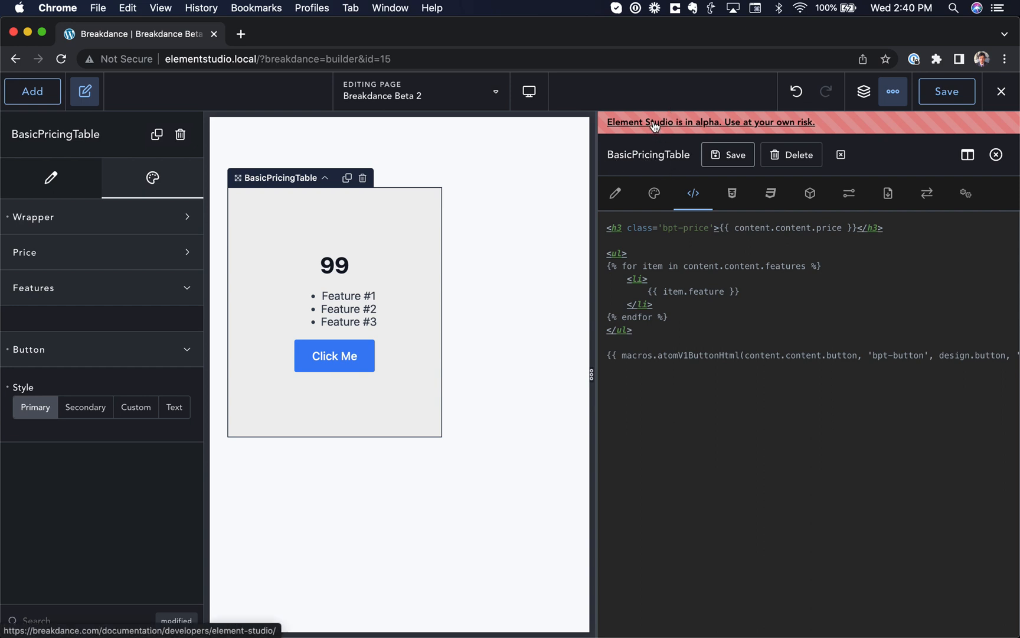
mouse_move(619, 124)
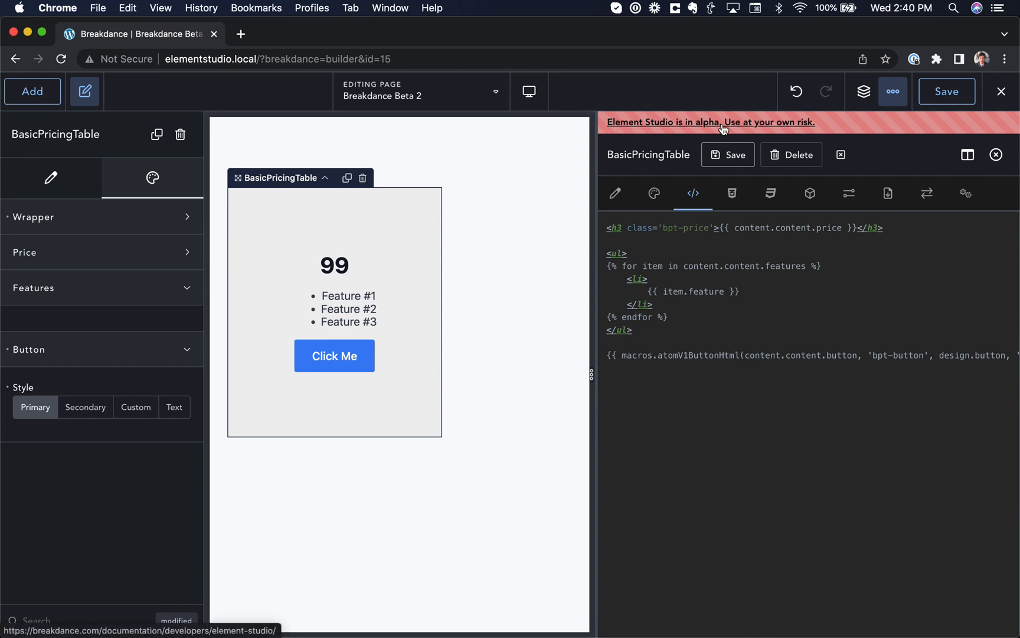
mouse_move(668, 162)
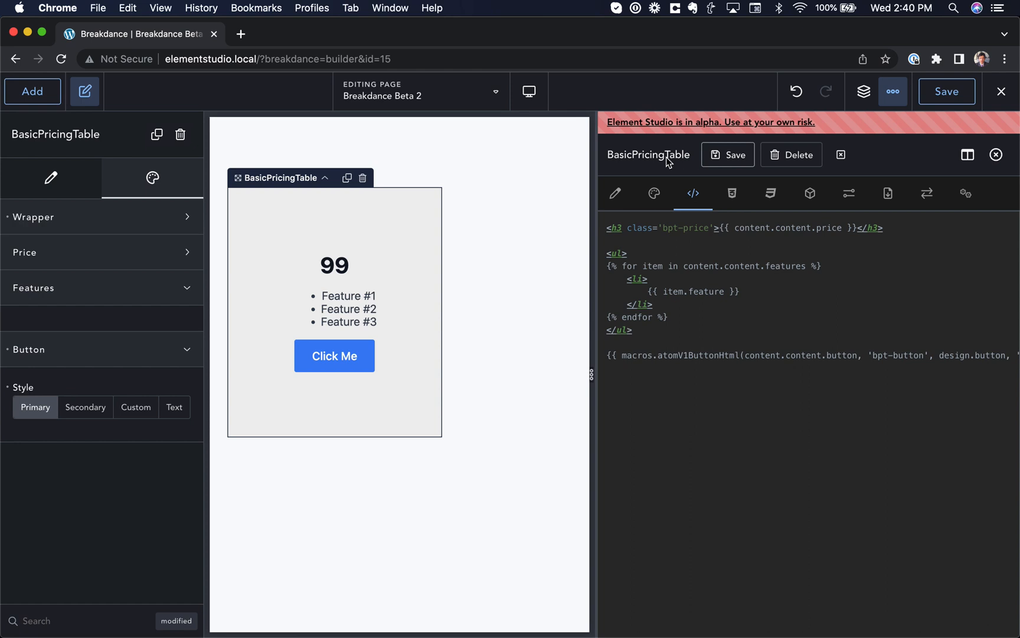
mouse_move(700, 187)
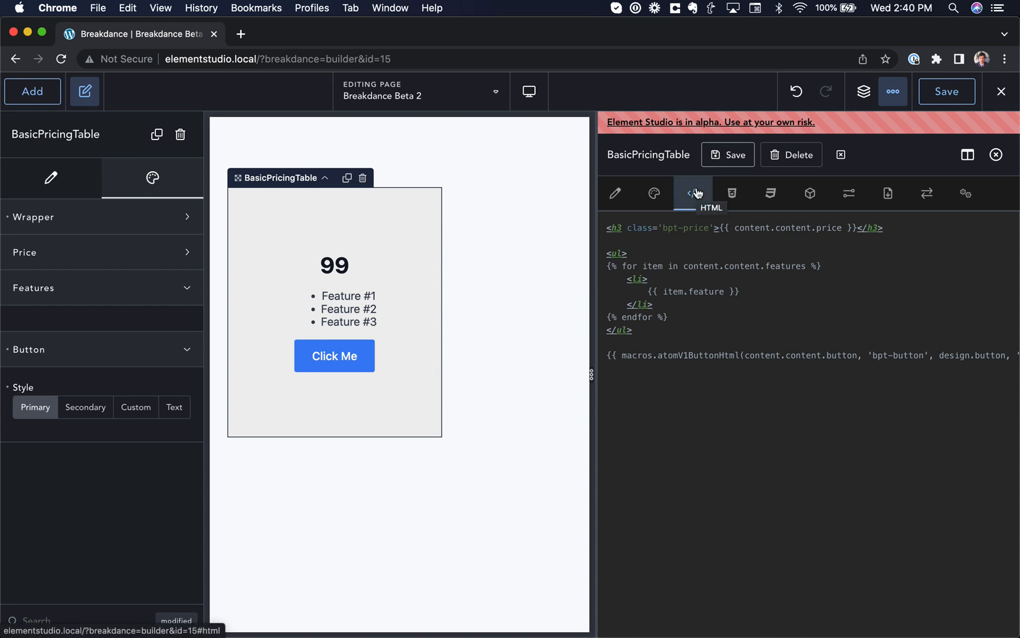
mouse_move(676, 165)
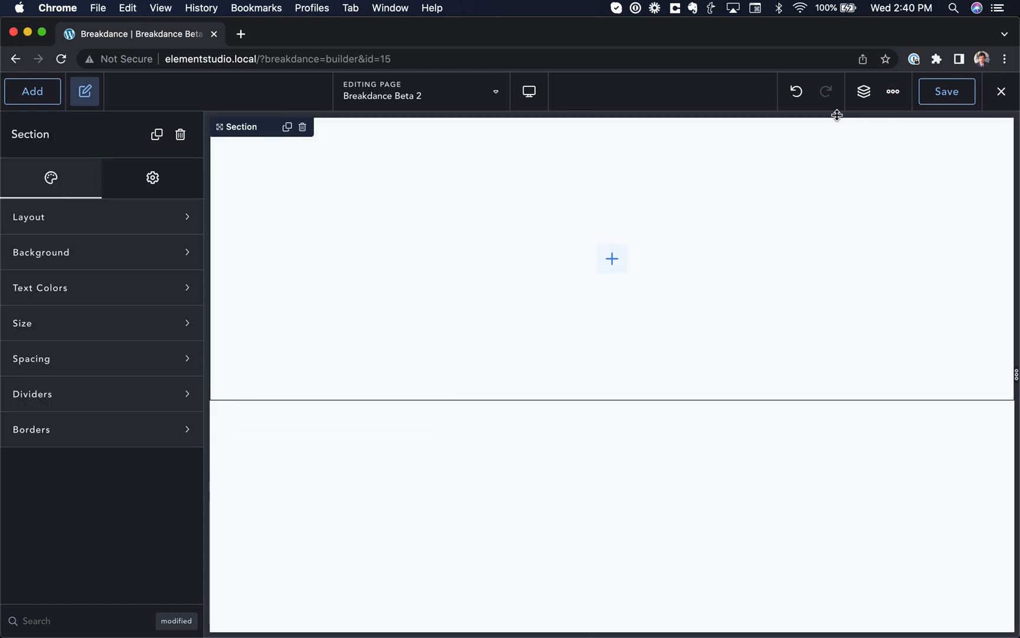
Show Element Studio's start options and the list of elements to add
click(892, 91)
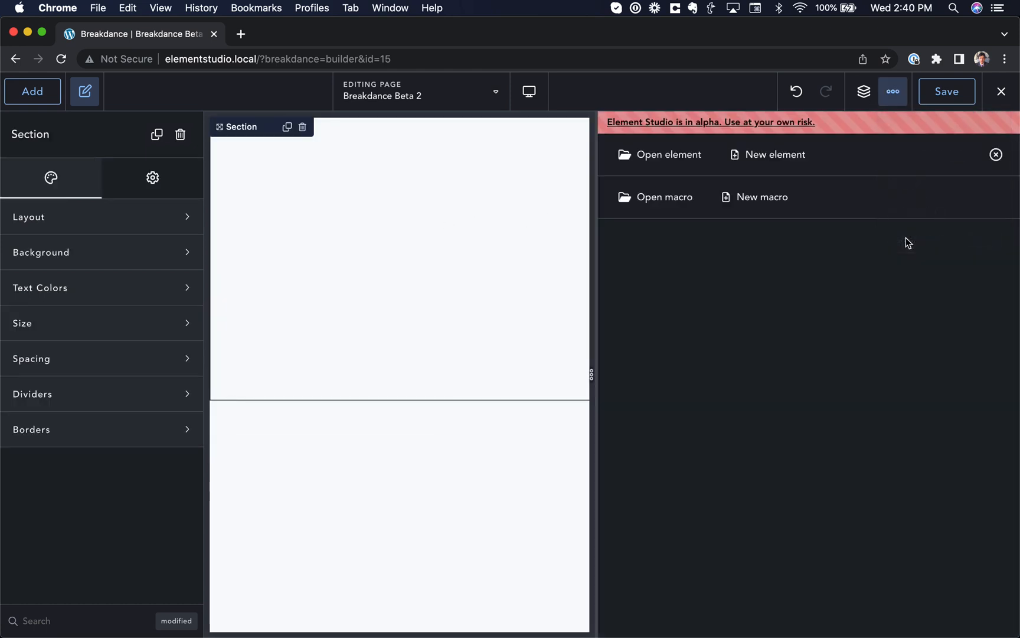
mouse_move(720, 263)
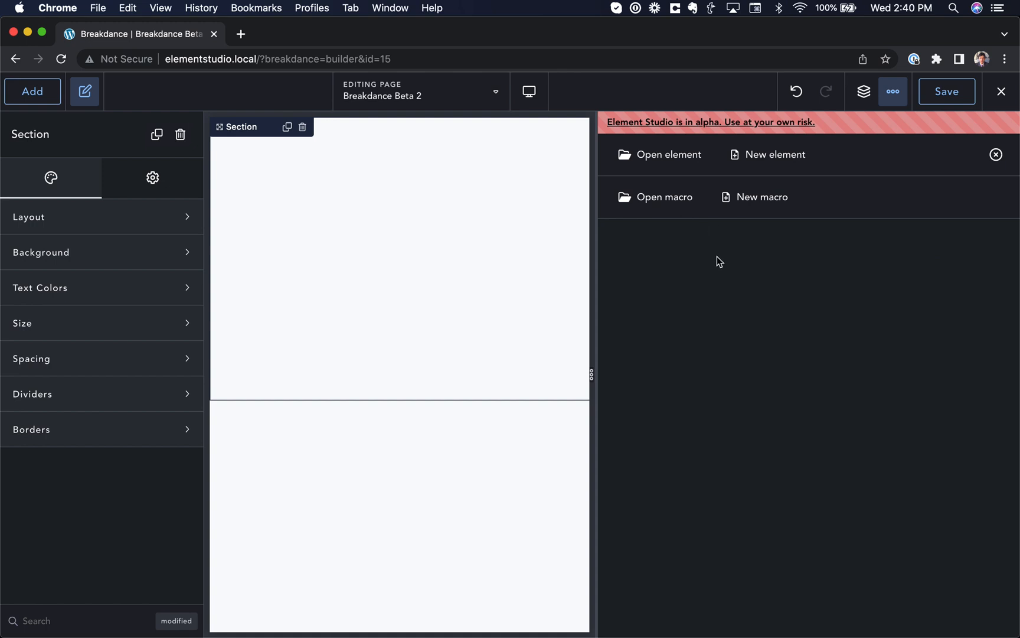
click(32, 91)
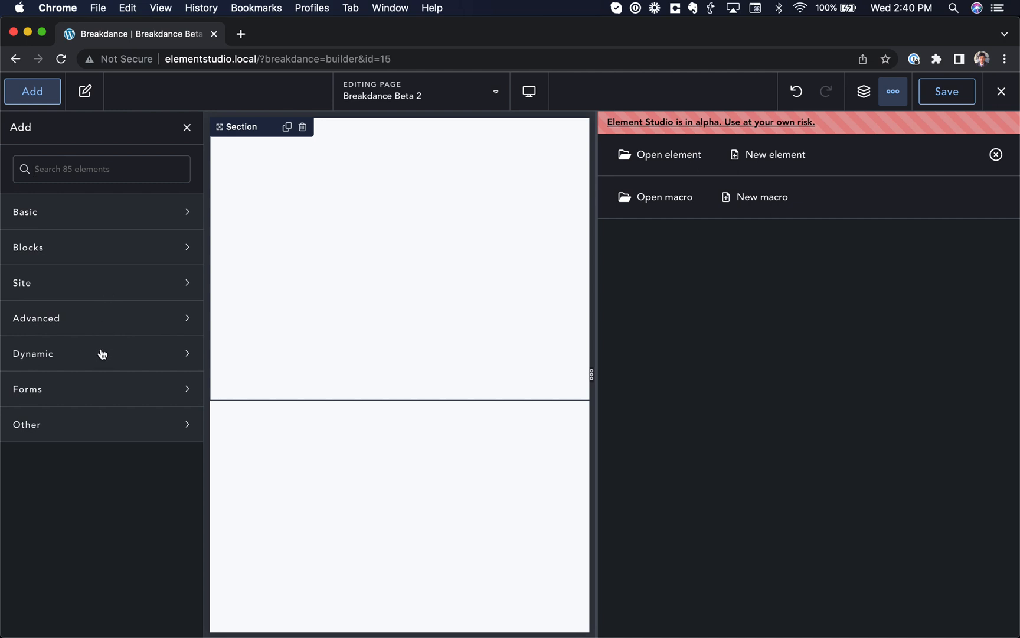
mouse_move(187, 212)
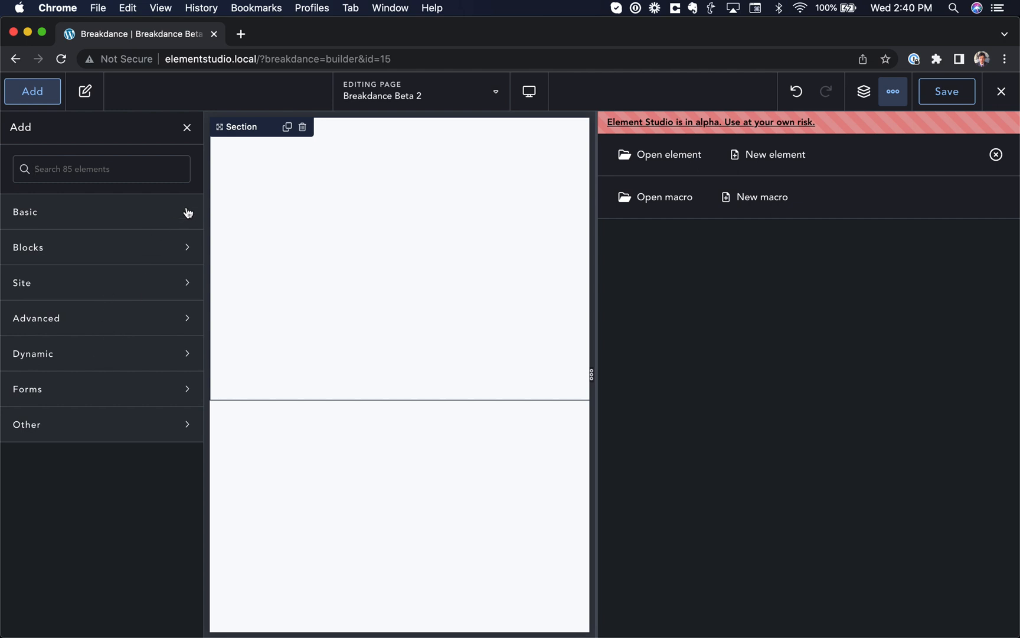
mouse_move(187, 213)
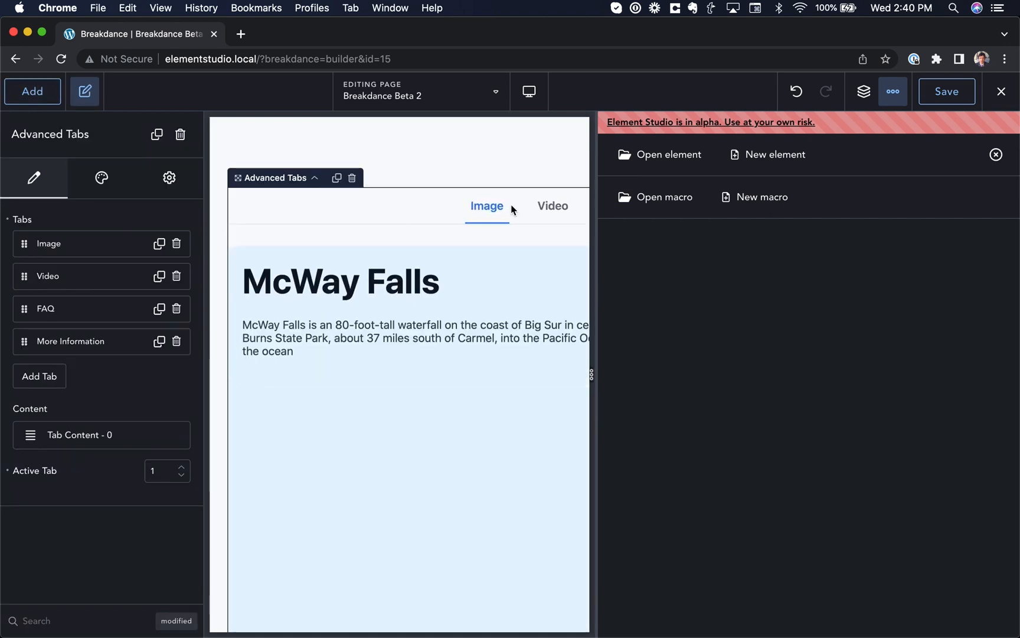
Preview the Advanced Tabs element's Video and FAQ tabs across the widened canvas
click(551, 205)
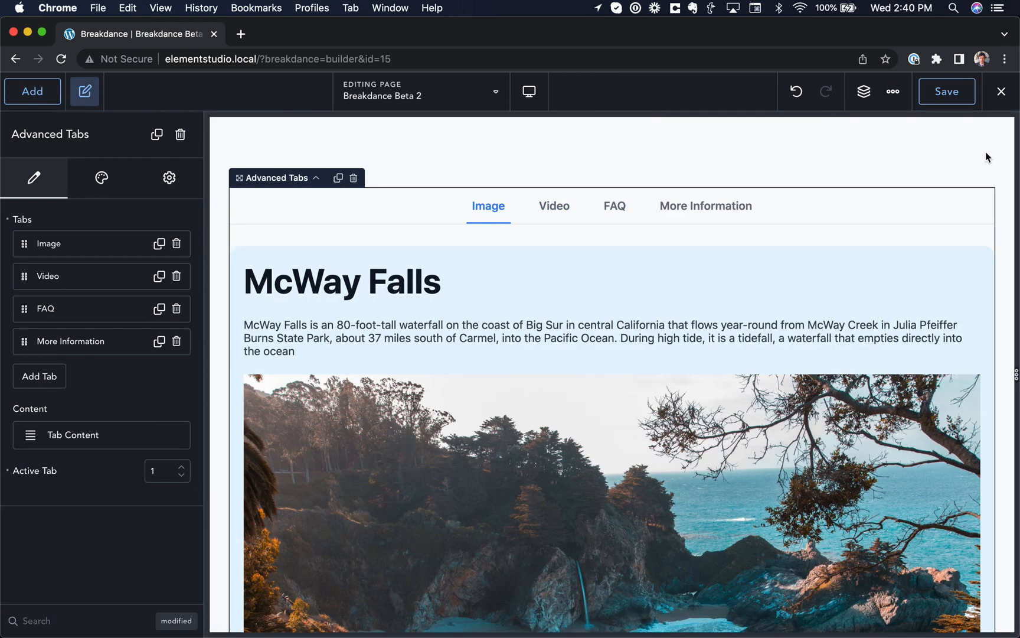
click(554, 206)
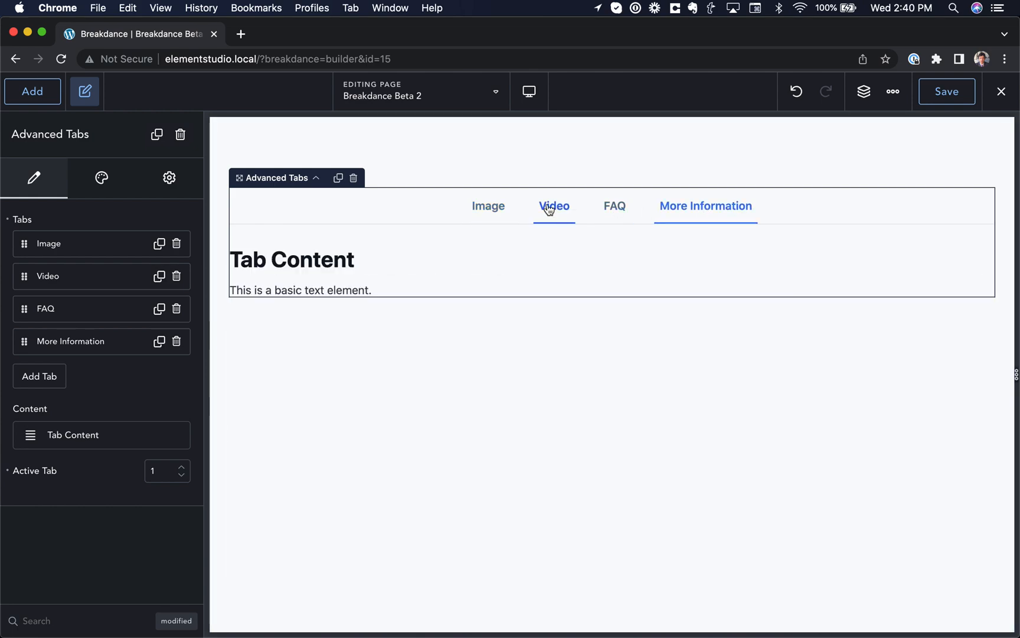
click(614, 205)
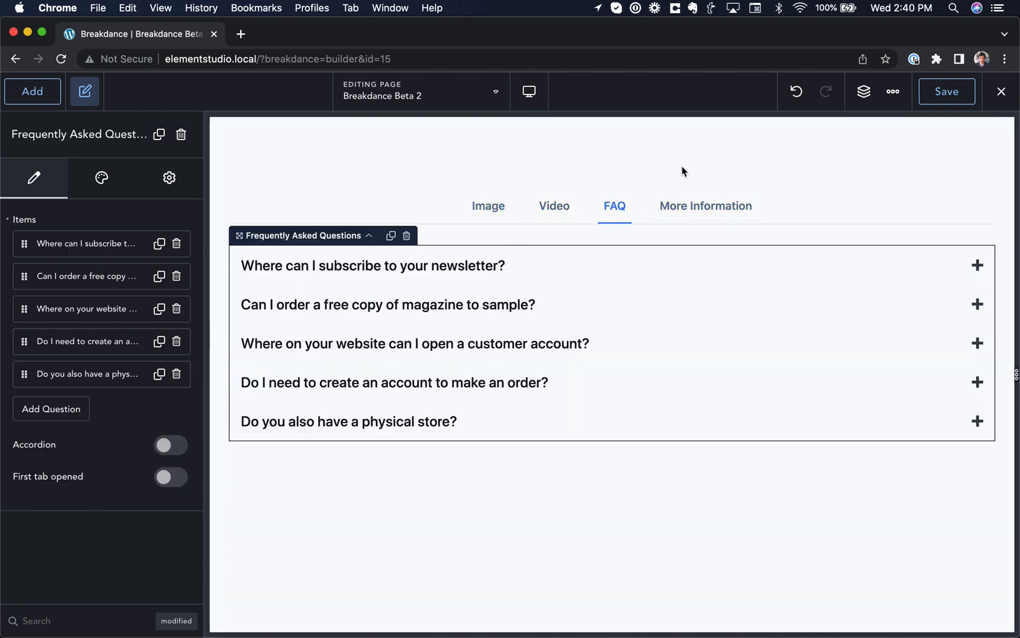
click(865, 91)
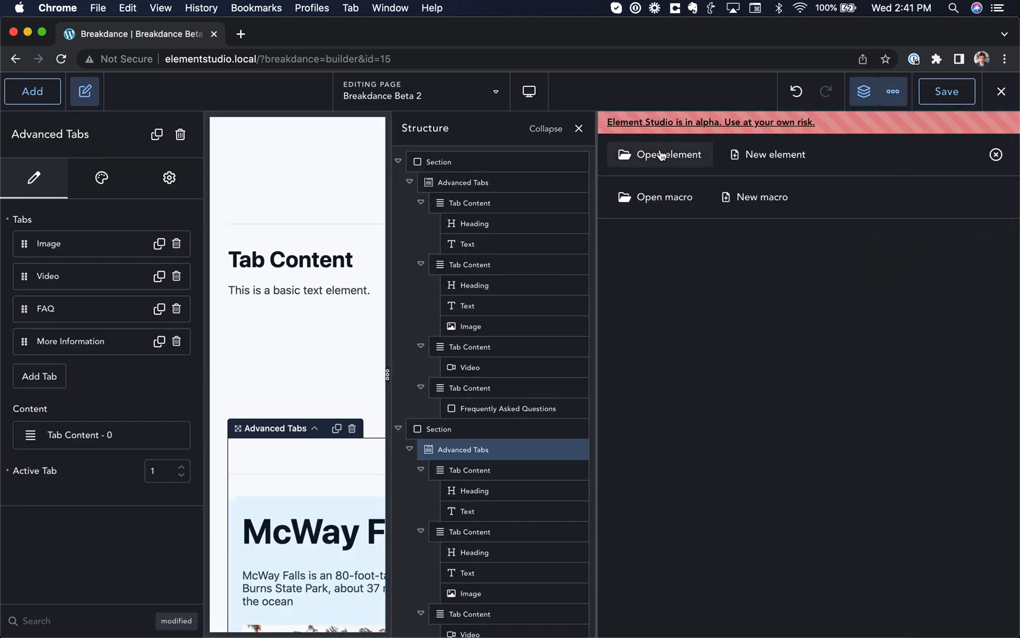
Load Advanced Tabs in Element Studio and view its content controls, CSS template and default TabContent children
text(ad)
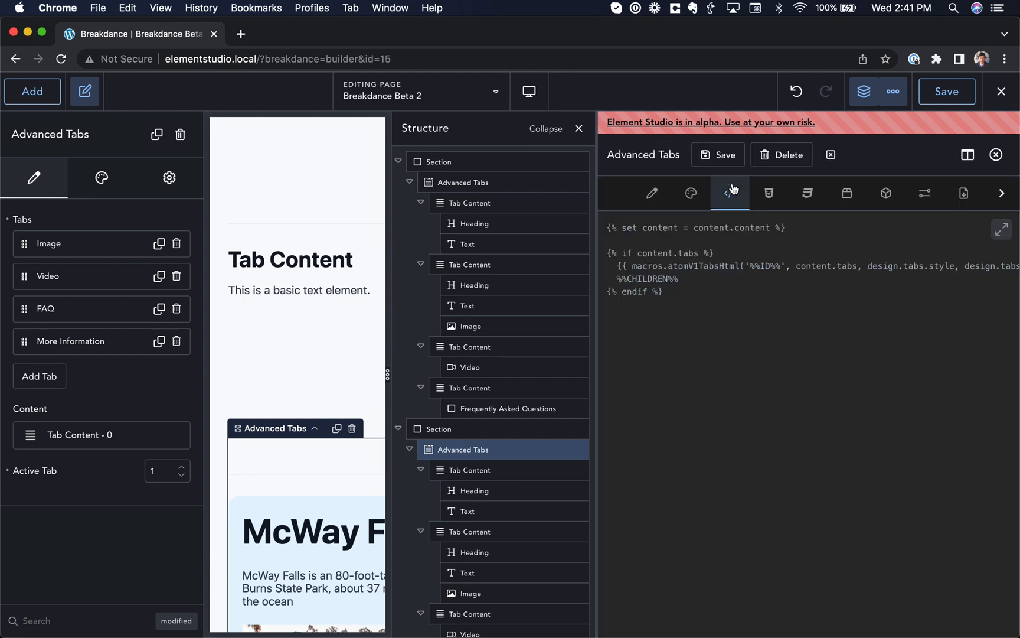
click(718, 154)
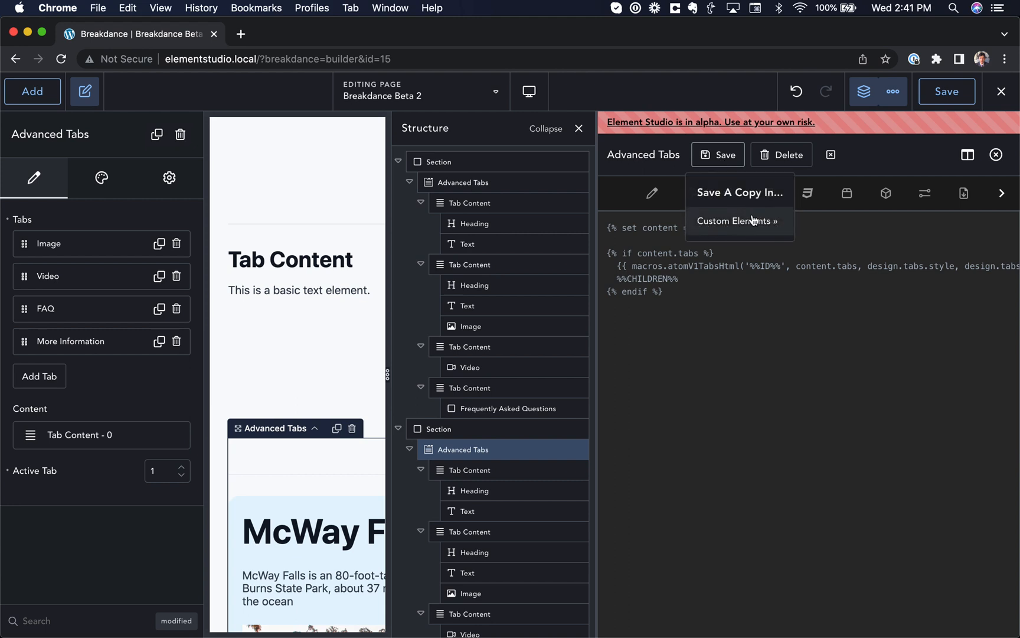
click(650, 194)
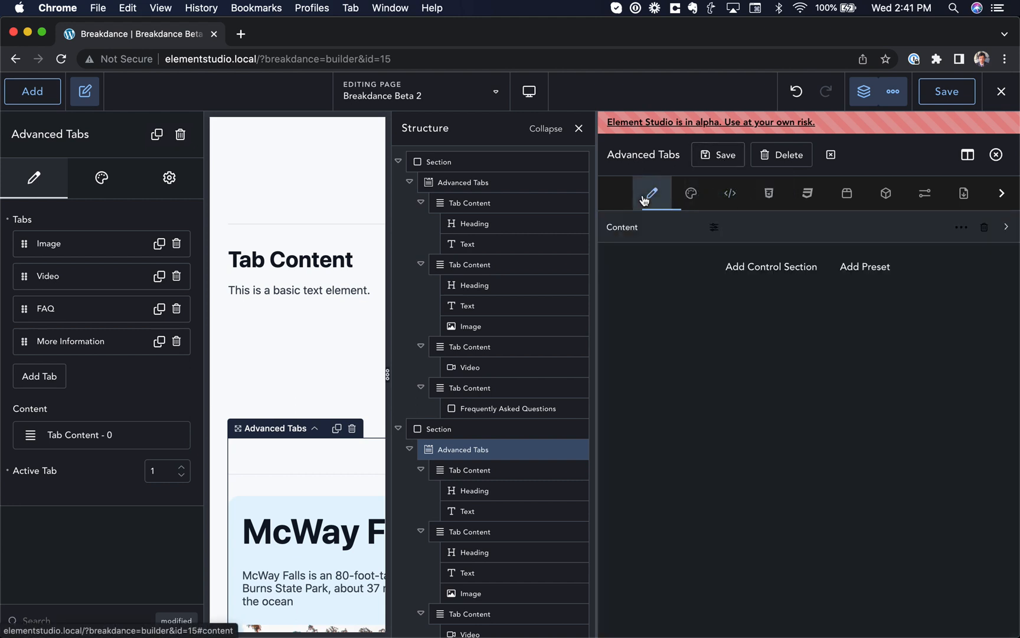
click(730, 194)
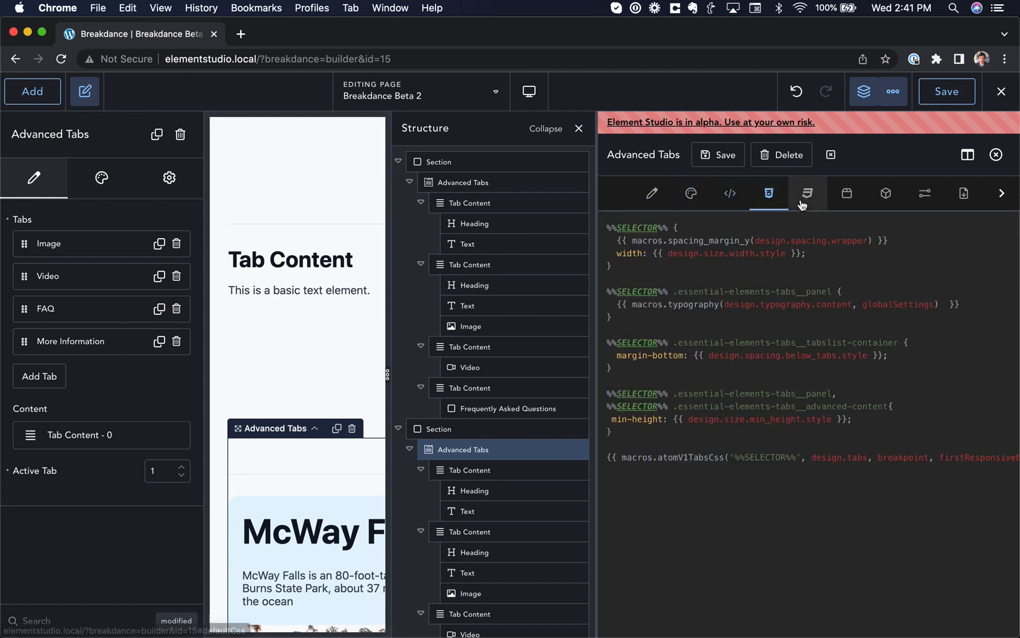
click(846, 194)
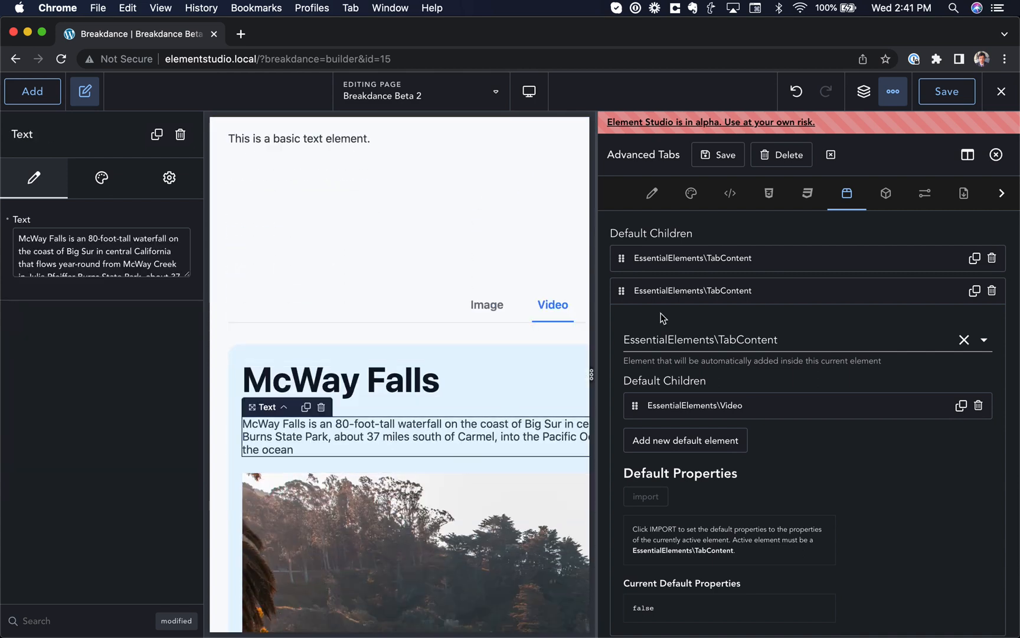
Review Advanced Tabs' attributes and property paths, then show the margin-bottom spacing bar's details
click(885, 194)
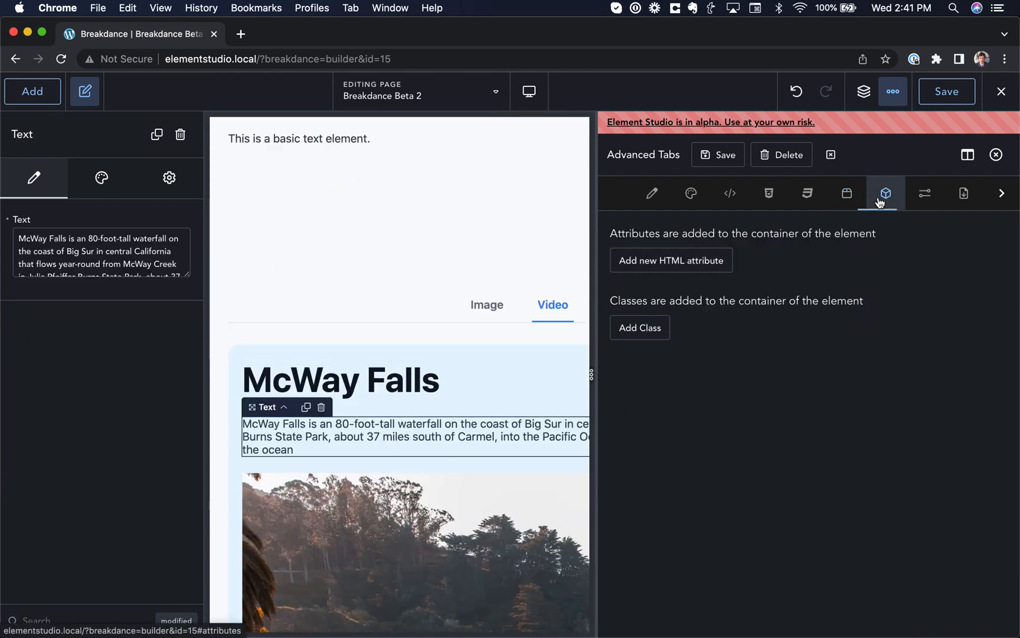
click(923, 194)
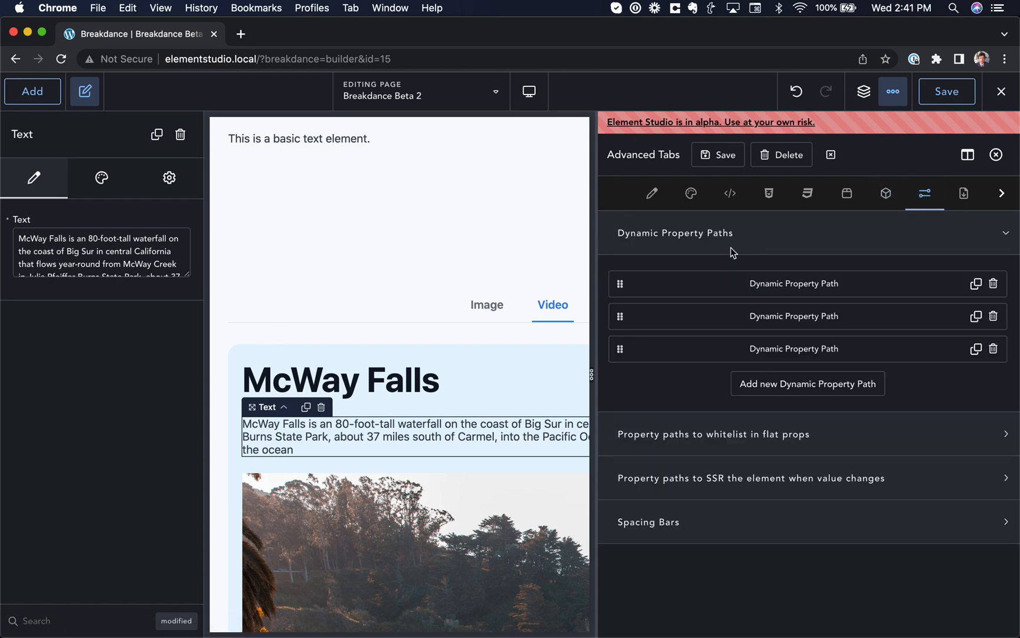
click(674, 233)
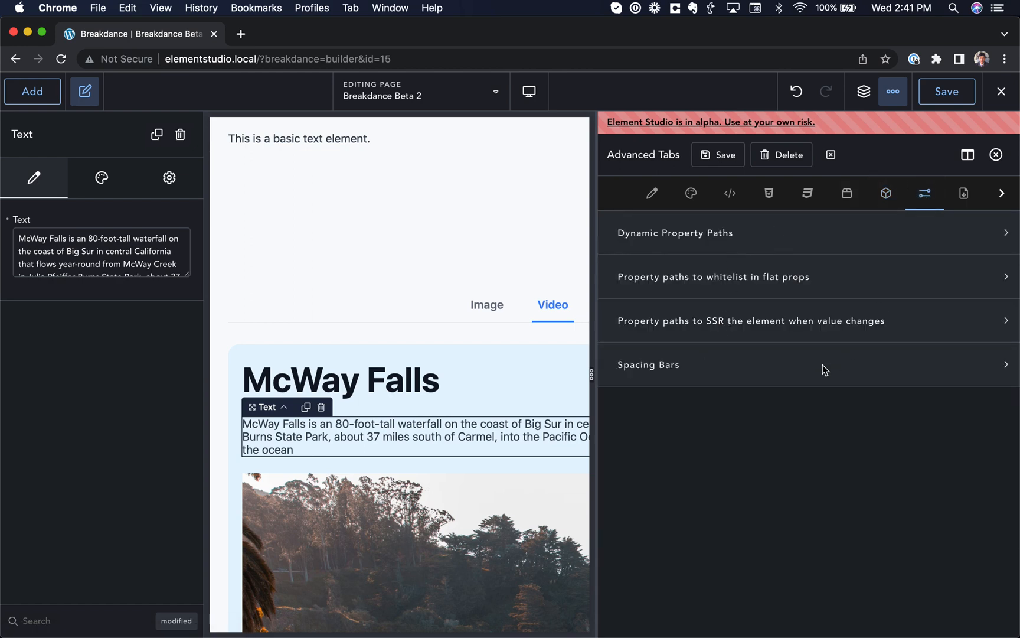
click(647, 365)
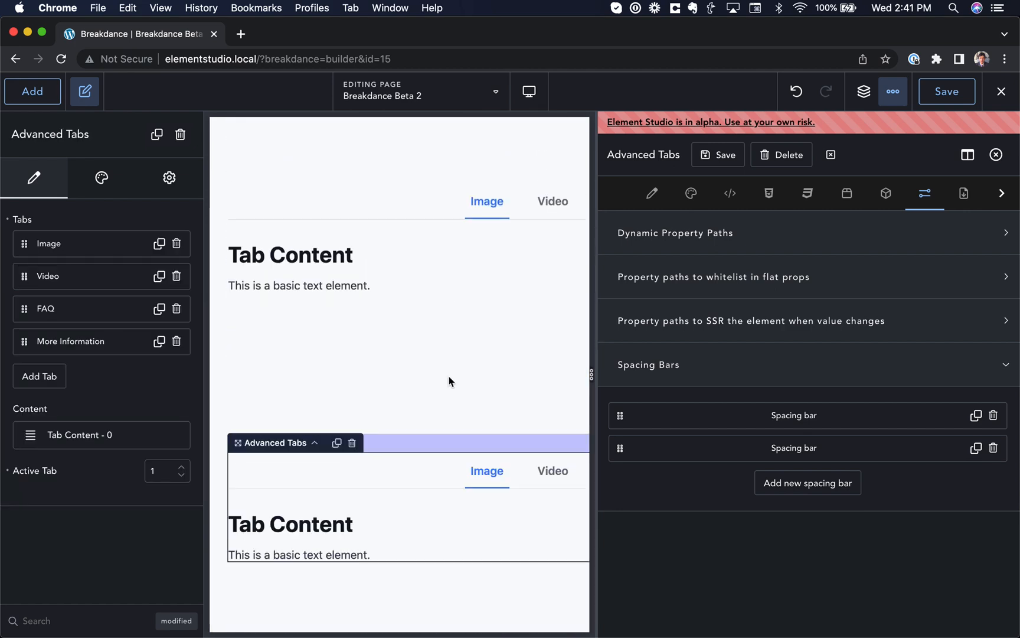
click(793, 448)
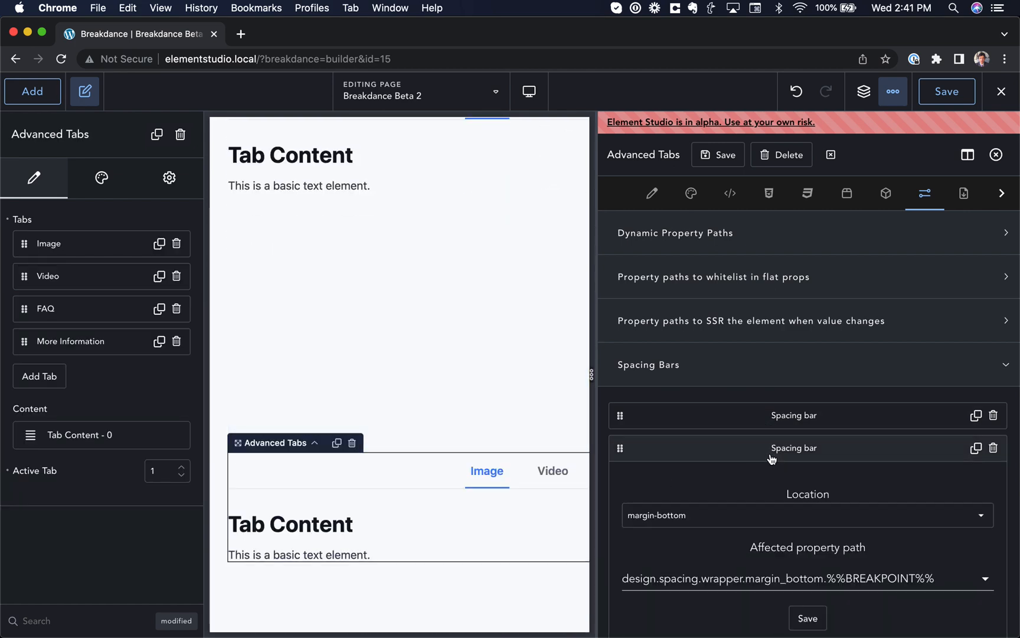
Expand the Load Breakdance Tabs dependency and its inline tab-initializing JavaScript
click(948, 194)
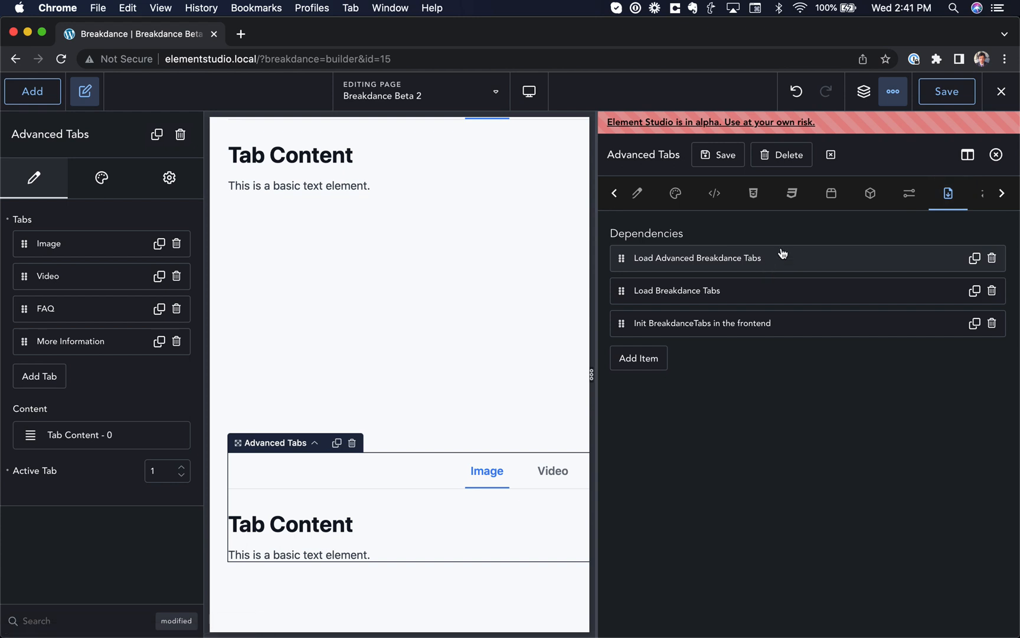
click(697, 257)
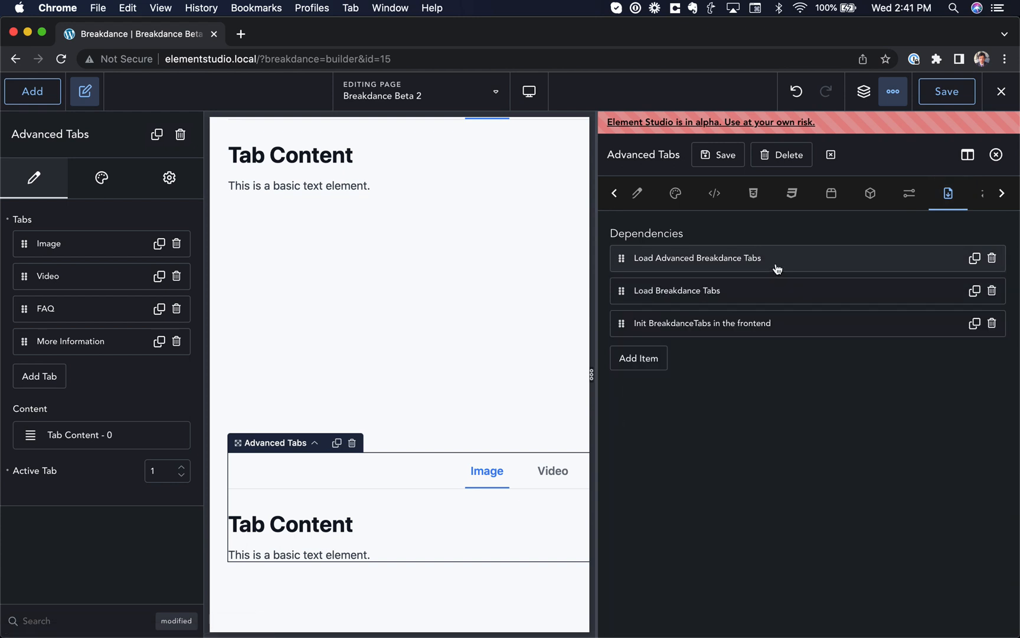
click(676, 291)
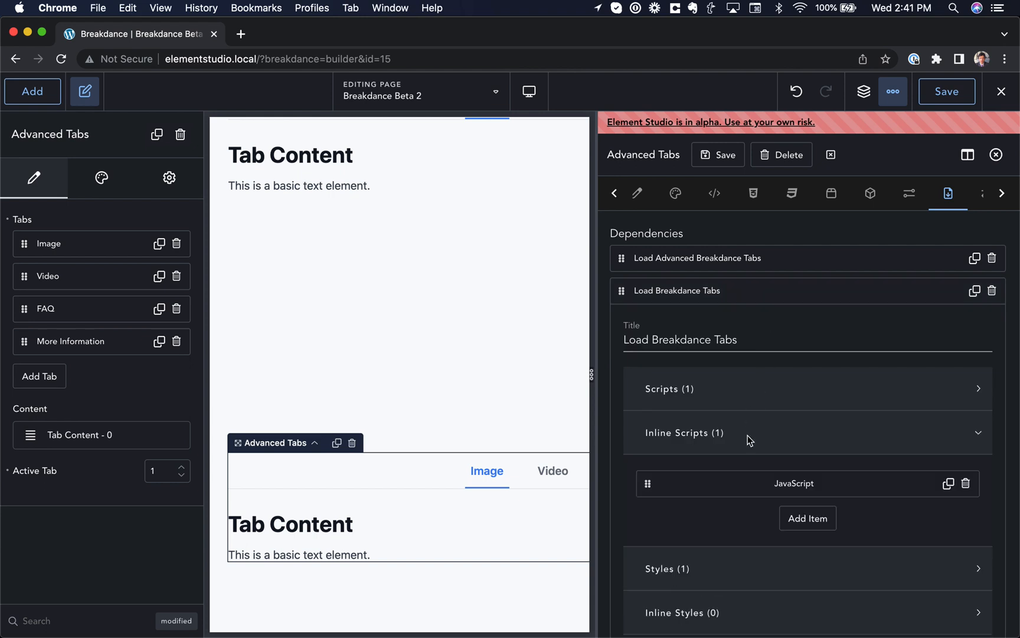
scroll(down, 3)
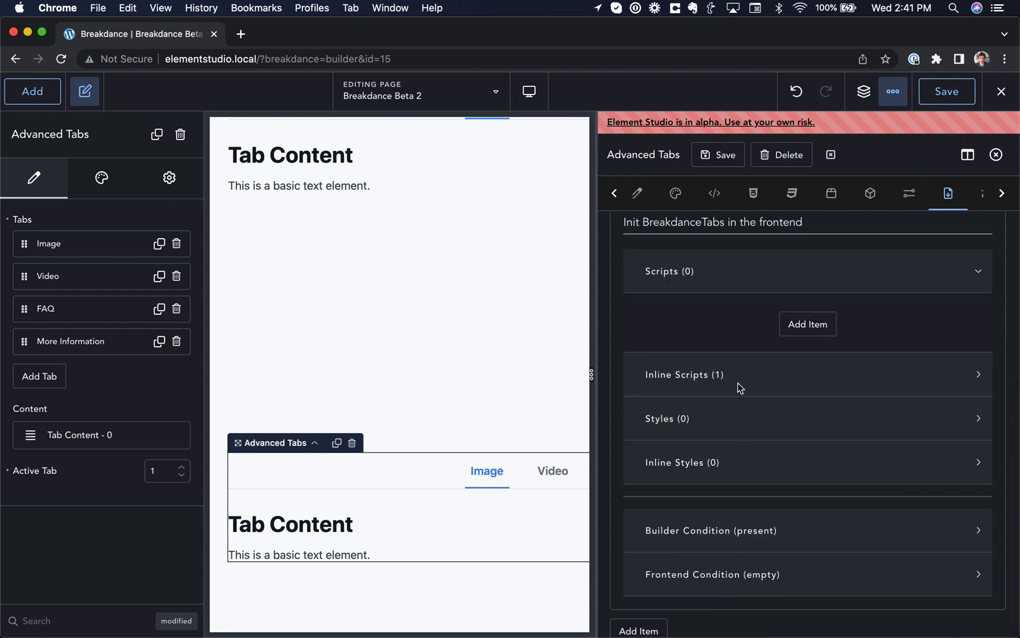
click(684, 375)
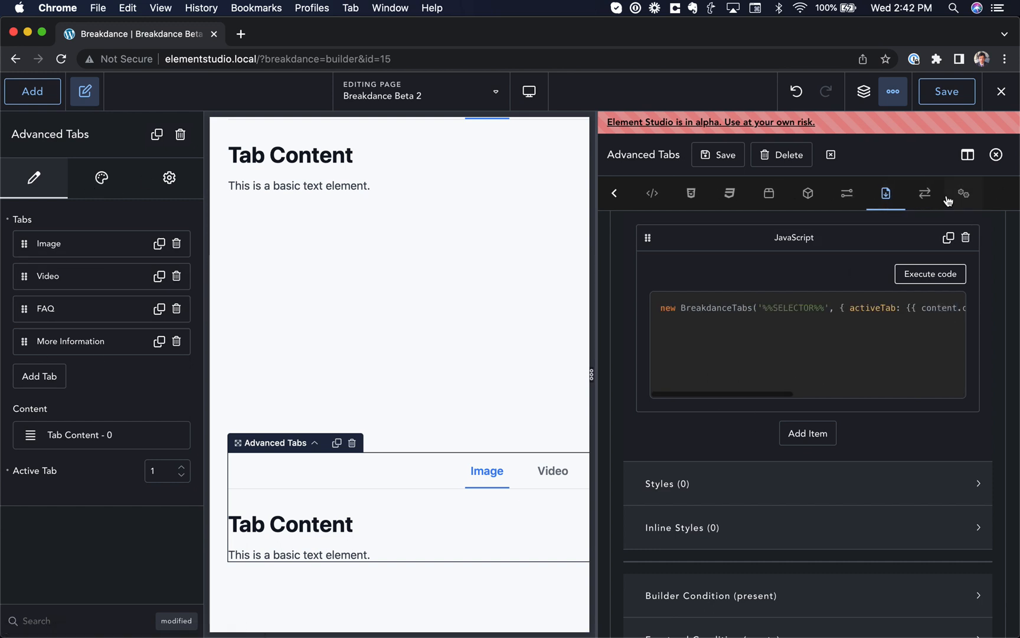
View the element's action scripts, expanding the on-moved-element script that refreshes the tabs
click(923, 194)
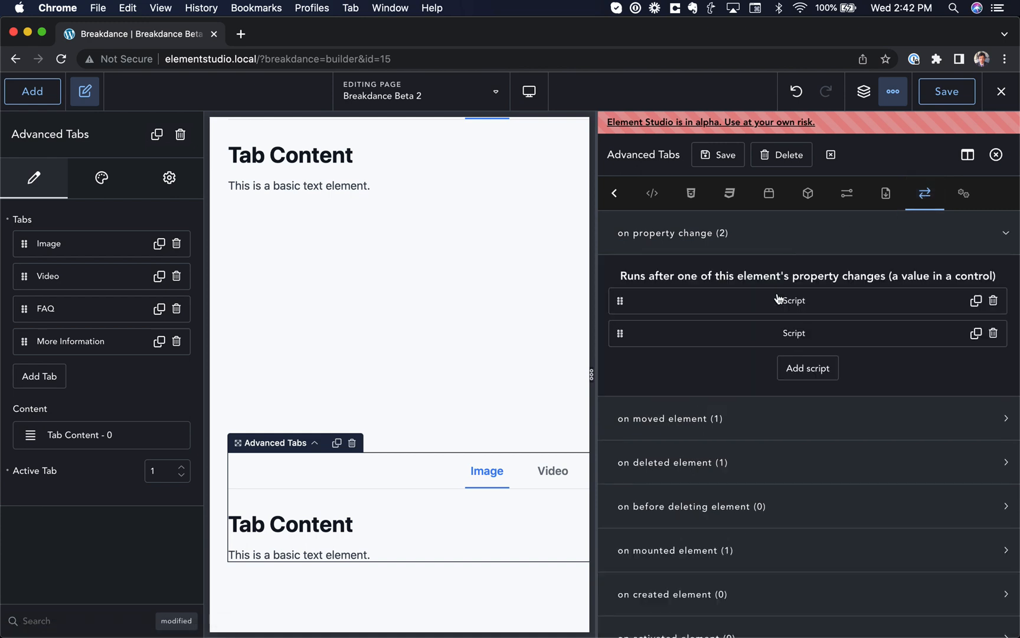
click(102, 177)
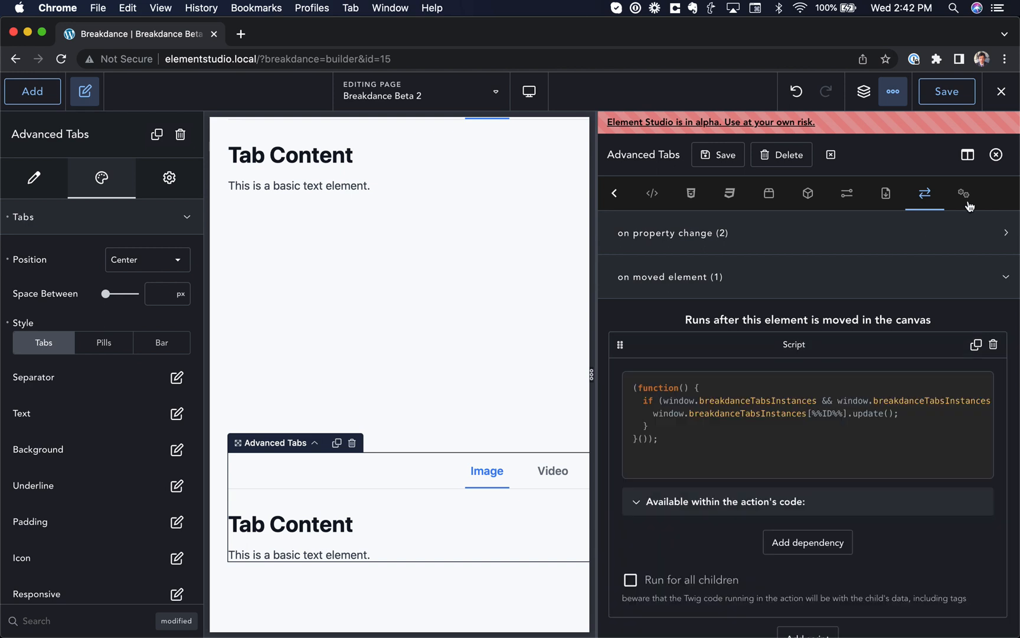
Reopen Element Studio, search 'product', load ProductBuilder and show its Spacing and Advanced design controls
click(893, 91)
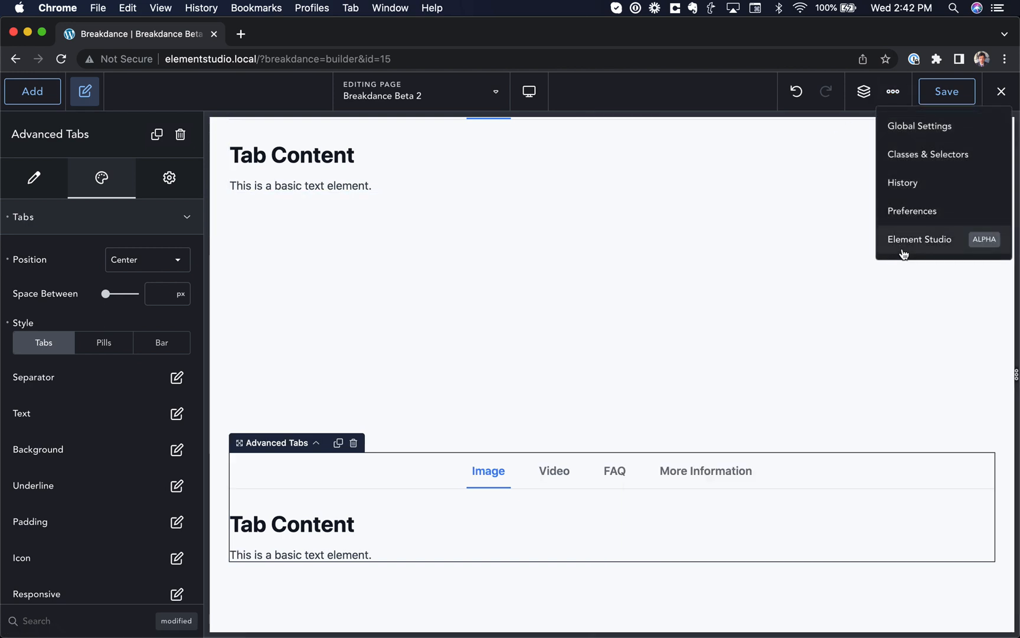
click(920, 239)
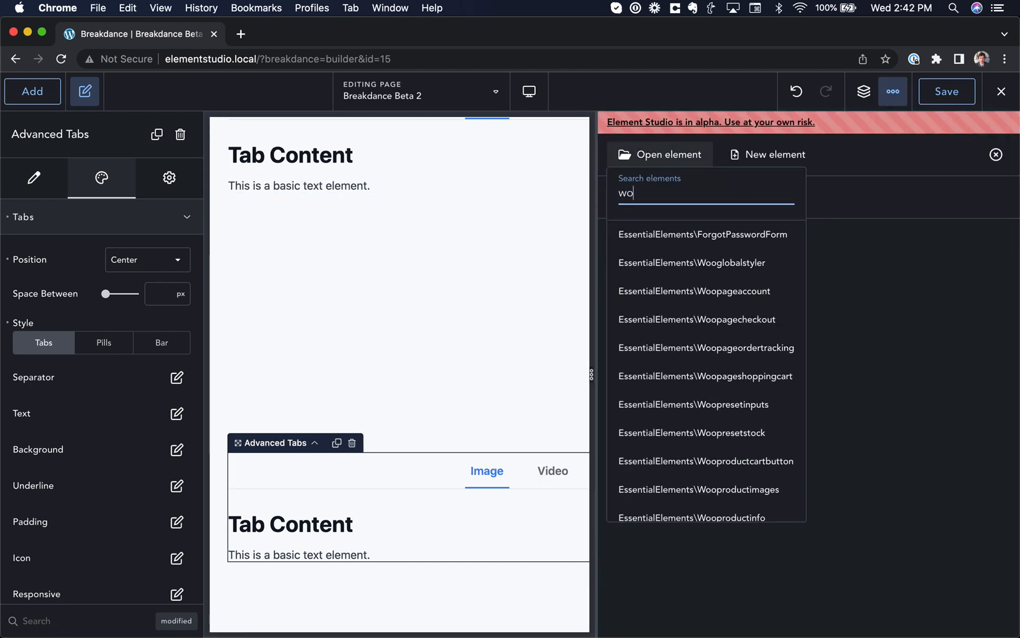
text(product)
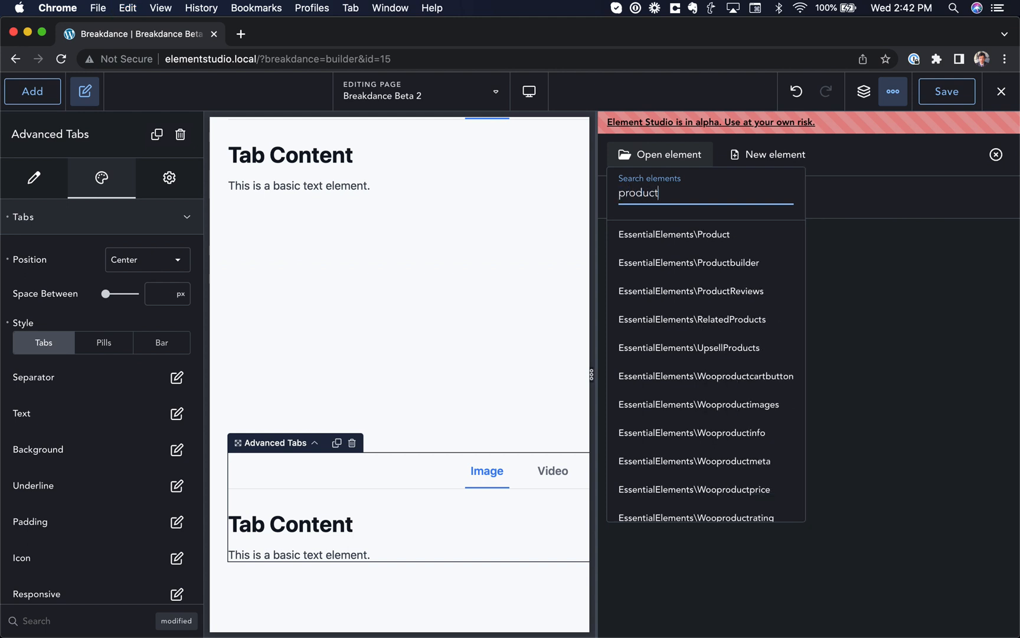
click(688, 262)
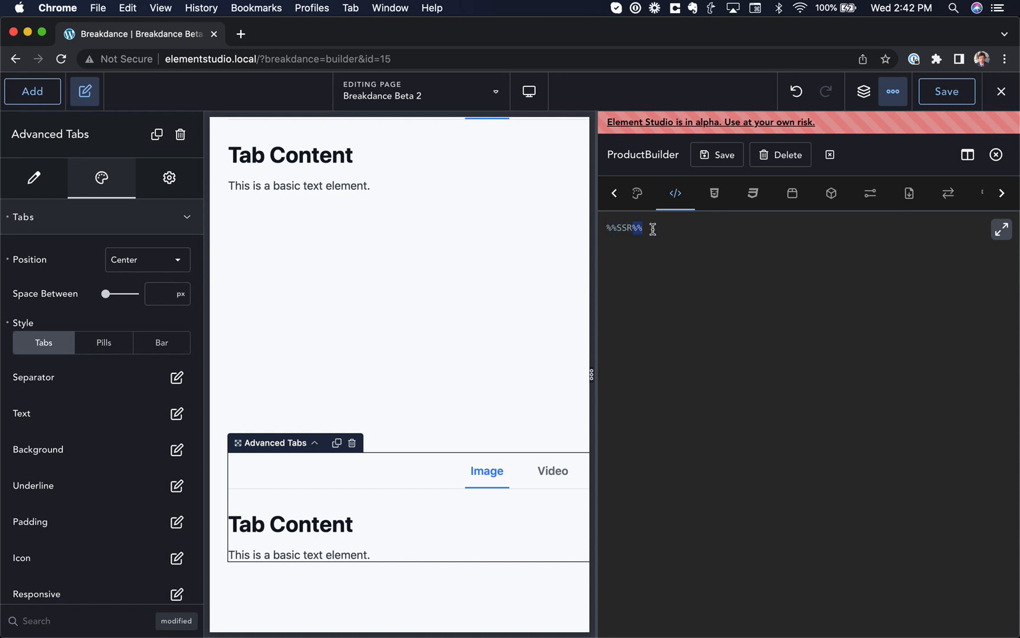
mouse_move(649, 208)
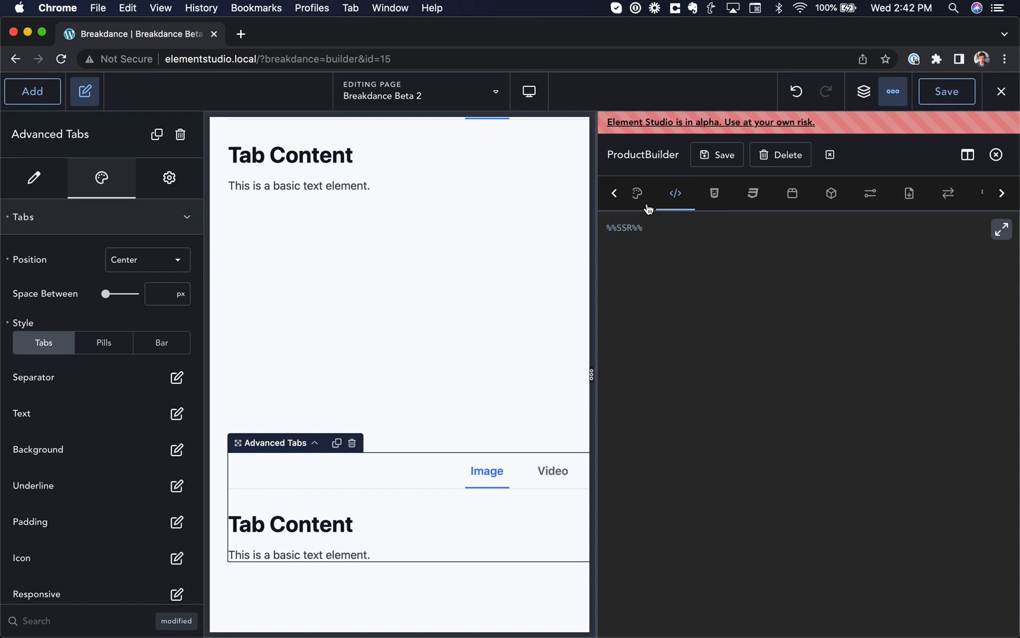
click(652, 192)
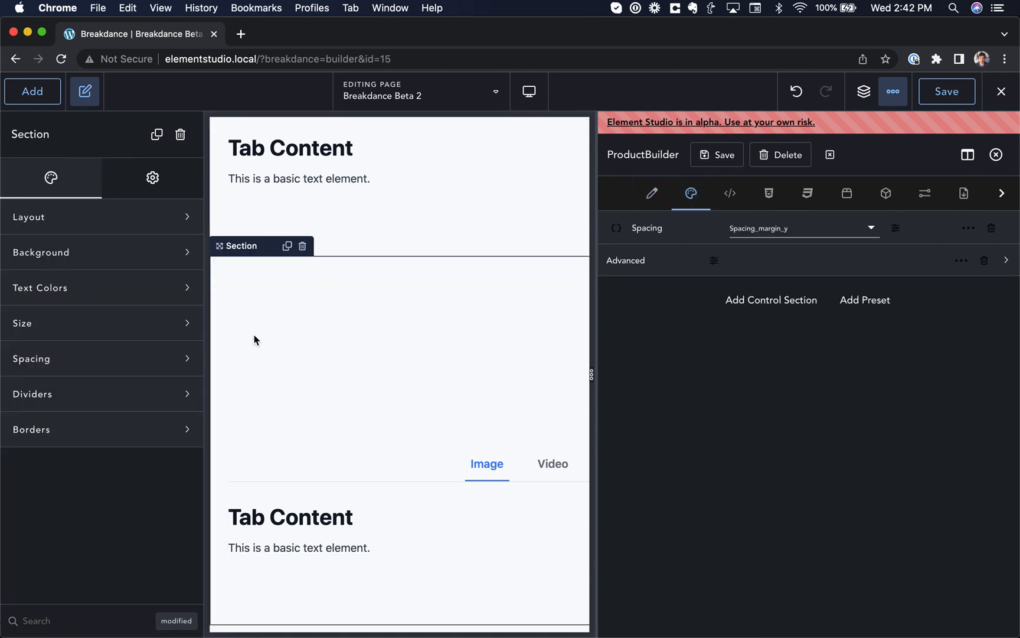
Browse the add panel and Open-element list, searching 'header' and 'form', then close ProductBuilder and the panel
click(32, 91)
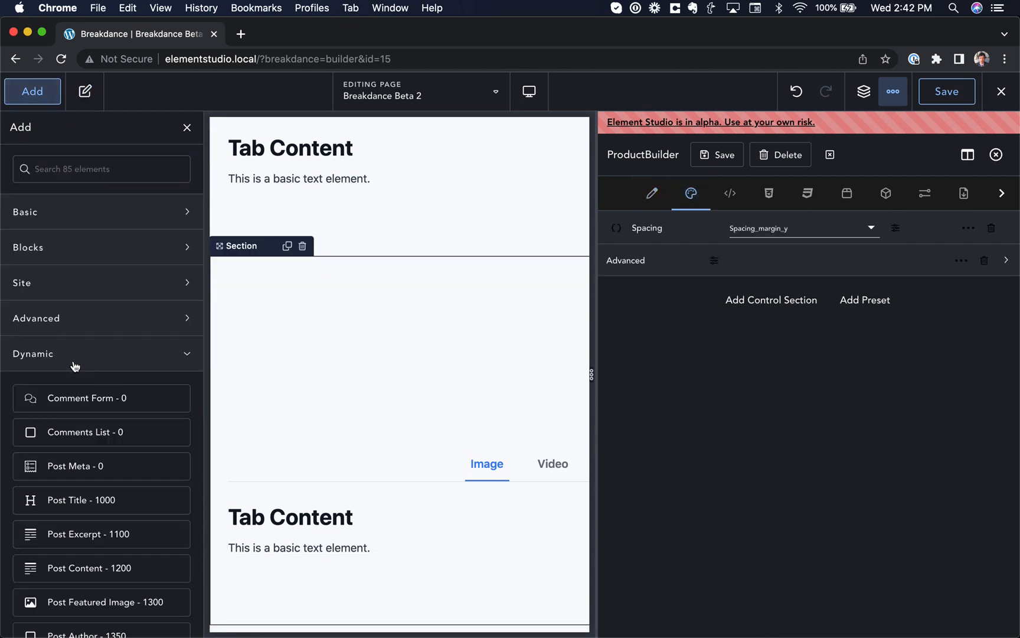
click(101, 353)
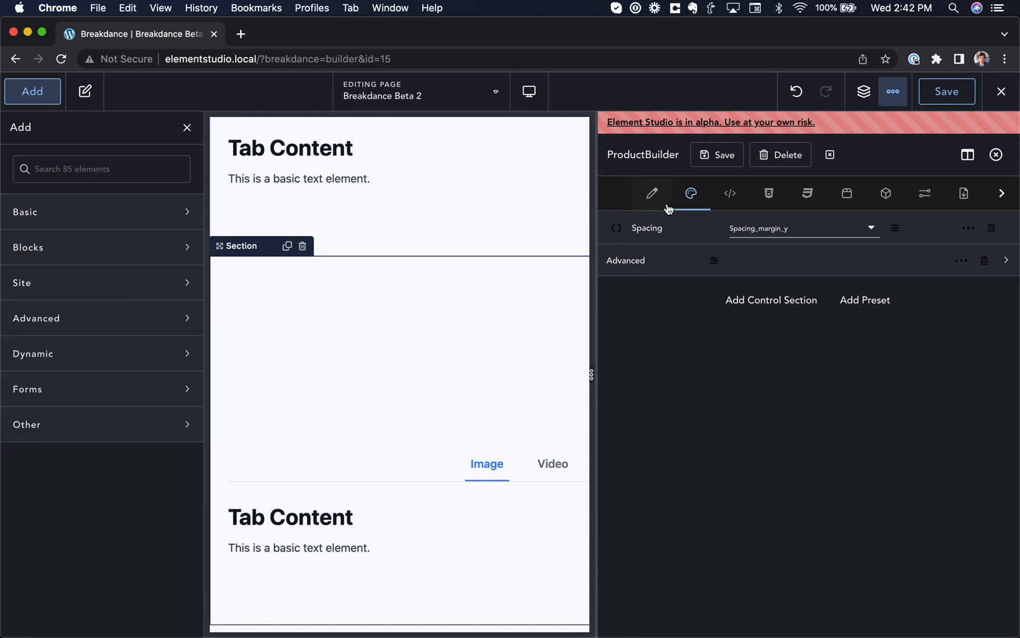
text(header)
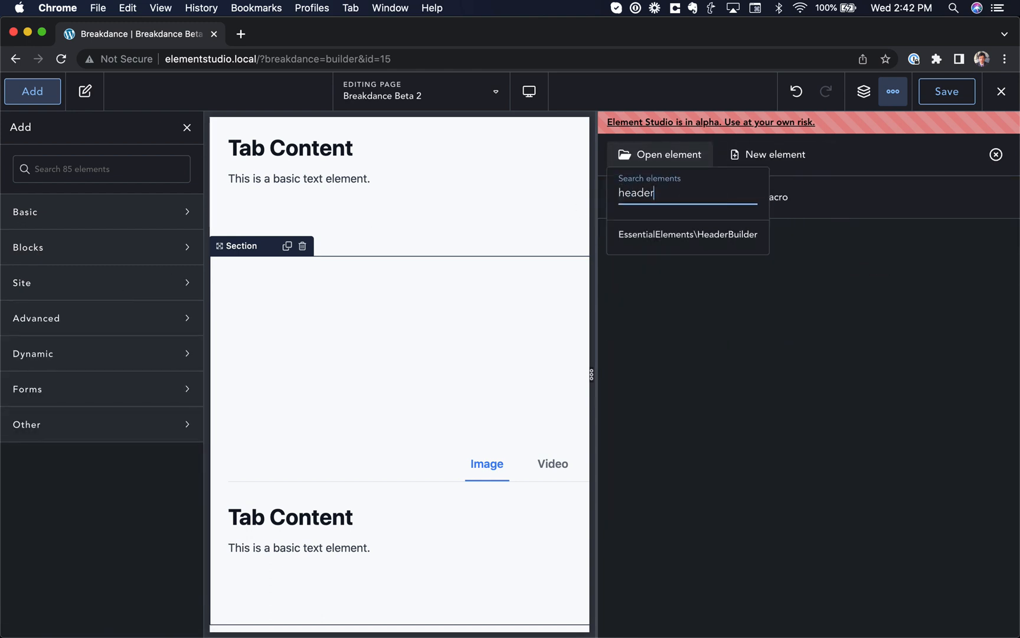
click(688, 234)
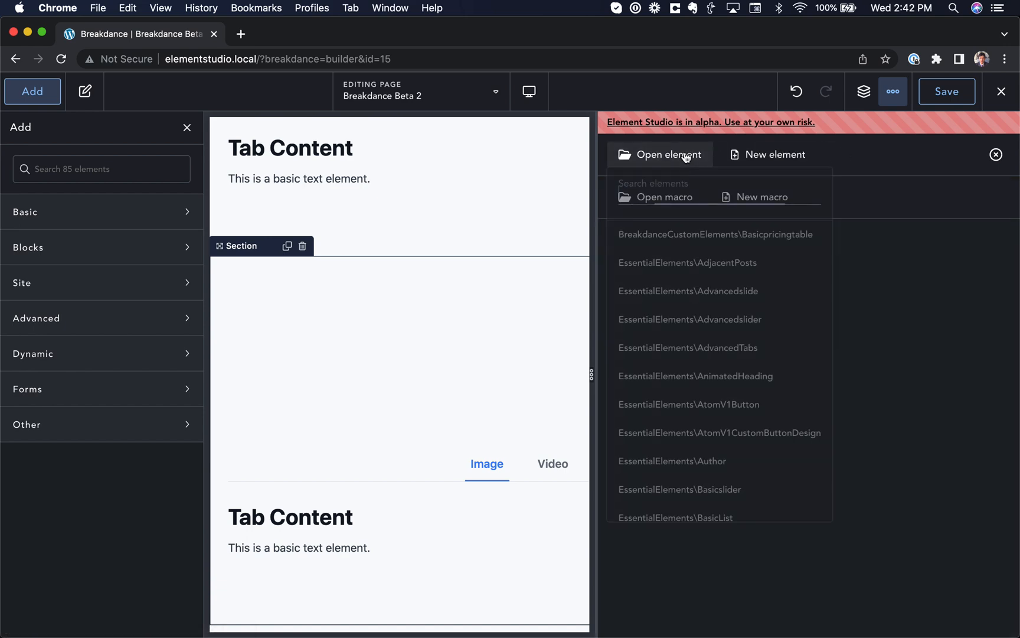
text(form)
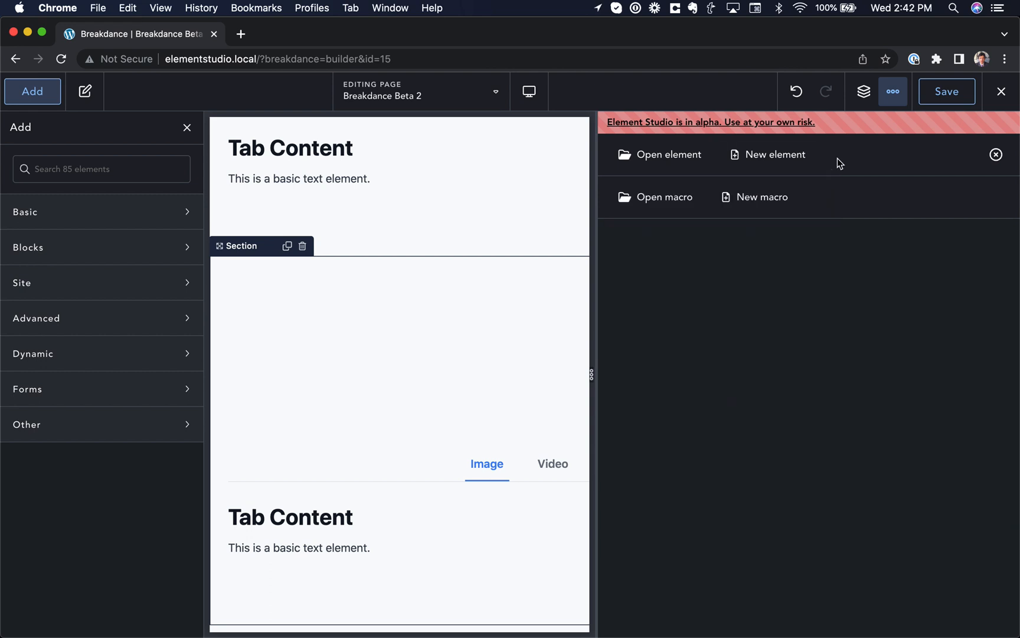
click(83, 91)
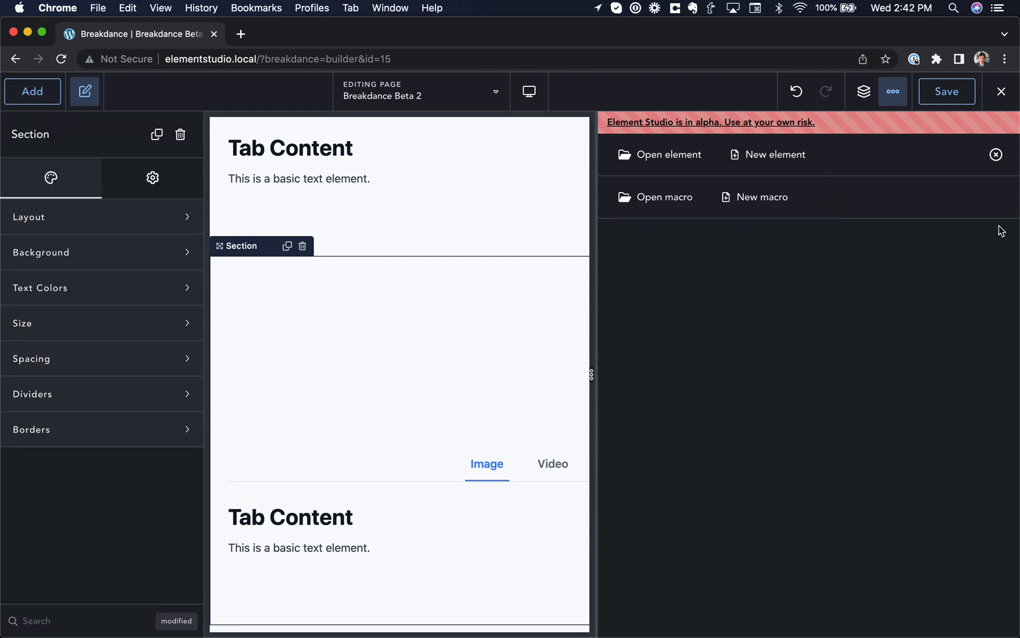